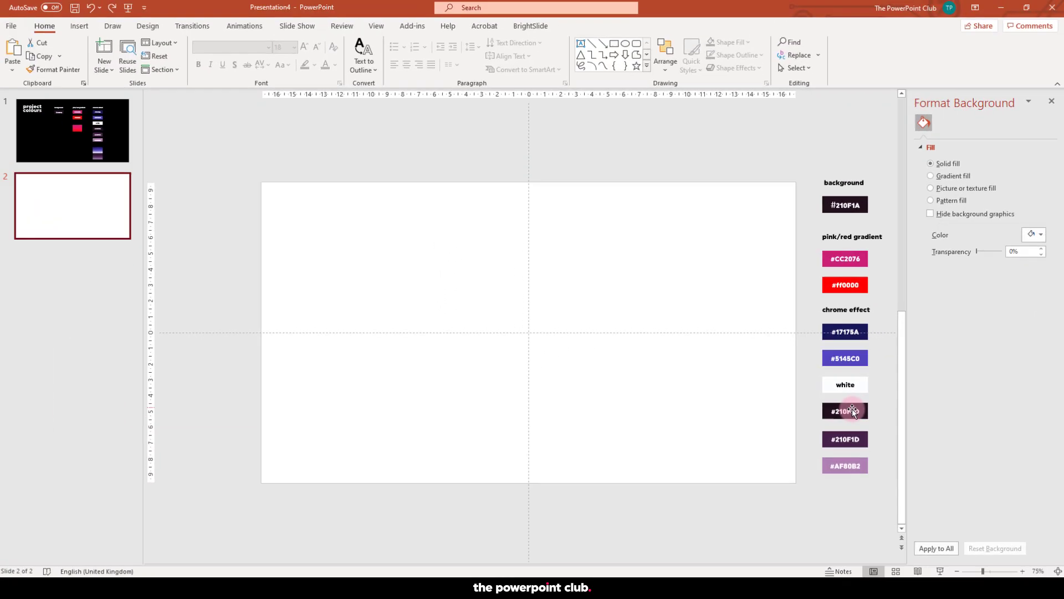
Step: Draw a blue rectangle at top-left of slide 2, adjust its outline, and set it as the default shape
left_click(83, 26)
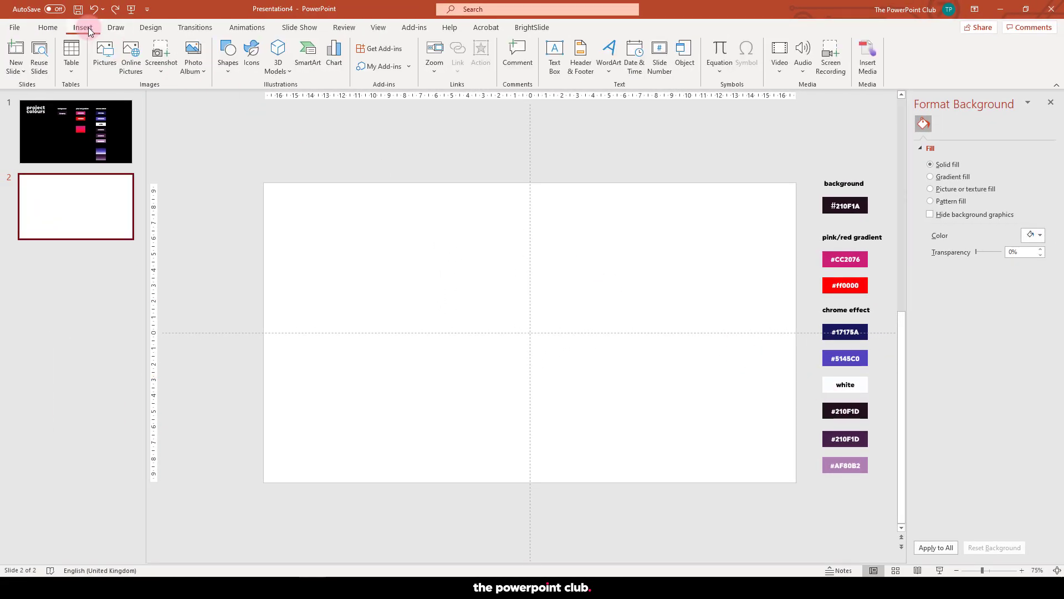
left_click(228, 54)
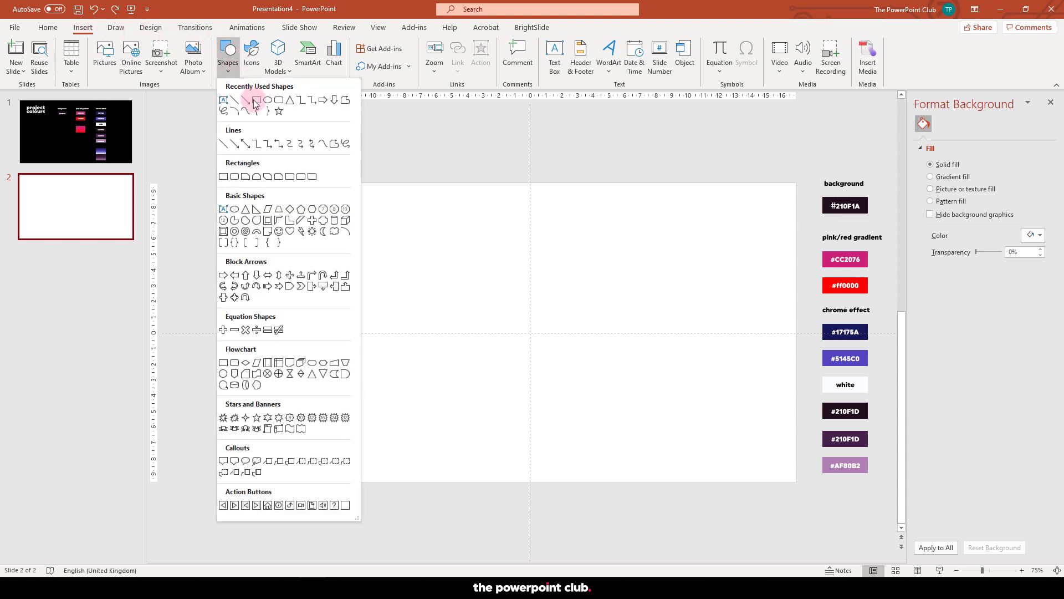
left_click(252, 100)
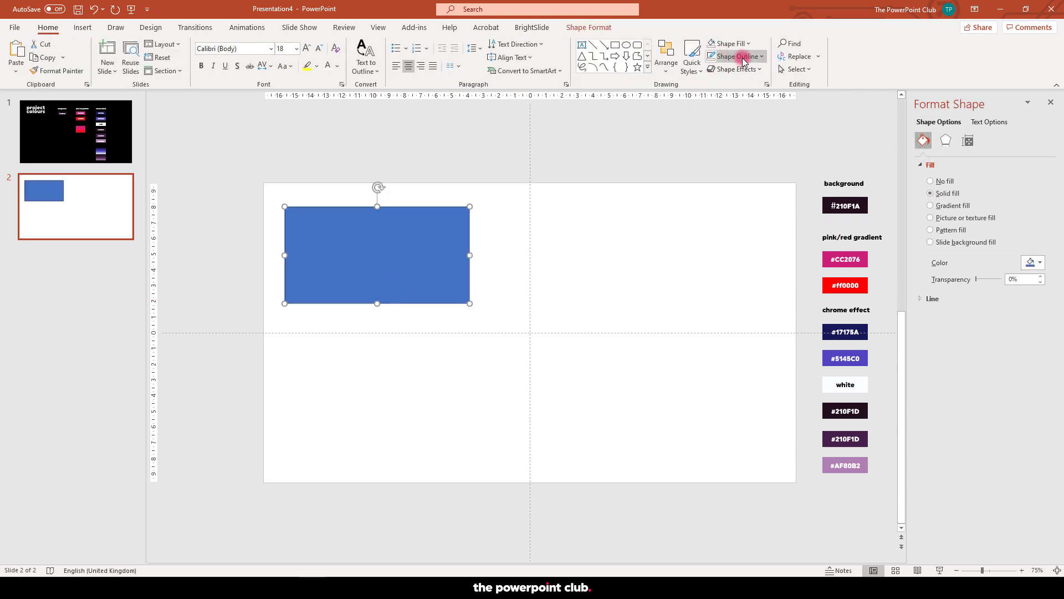
left_click(733, 56)
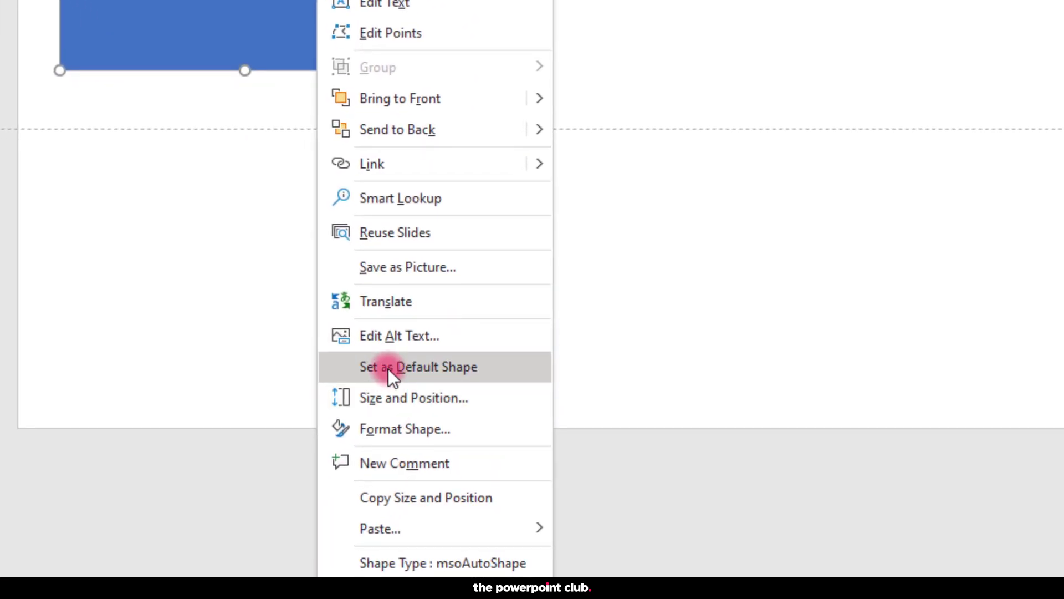
left_click(418, 367)
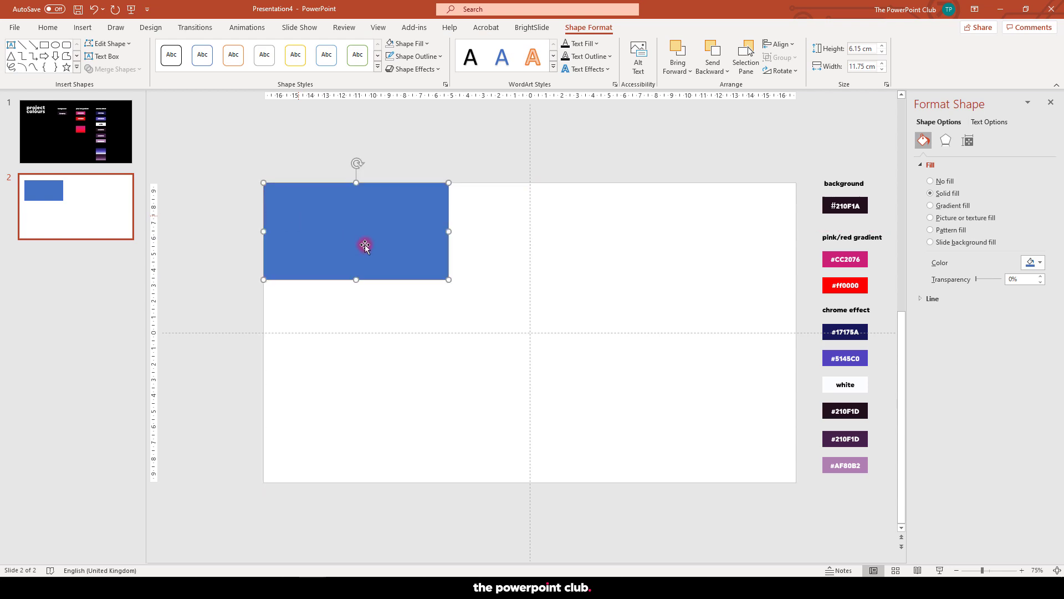
Step: Stretch the rectangle to fill the slide and eyedrop the #210F1A swatch as its fill colour
left_click_drag(448, 279, 794, 486)
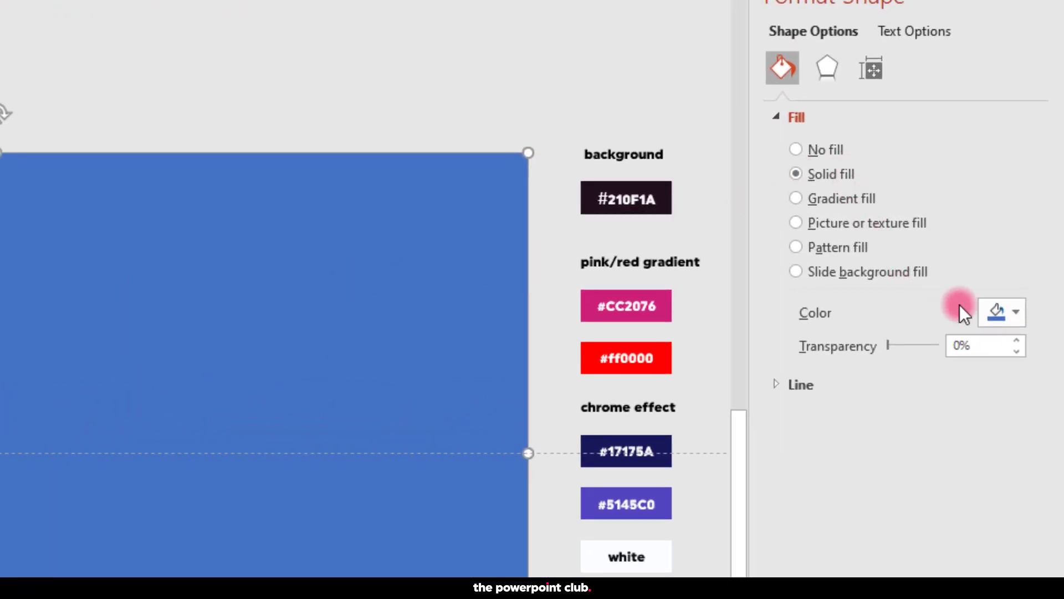
left_click(1017, 311)
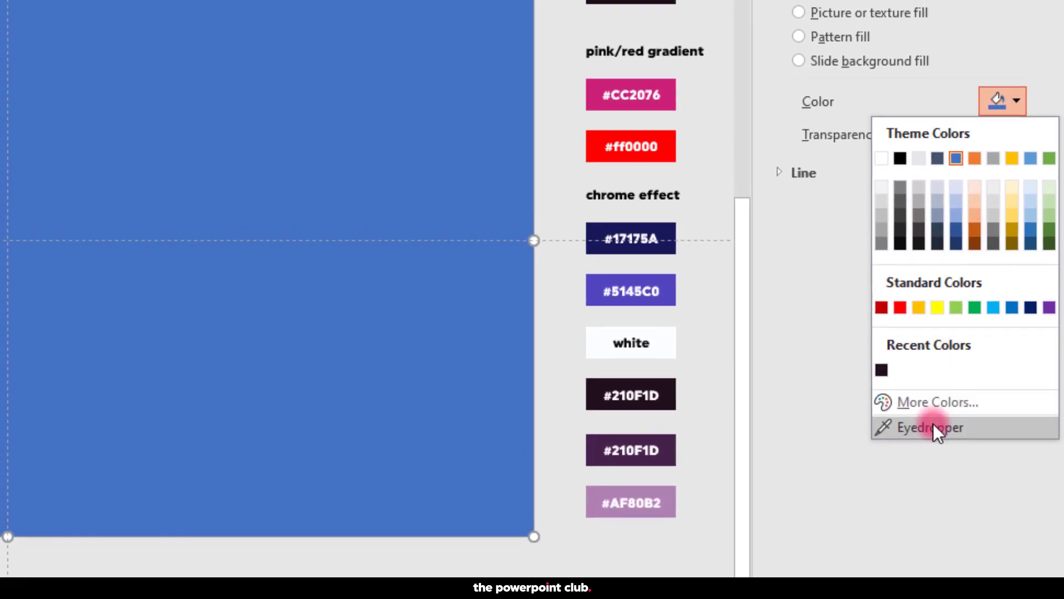
left_click(930, 427)
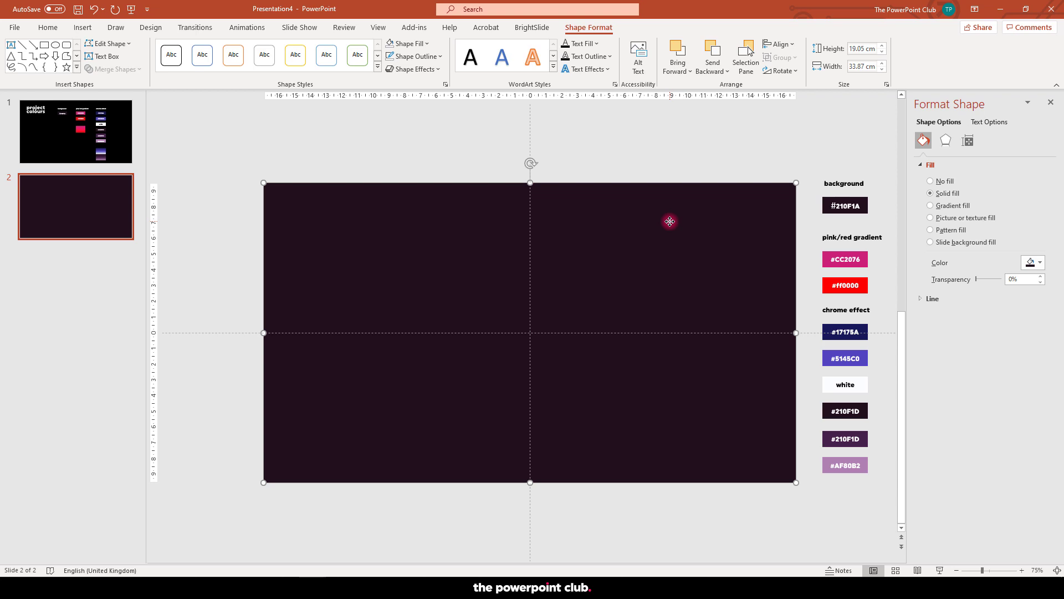
Step: Cut the dark rectangle, paste it back as a picture and apply the Film Grain artistic effect
right_click(669, 221)
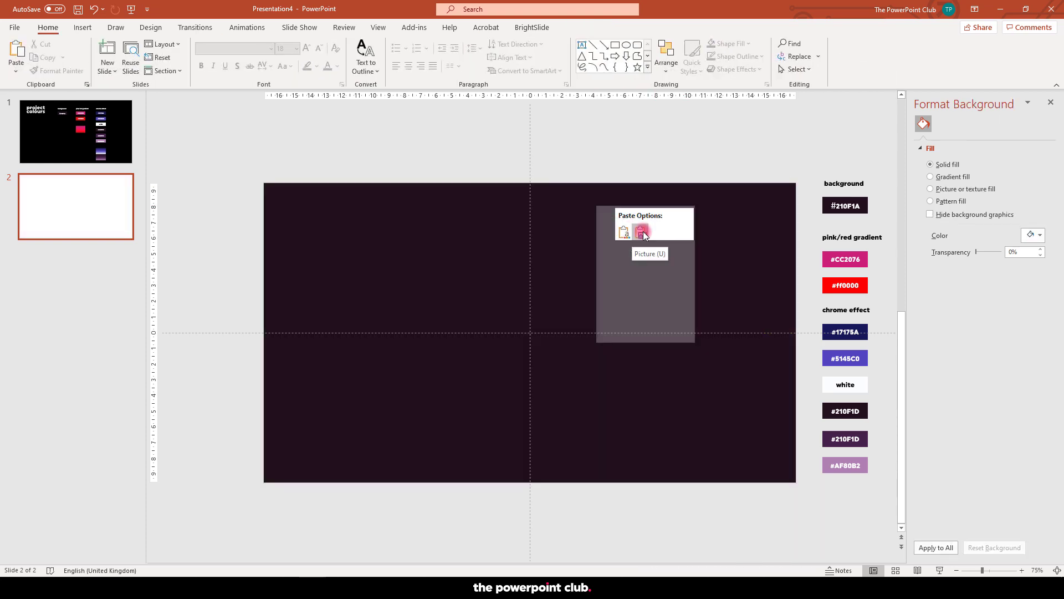
left_click(642, 231)
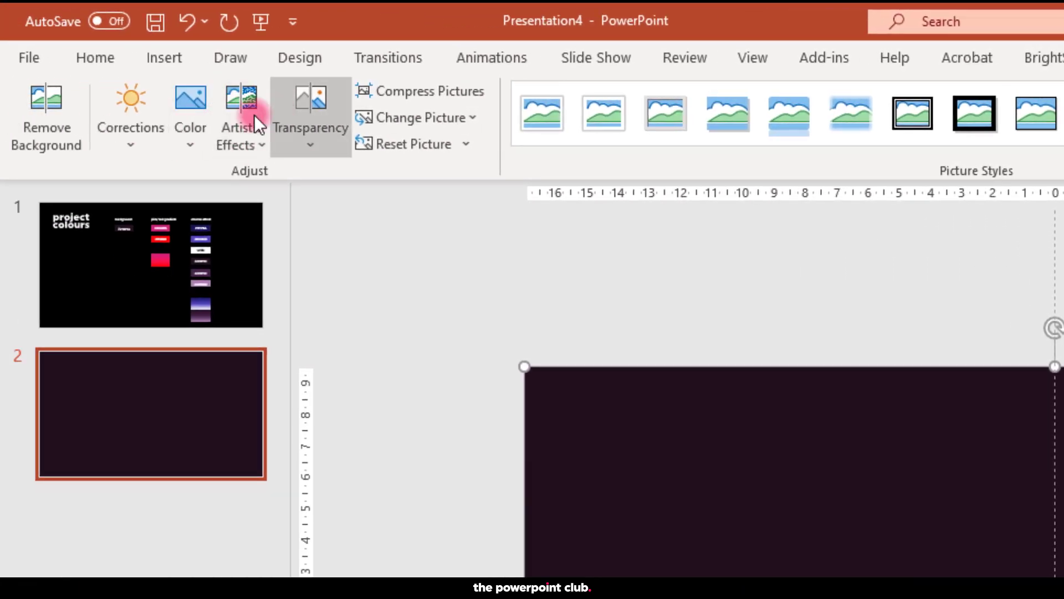
left_click(241, 126)
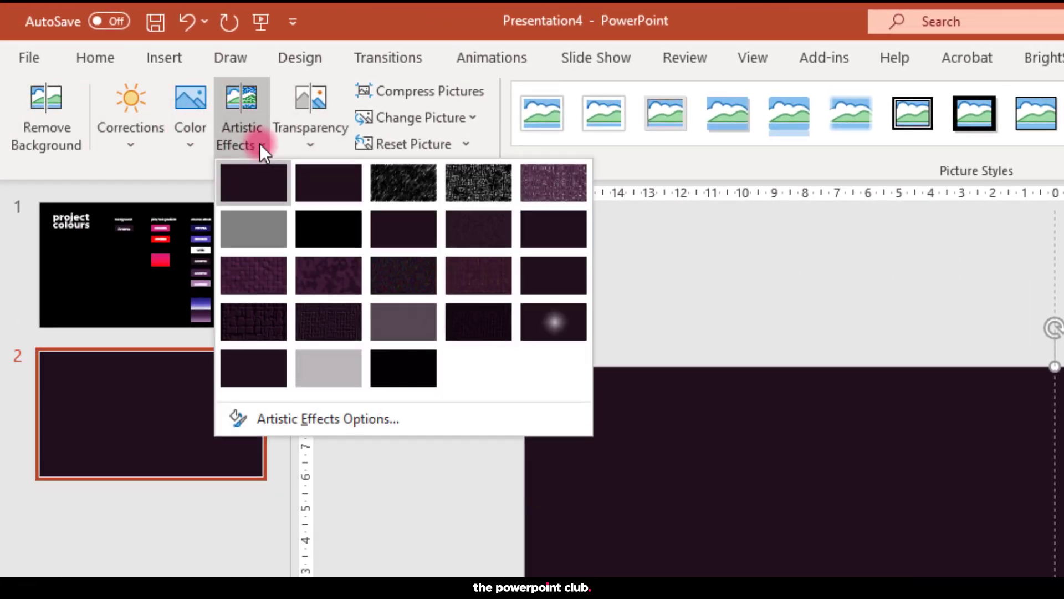
mouse_move(402, 275)
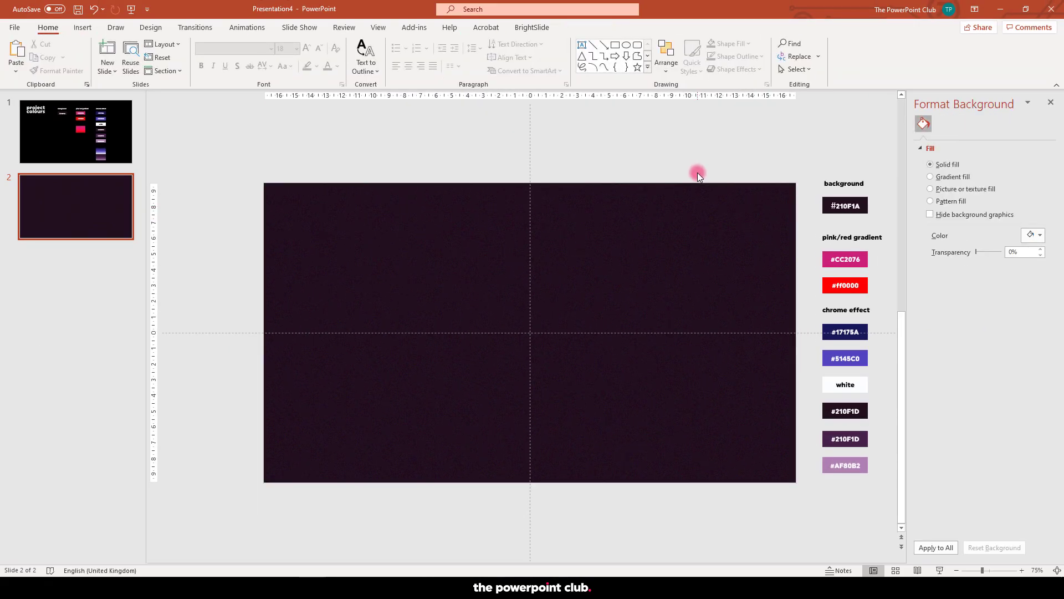
Step: Copy the grainy picture and use it as slide 2's picture-fill background from the clipboard
right_click(572, 241)
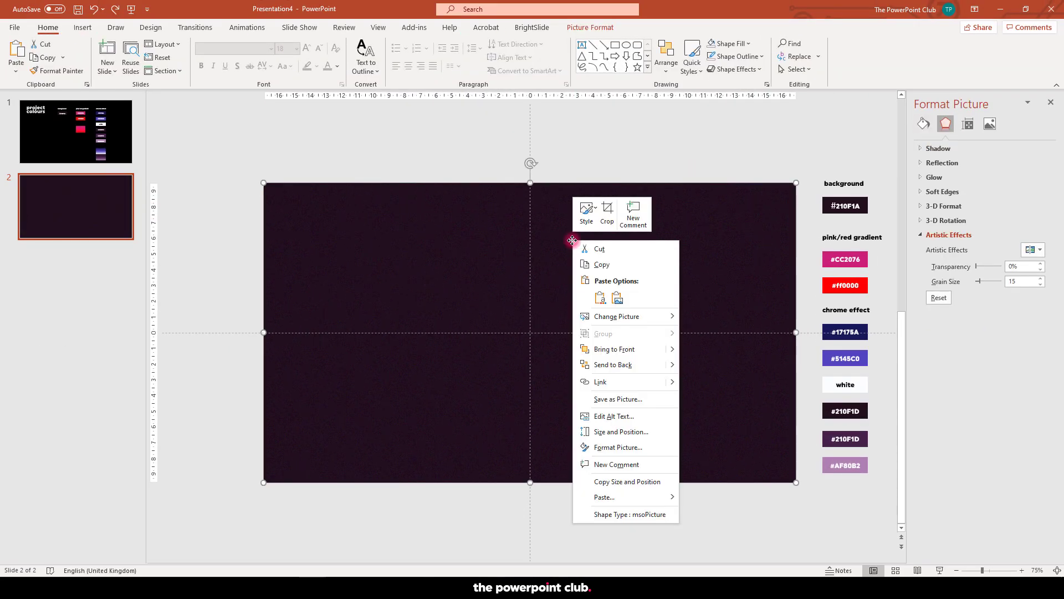
left_click(600, 249)
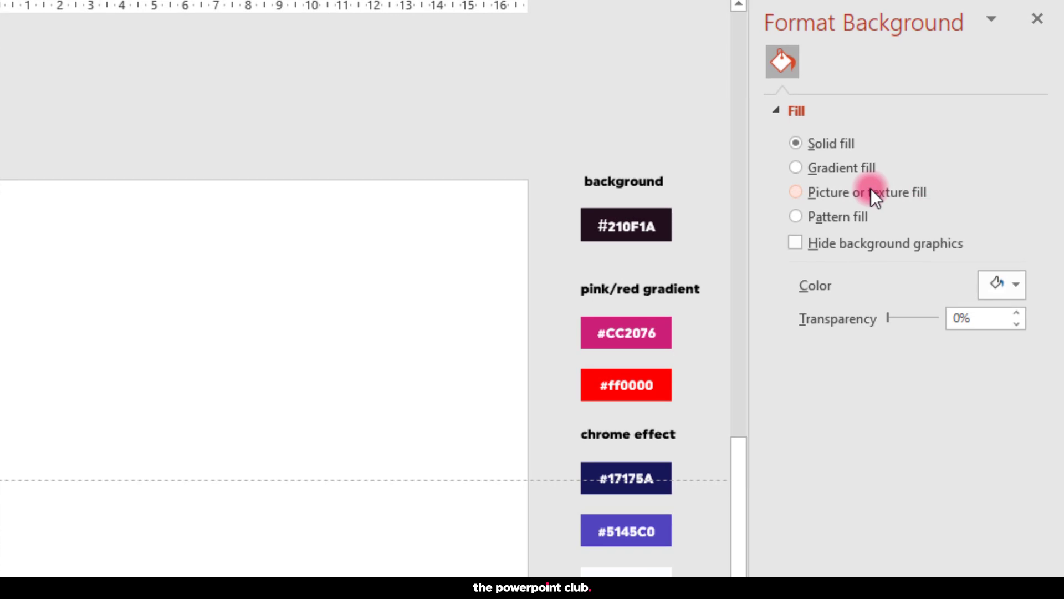
left_click(796, 192)
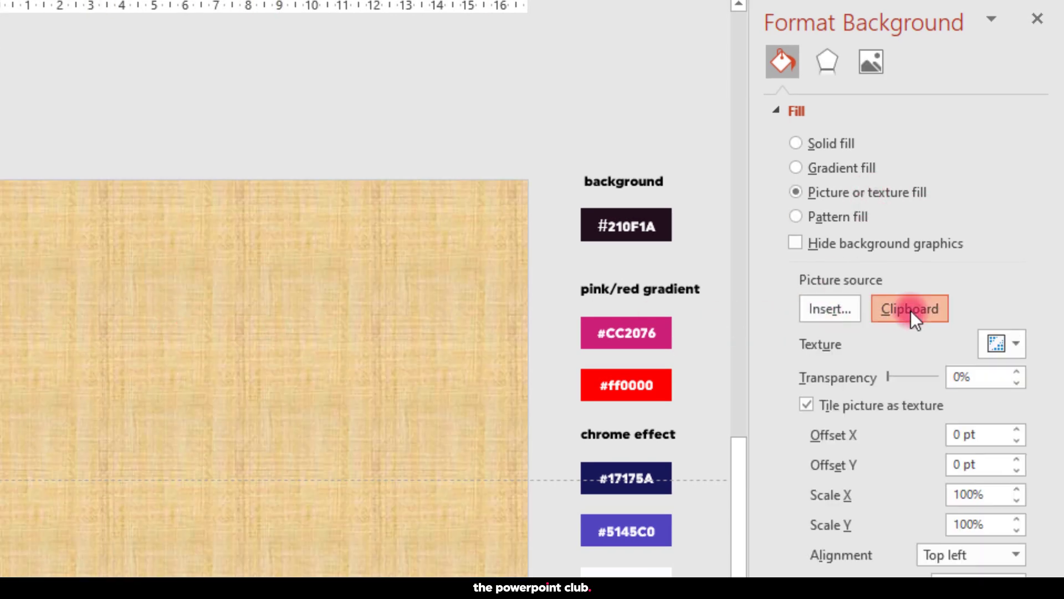
left_click(909, 308)
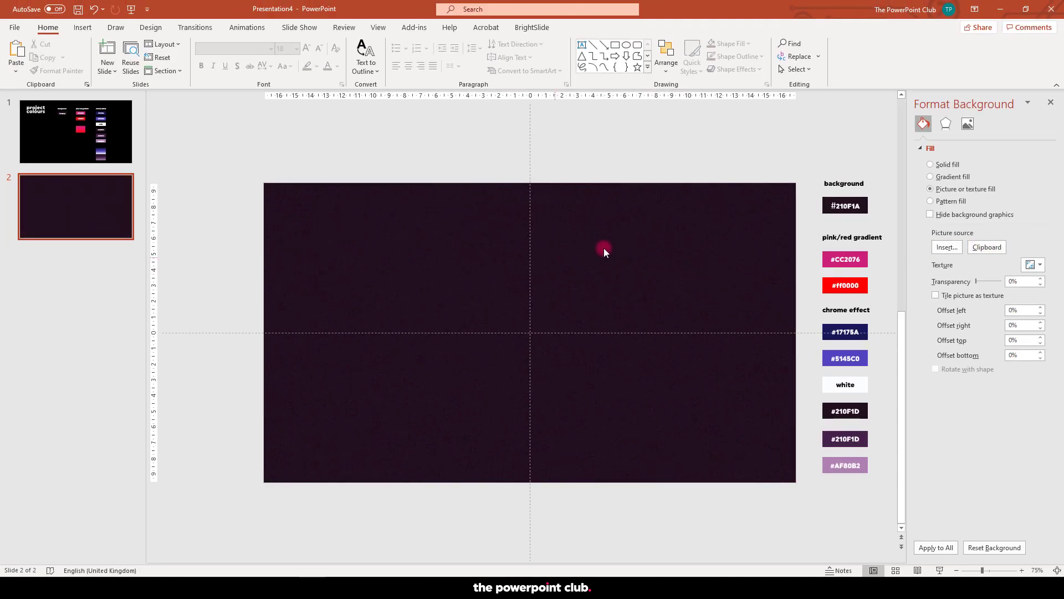
mouse_move(489, 226)
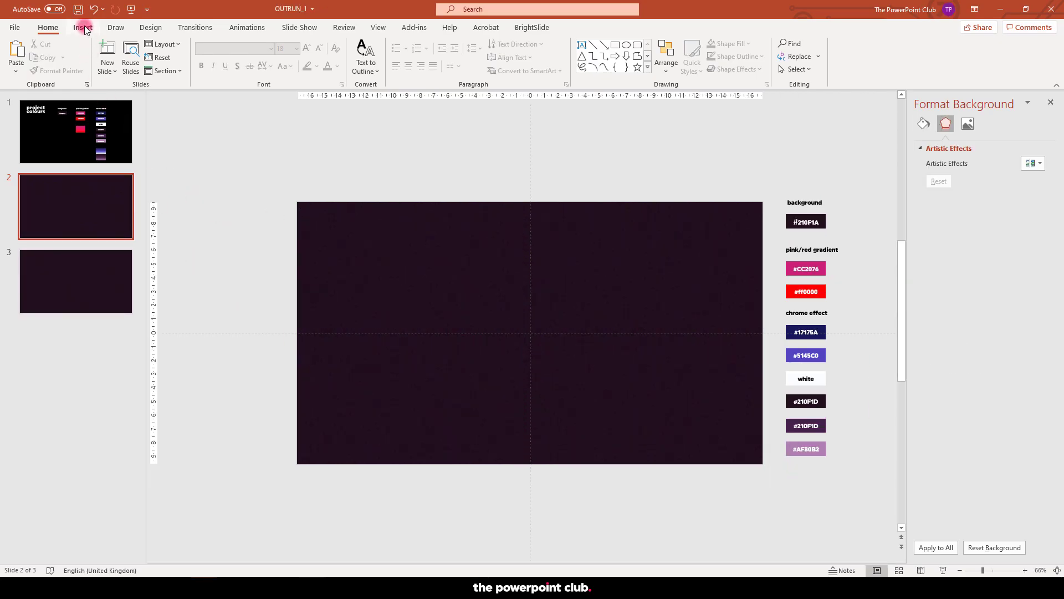
Step: Add an OUTRUN text box in the Road Rage font at size 115
left_click(82, 27)
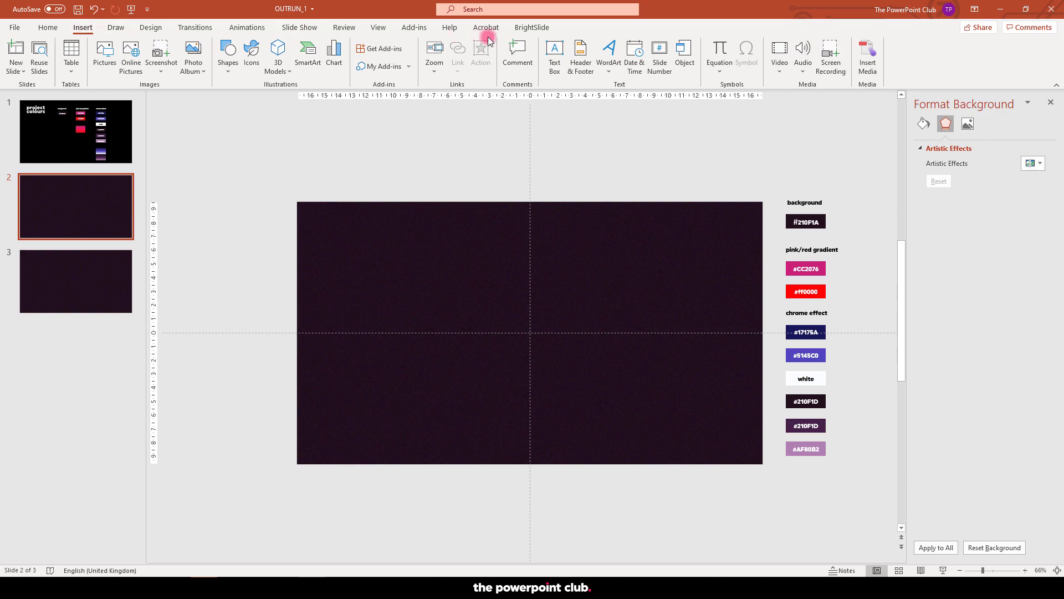
left_click(555, 54)
type("OUTRUN")
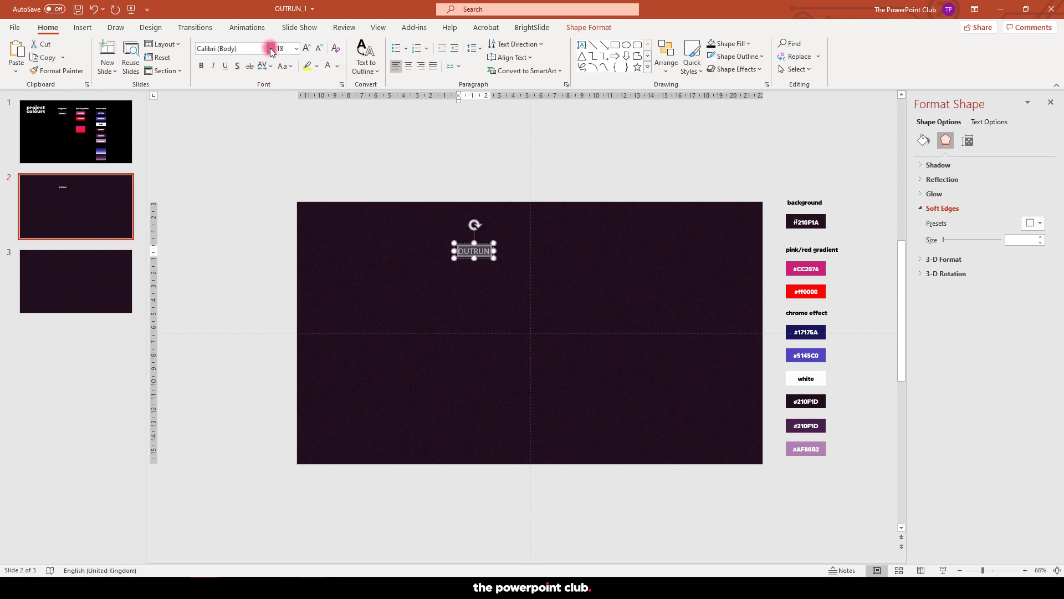
left_click(270, 48)
type("Road")
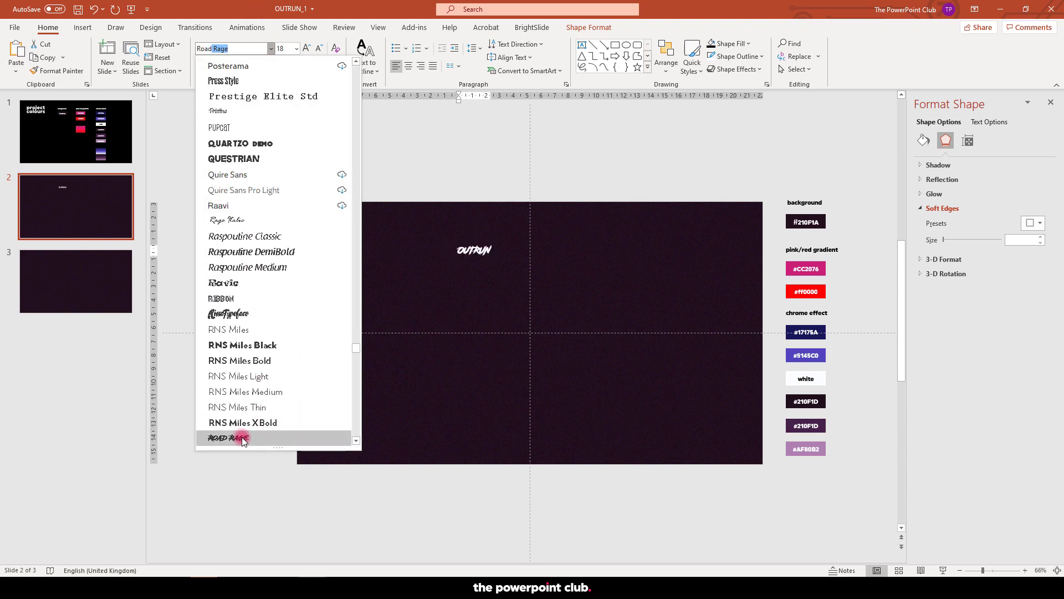
left_click(228, 436)
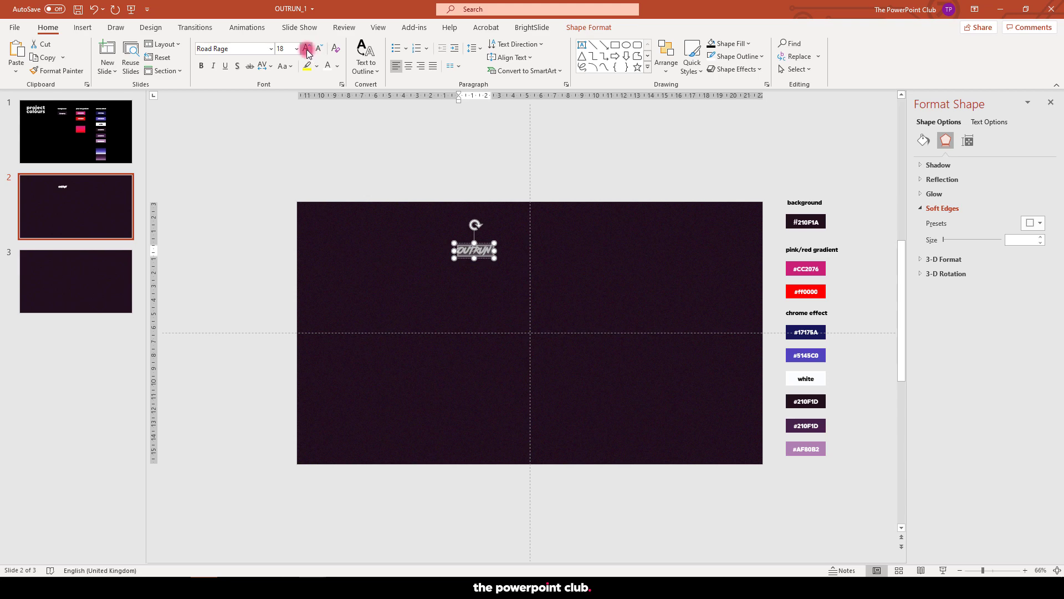
left_click(306, 48)
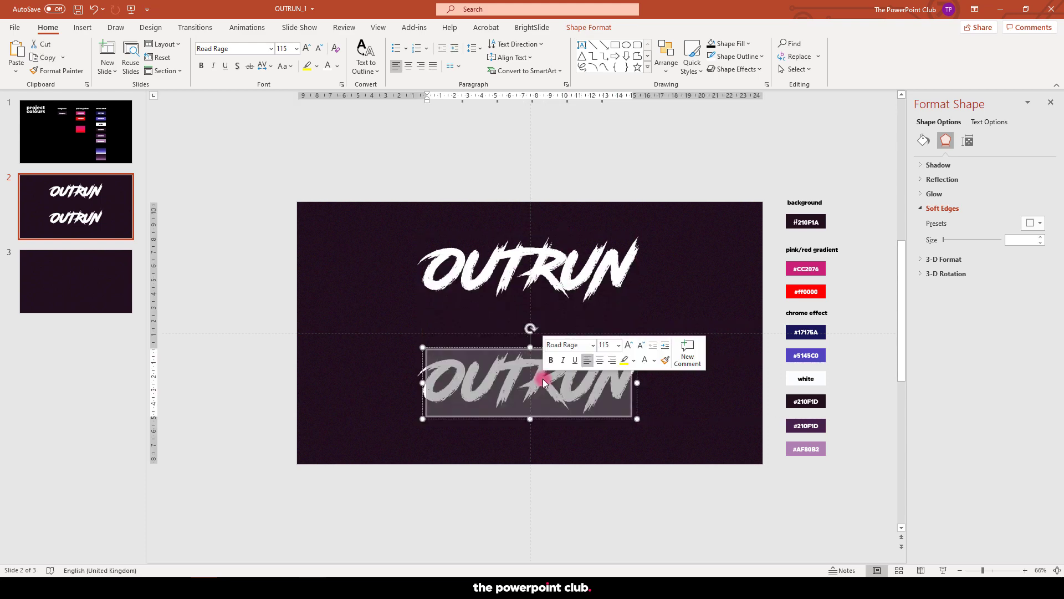
Step: Duplicate it as DESIGN below and change that copy's font to Plateia
type("DESIGN")
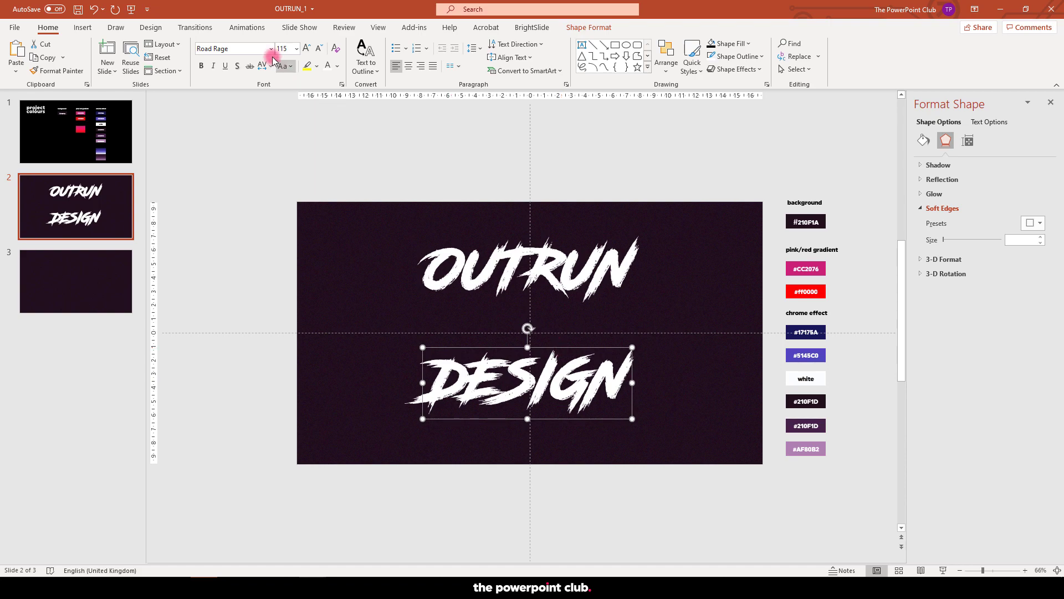
left_click(286, 48)
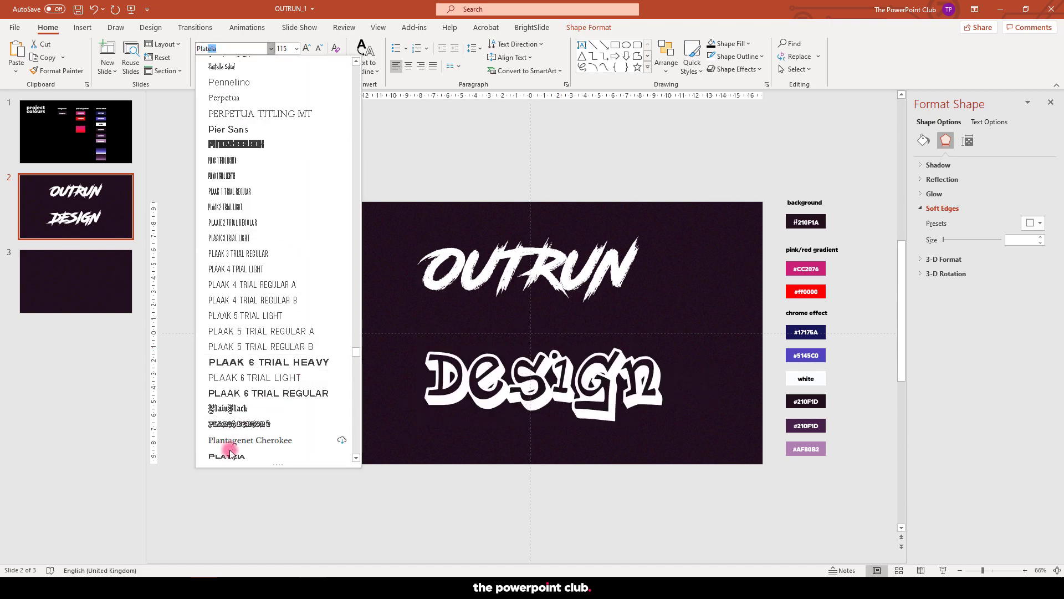
left_click(226, 455)
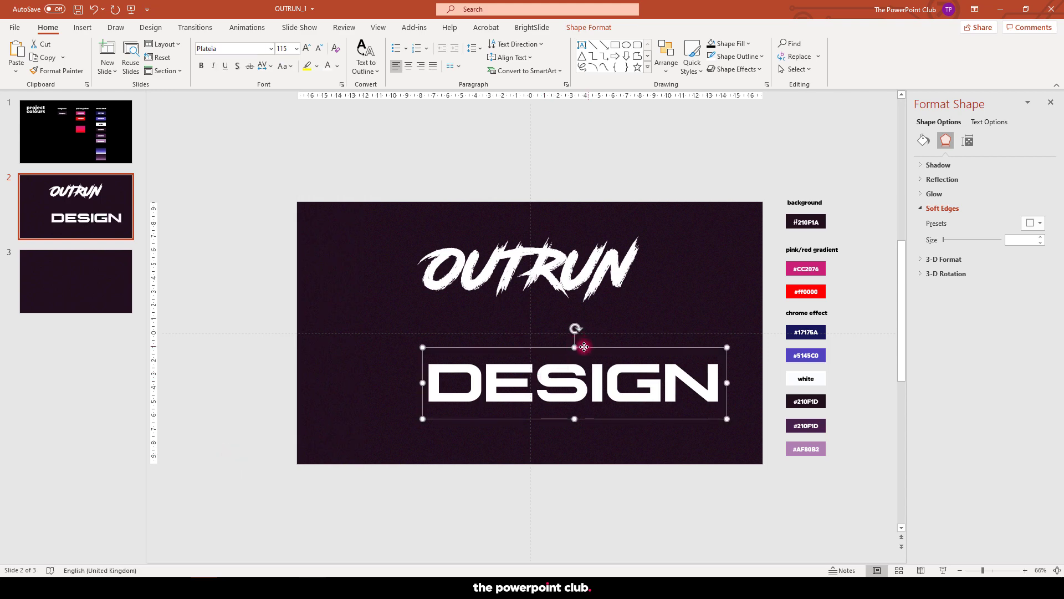
left_click(699, 438)
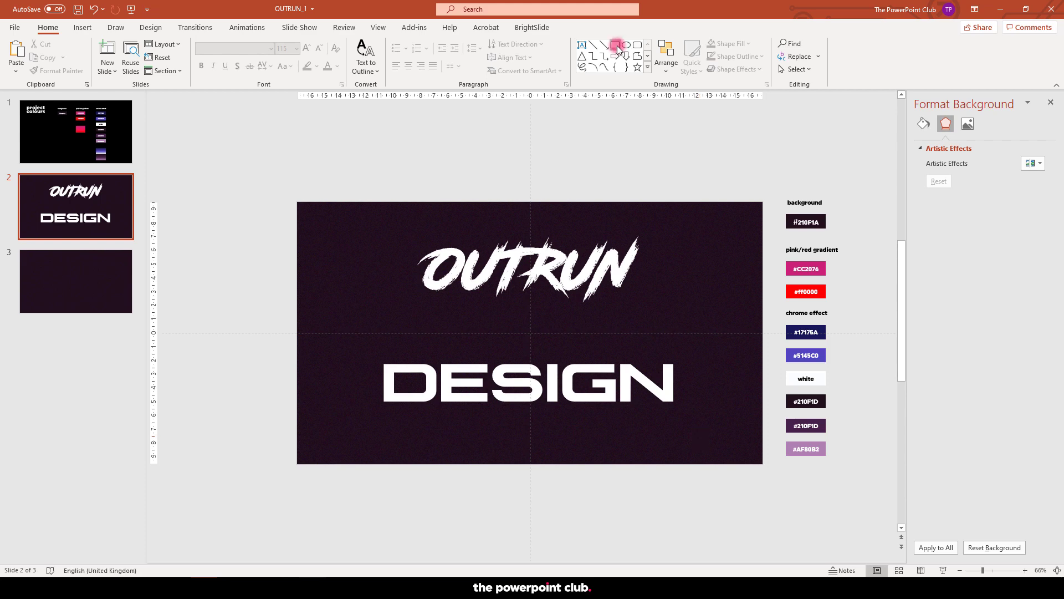
Step: Intersect a rectangle with OUTRUN and another with DESIGN, turning both words into blue shapes
left_click(618, 44)
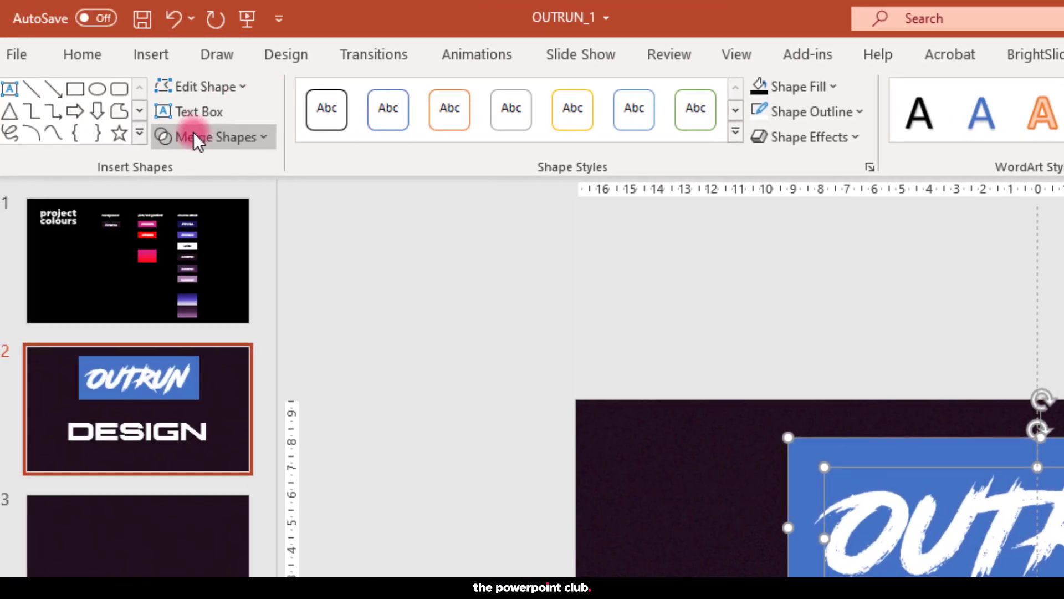
left_click(217, 137)
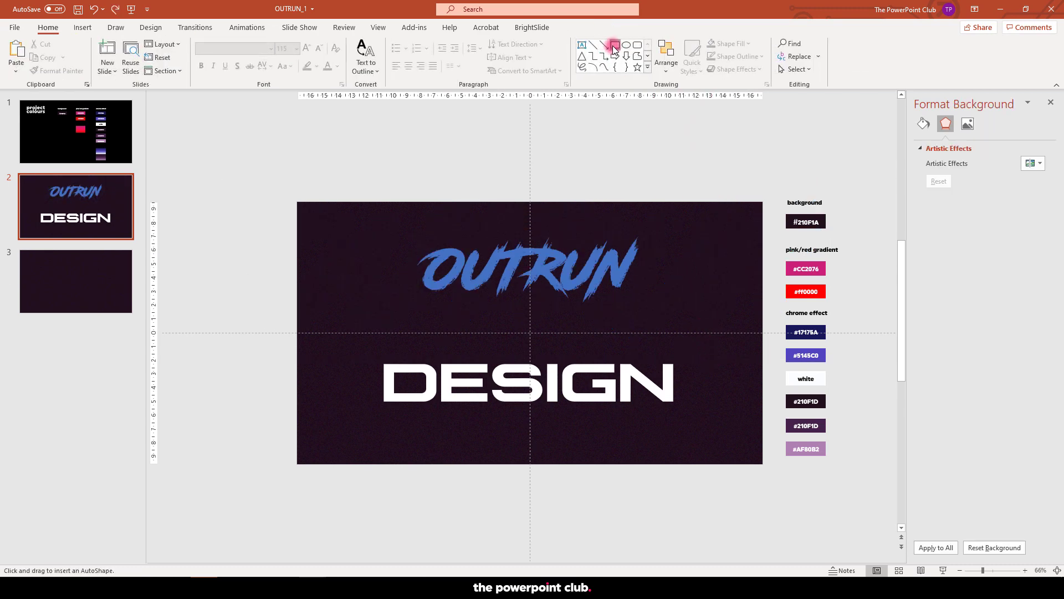
left_click_drag(372, 356, 691, 416)
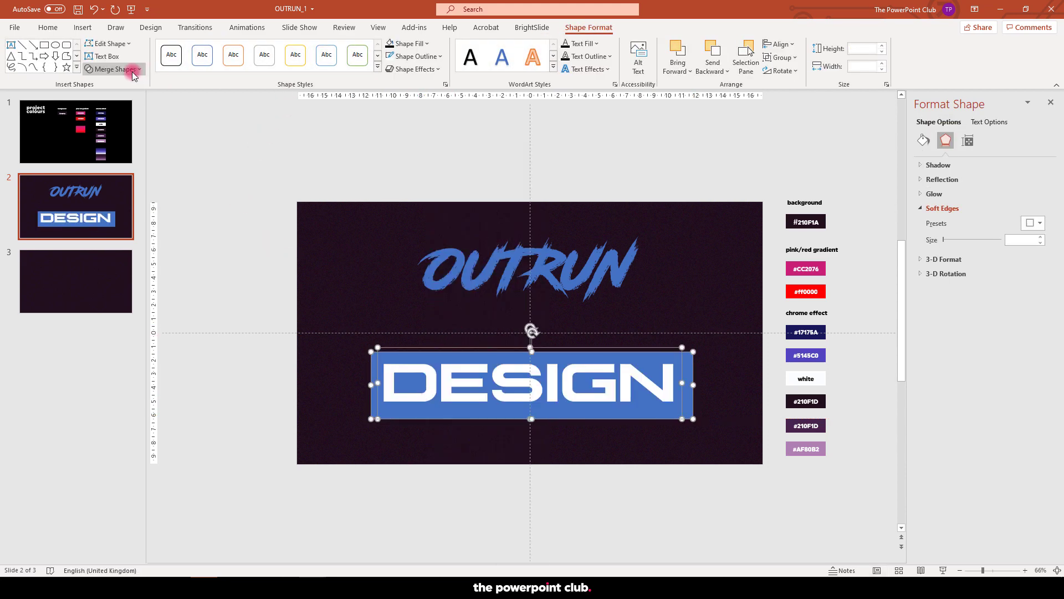
left_click(111, 69)
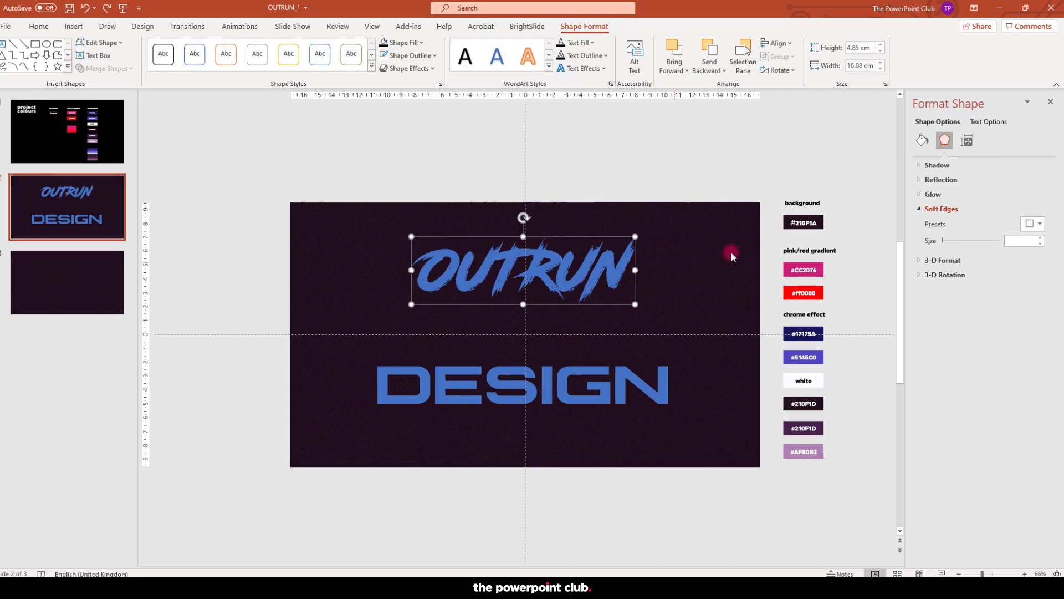
Step: Fill OUTRUN with a vertical gradient from #CC2076 pink to #ff0000 red
left_click(921, 140)
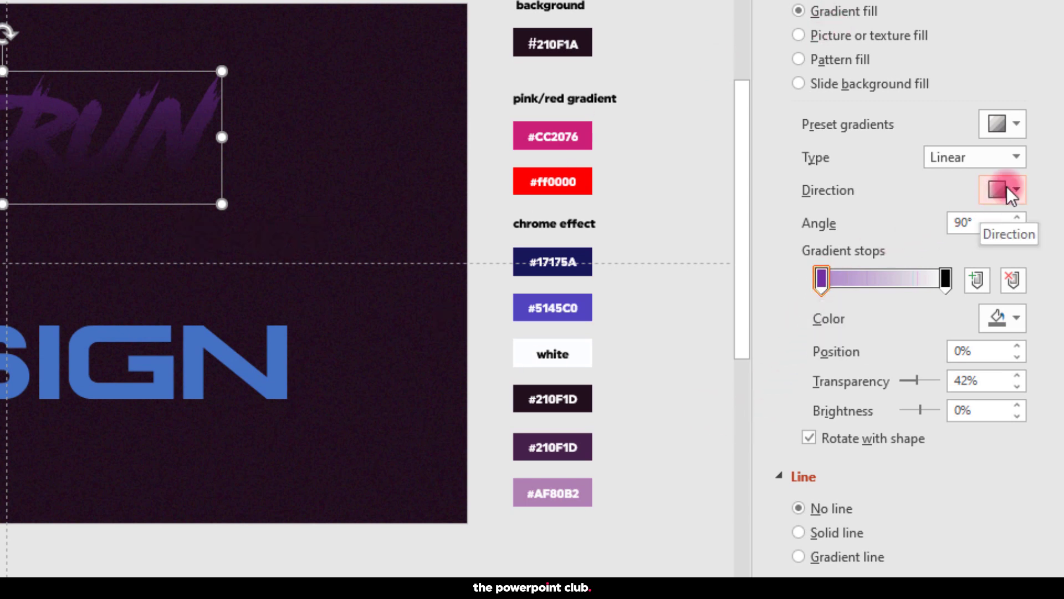
left_click(1000, 189)
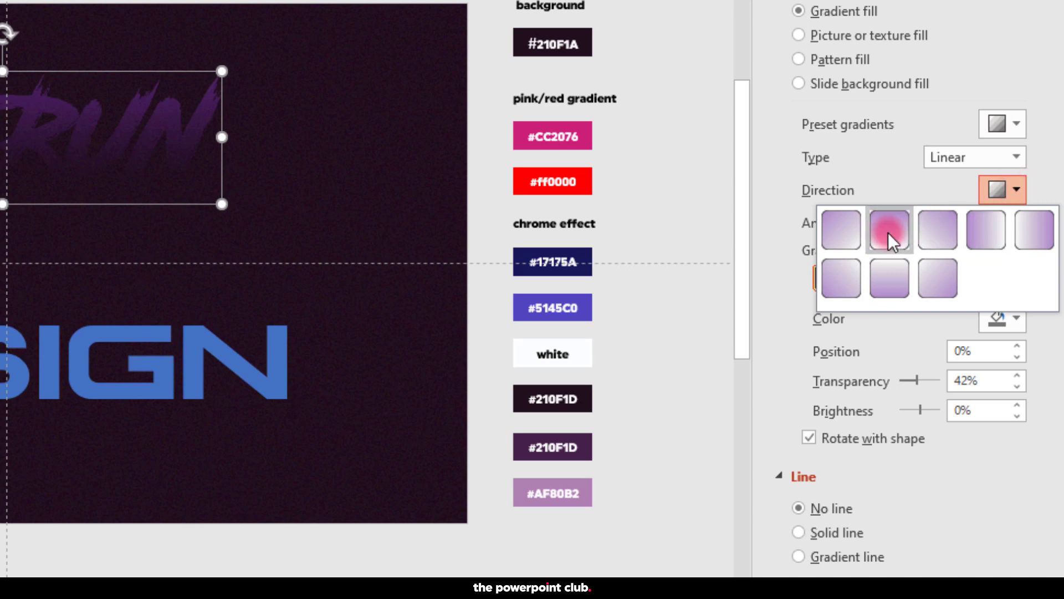
left_click(889, 229)
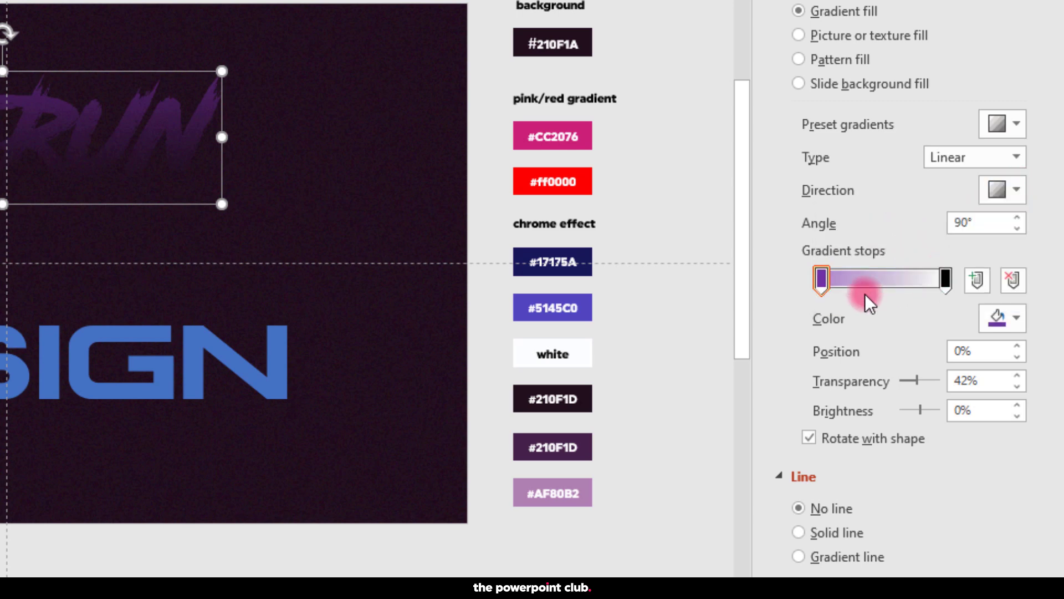
left_click(994, 319)
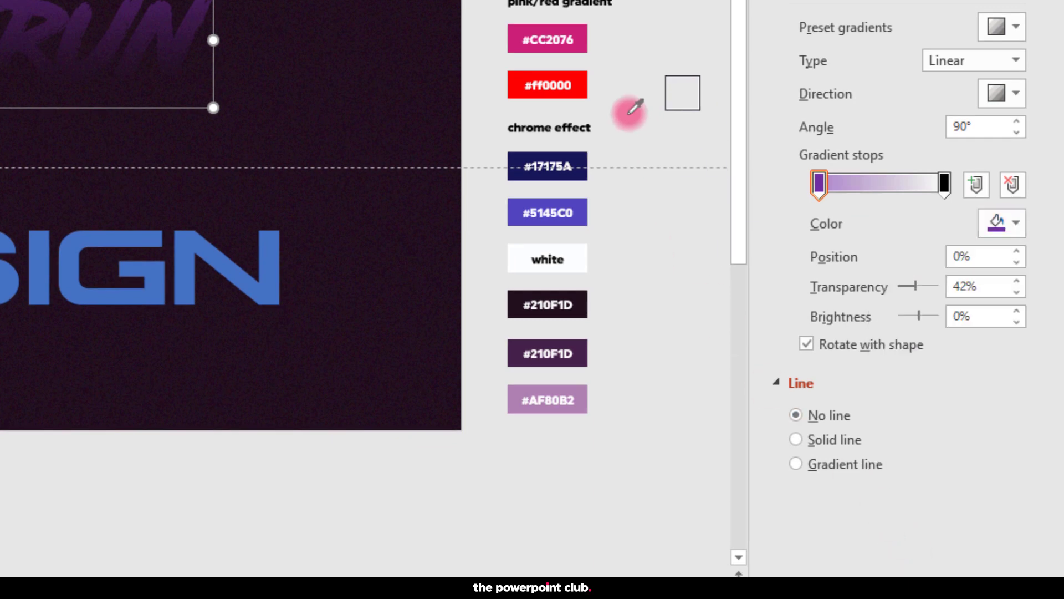
left_click(546, 39)
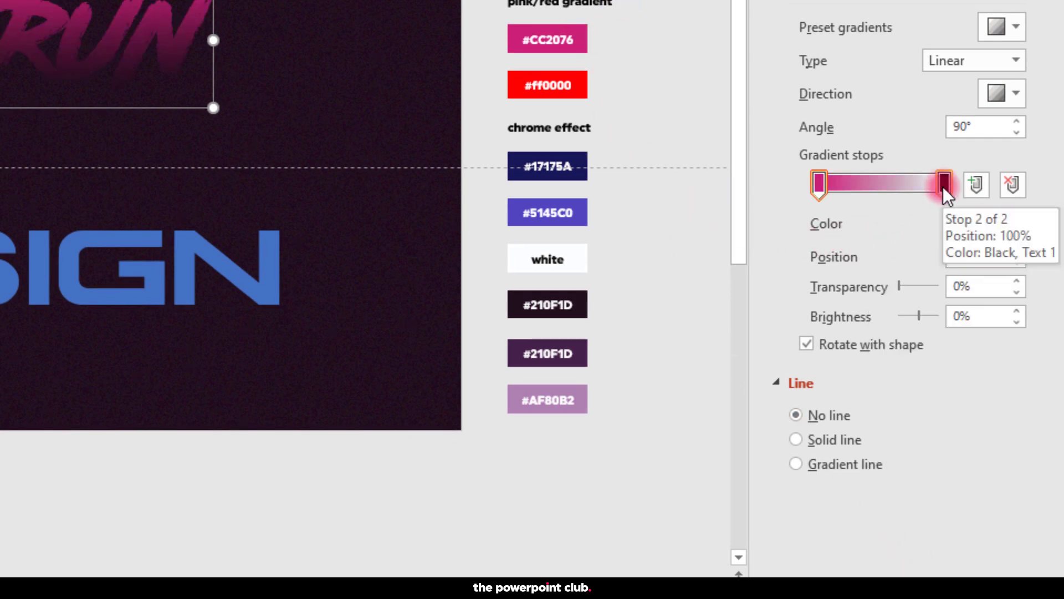
left_click(1011, 223)
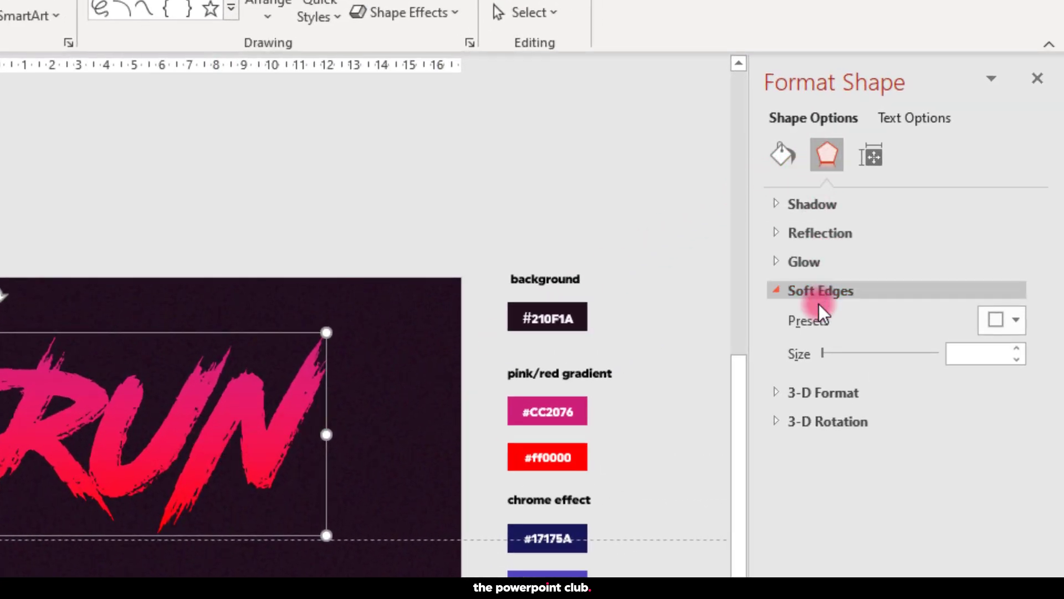
Step: Add a red glow to OUTRUN at 10 pt size and about 66% transparency
left_click(803, 262)
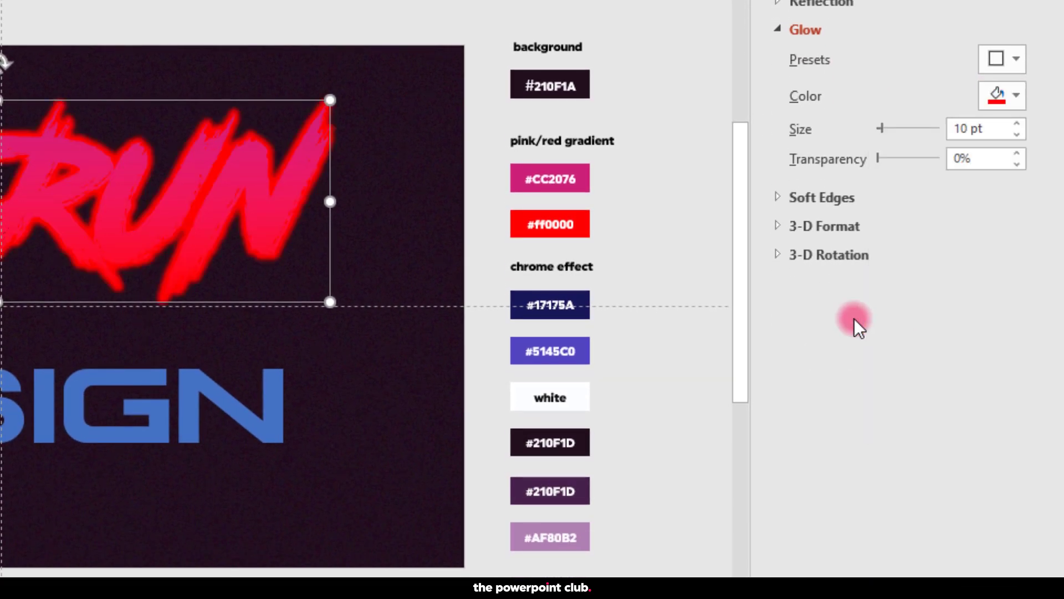
left_click_drag(881, 129, 896, 129)
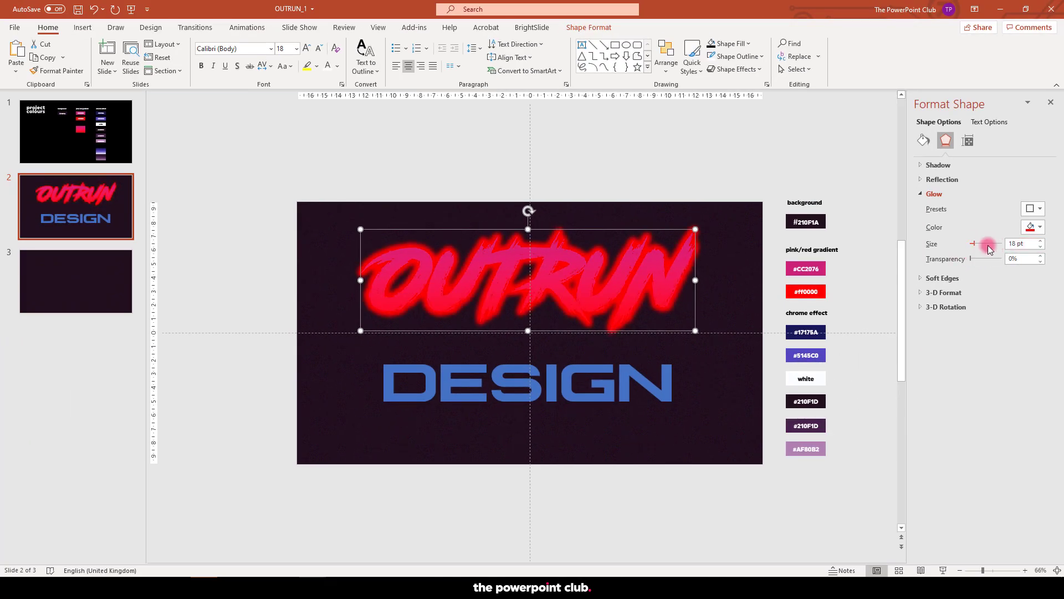
left_click(1039, 247)
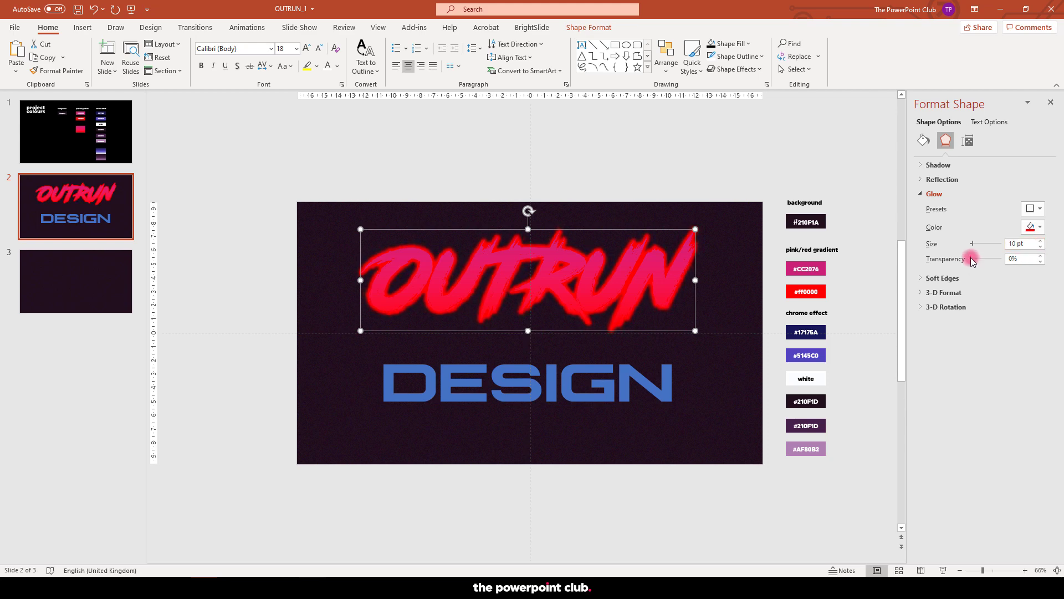
left_click_drag(973, 258, 988, 259)
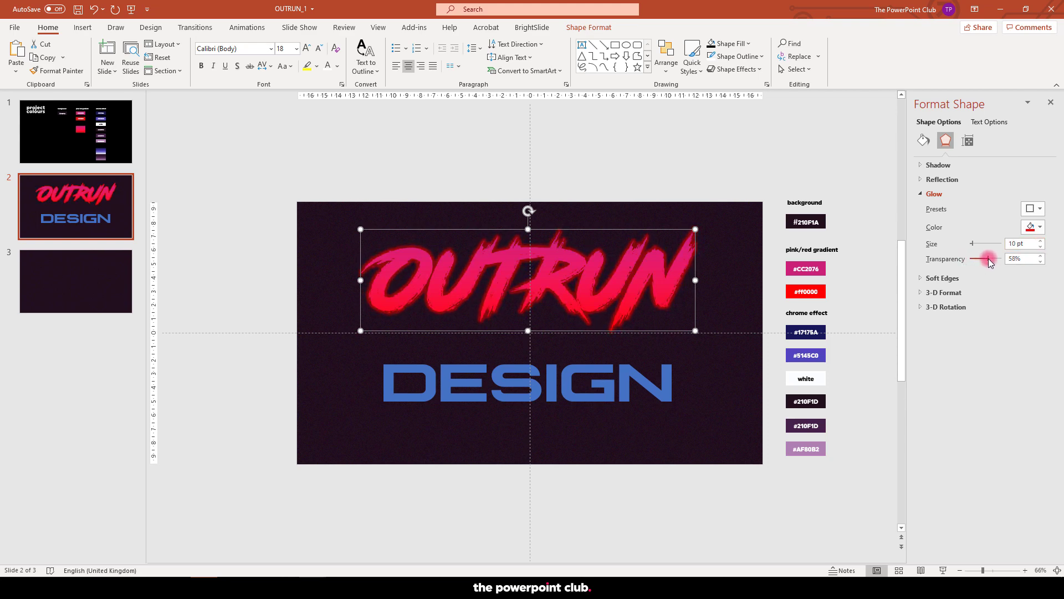
left_click_drag(987, 258, 992, 258)
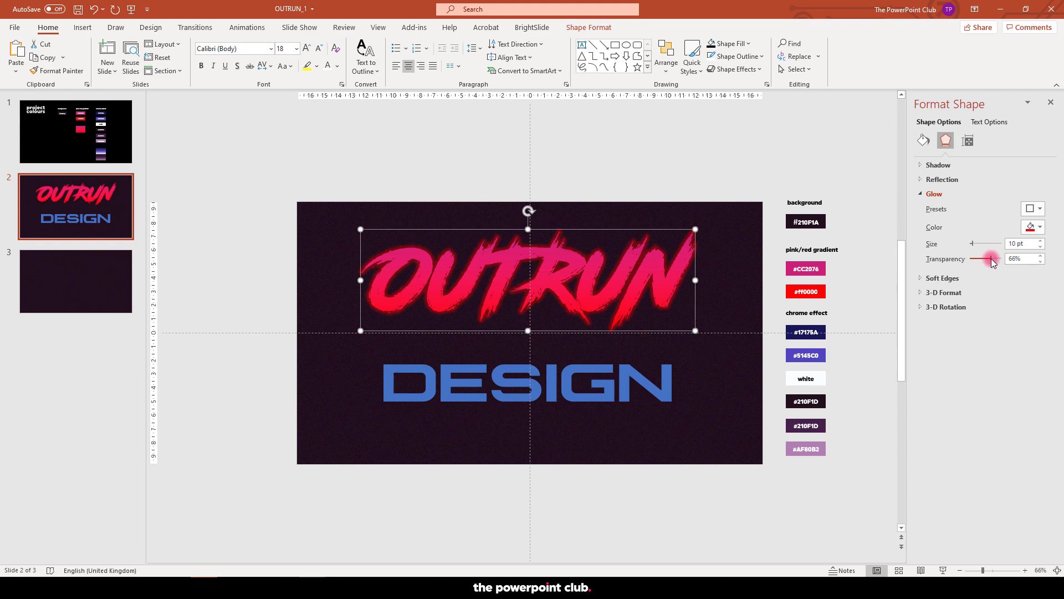
Step: Give DESIGN a gradient fill, add a mid stop and colour a stop with the #17175A navy
left_click(608, 388)
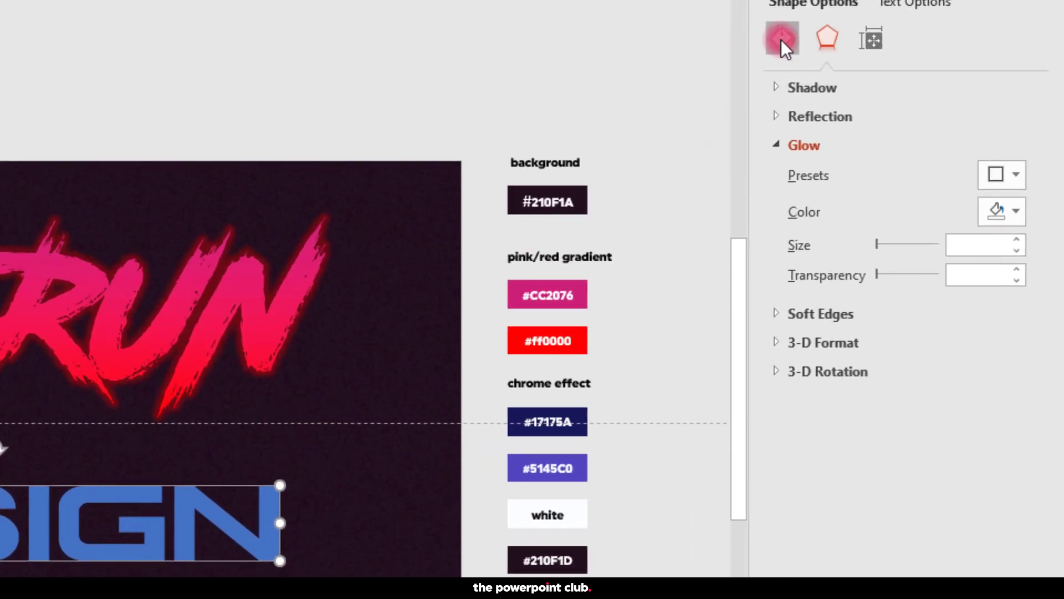
left_click(782, 38)
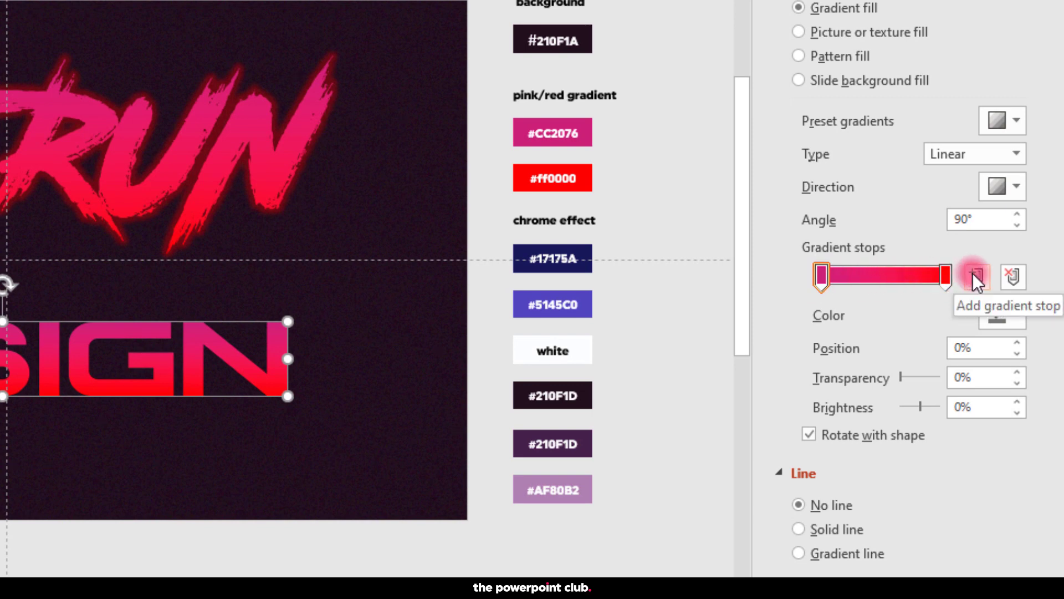
left_click(976, 277)
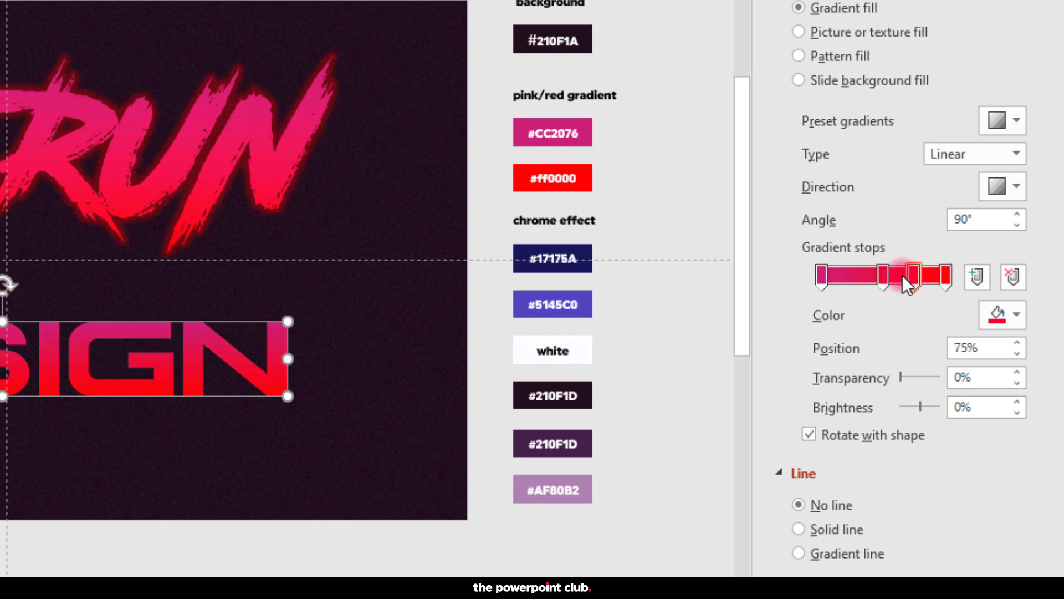
left_click_drag(913, 276, 879, 282)
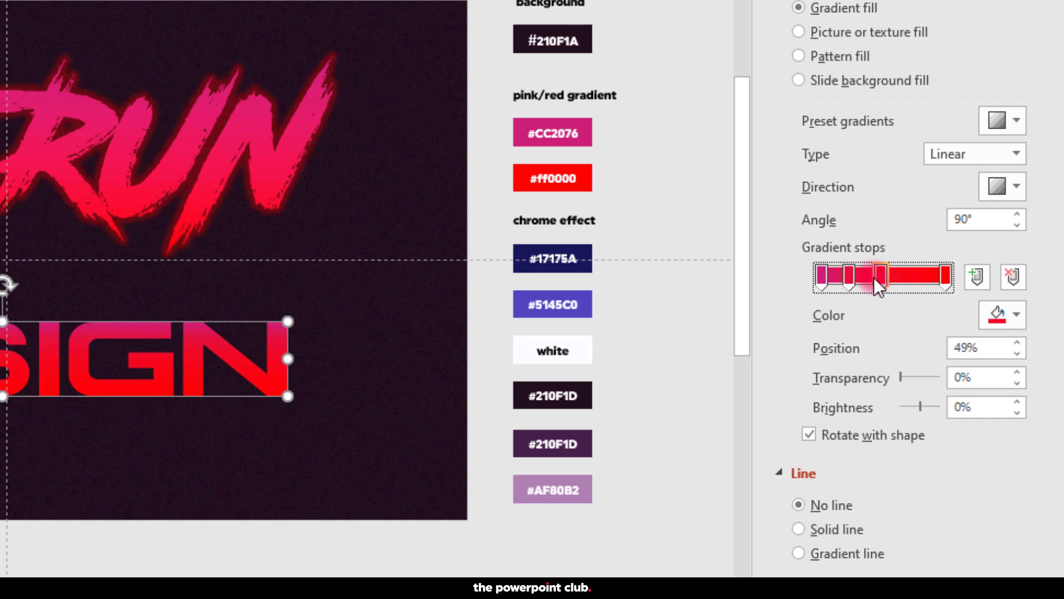
left_click_drag(879, 284, 912, 280)
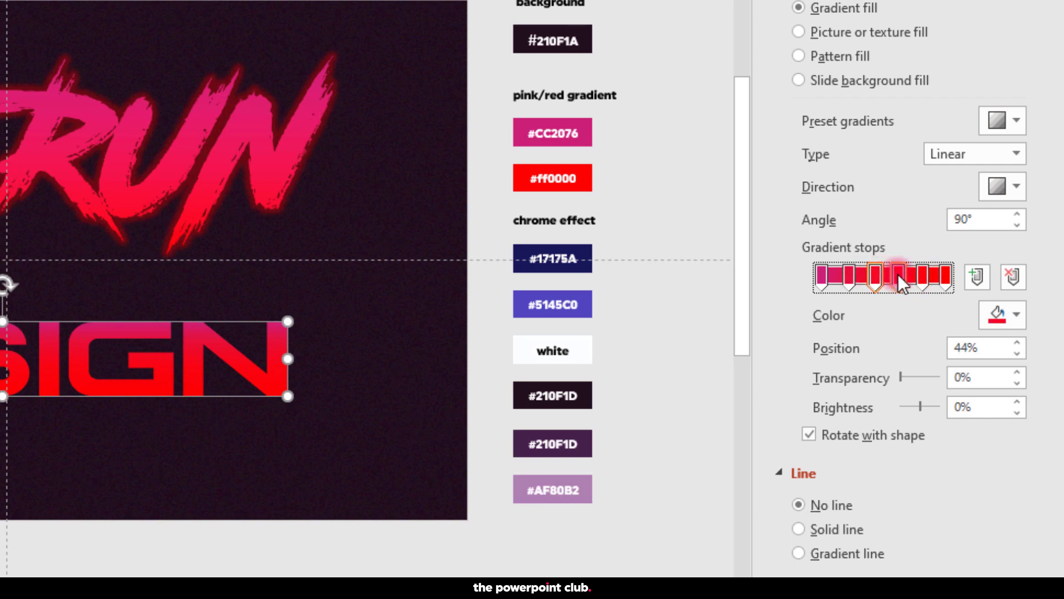
left_click(821, 277)
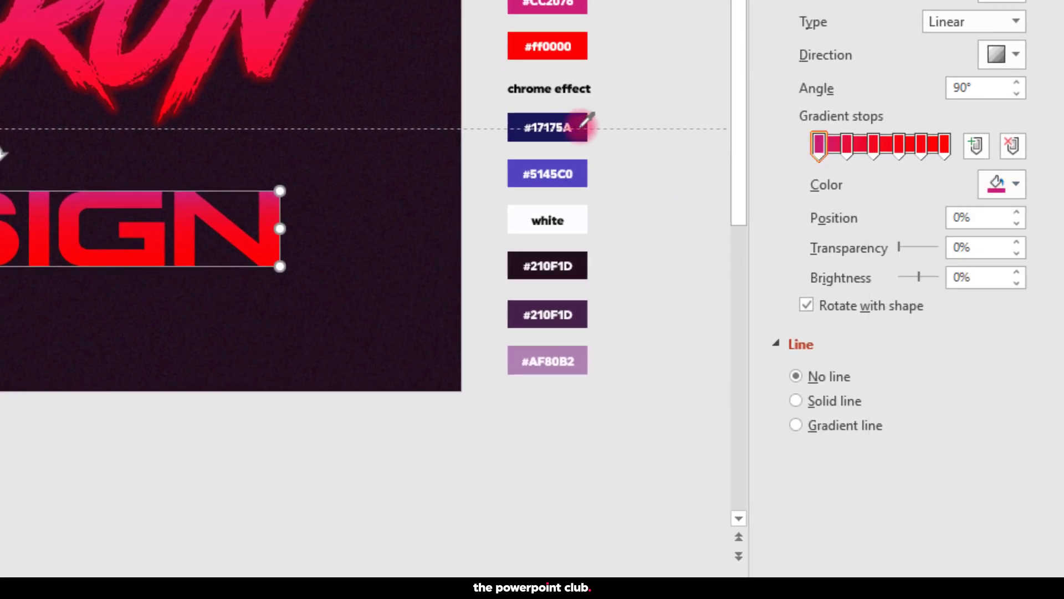
left_click(1014, 184)
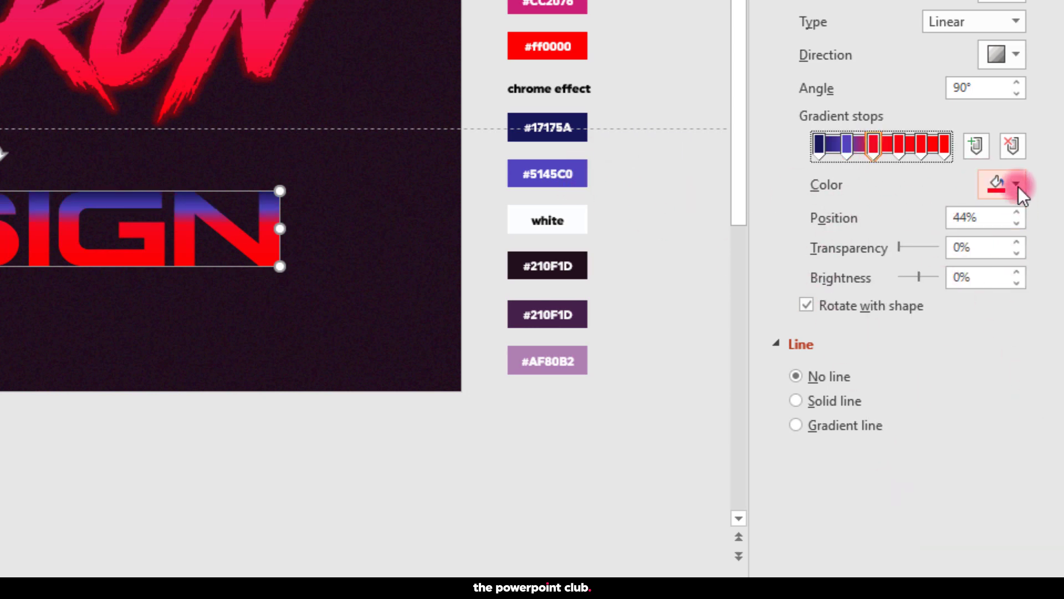
Step: Recolour the remaining stops purple, white and dark purple and position them into chrome bands
left_click(886, 148)
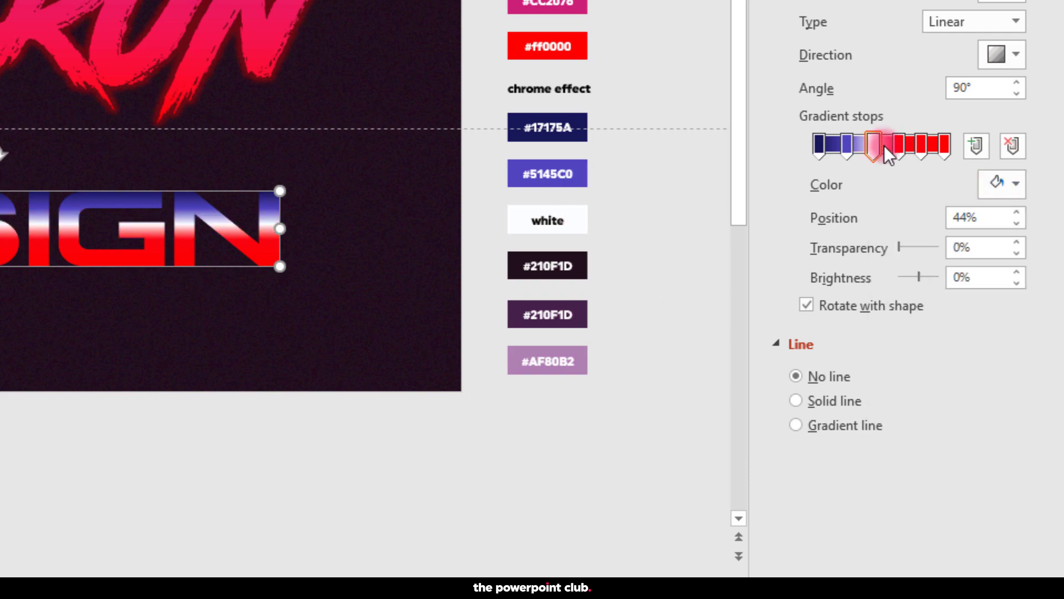
left_click(998, 184)
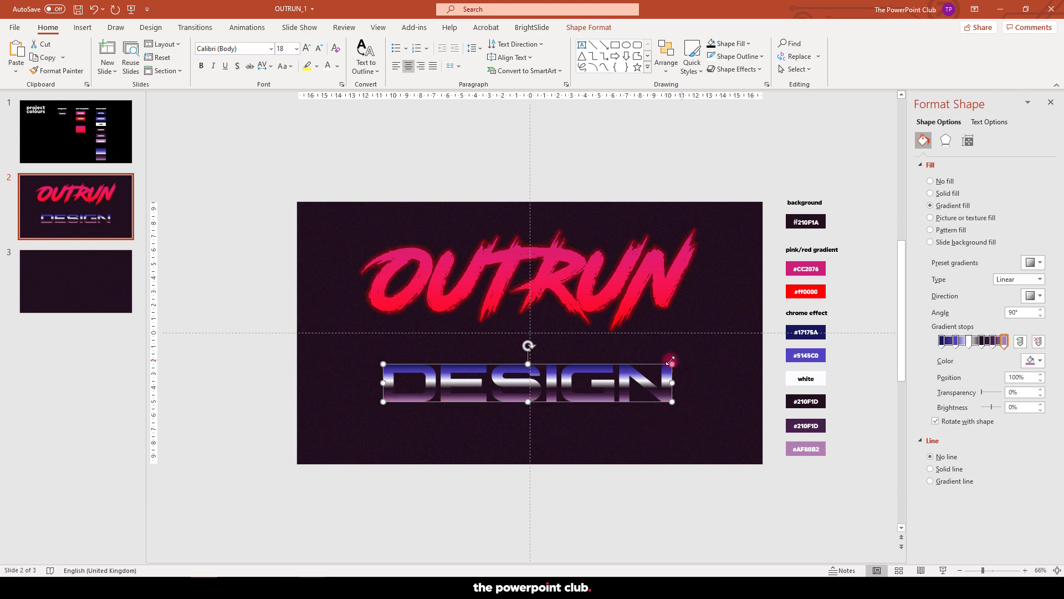
left_click_drag(672, 361, 727, 359)
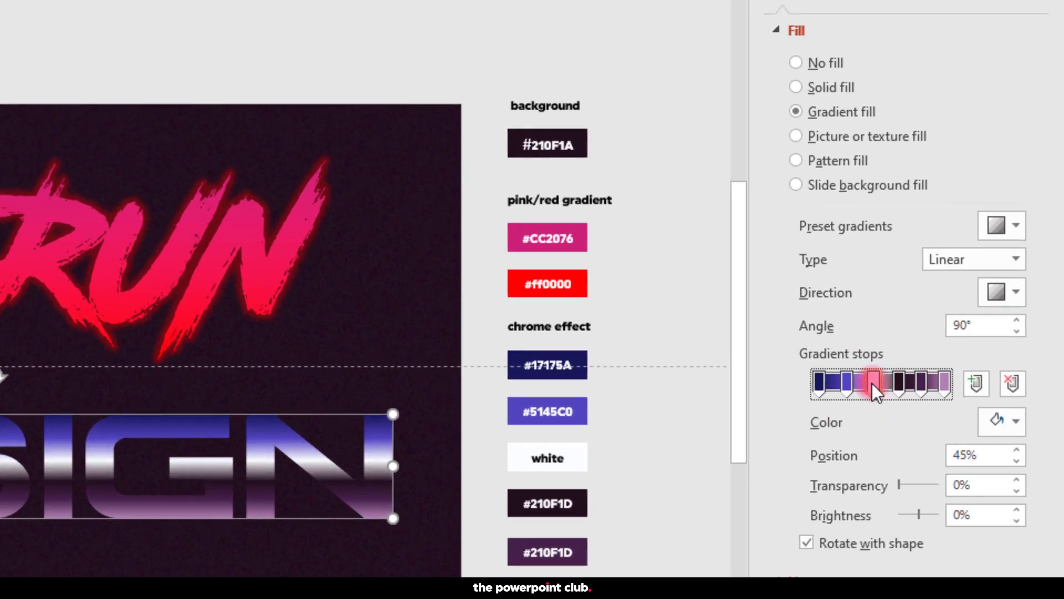
left_click_drag(874, 384, 889, 388)
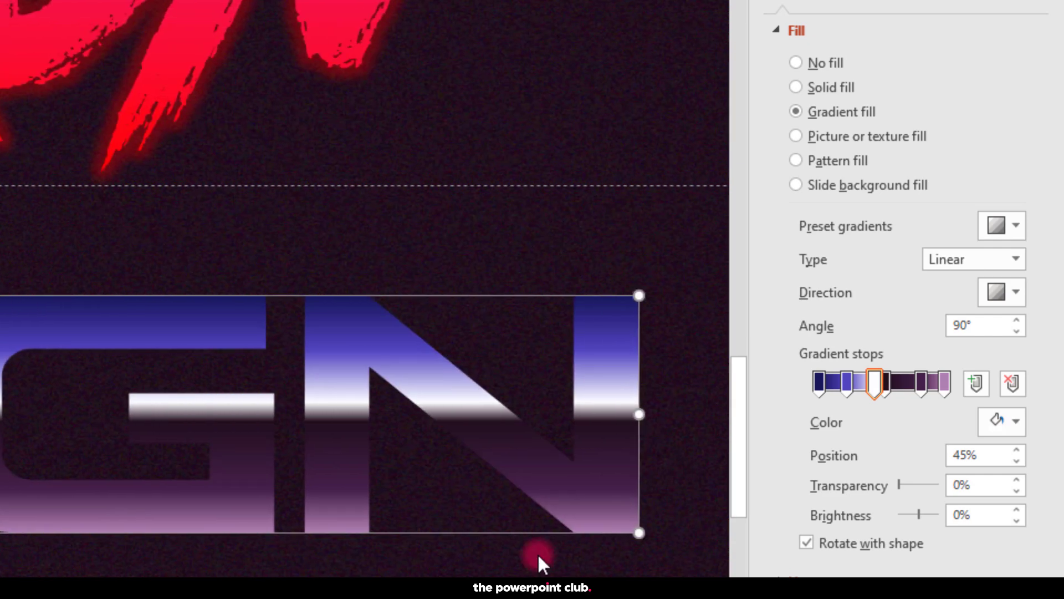
left_click(876, 383)
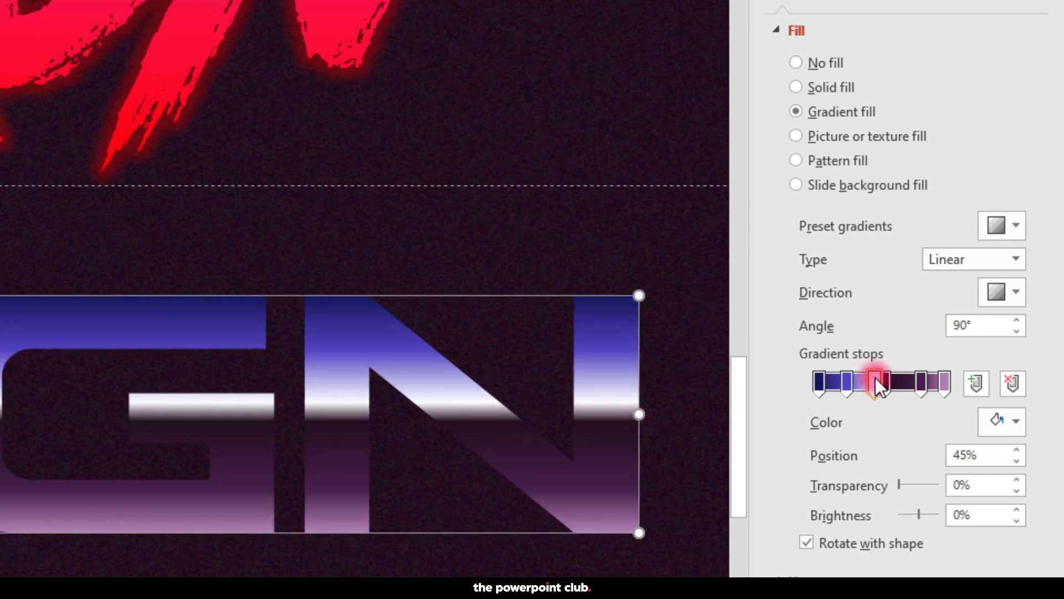
left_click_drag(875, 383, 890, 383)
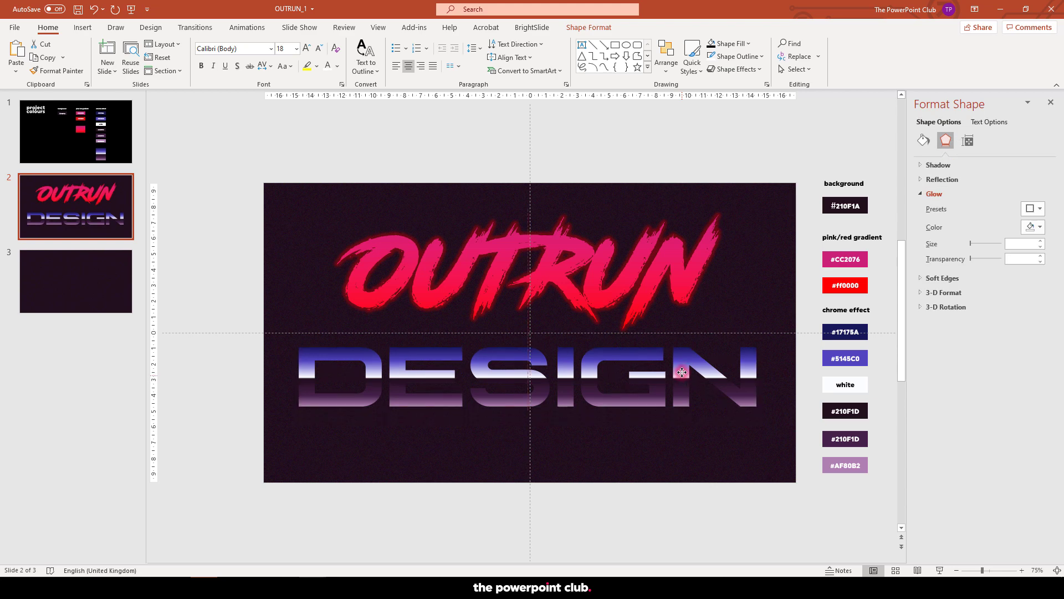
Step: Give the DESIGN copy a gradient outline thickened to about 3.75 pt
left_click(683, 367)
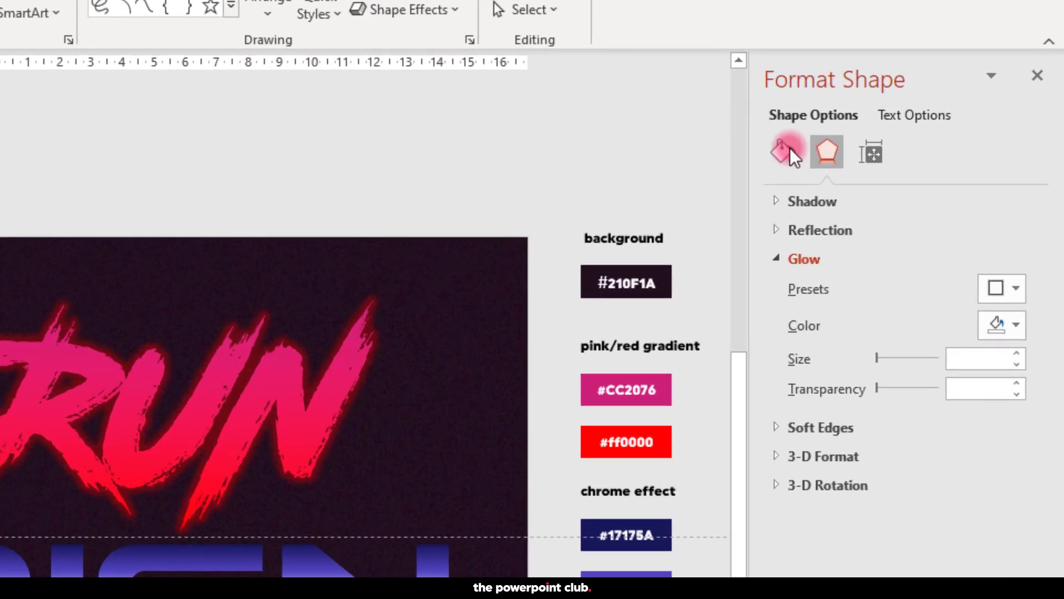
left_click(781, 152)
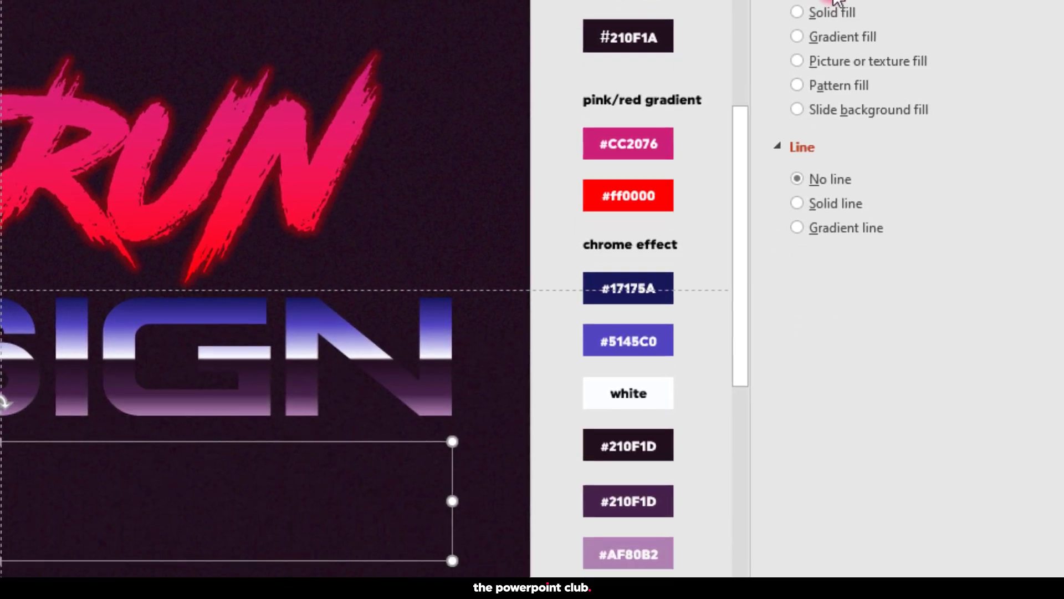
left_click(797, 227)
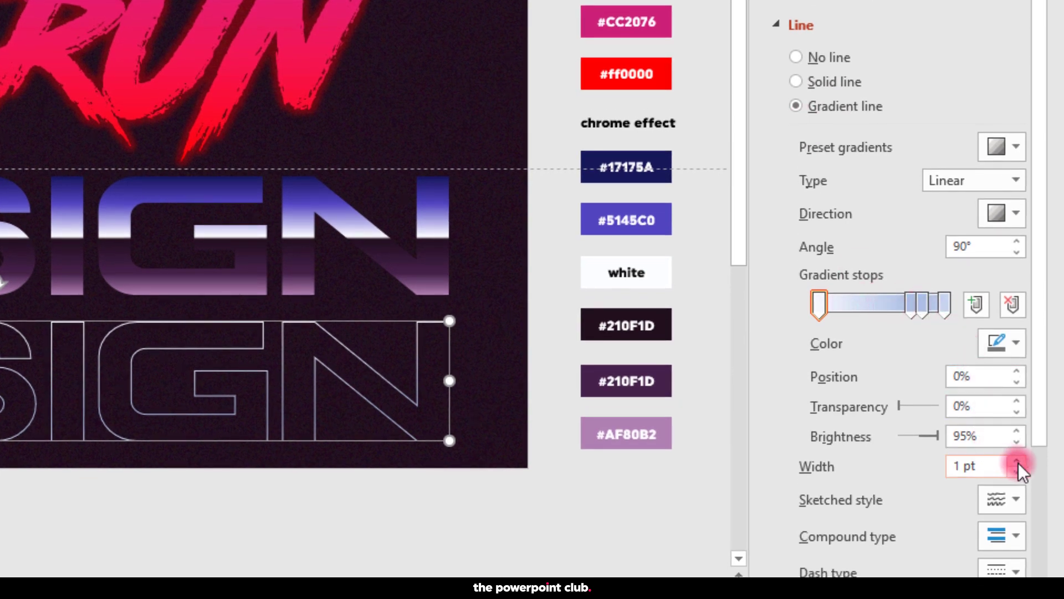
left_click(1026, 461)
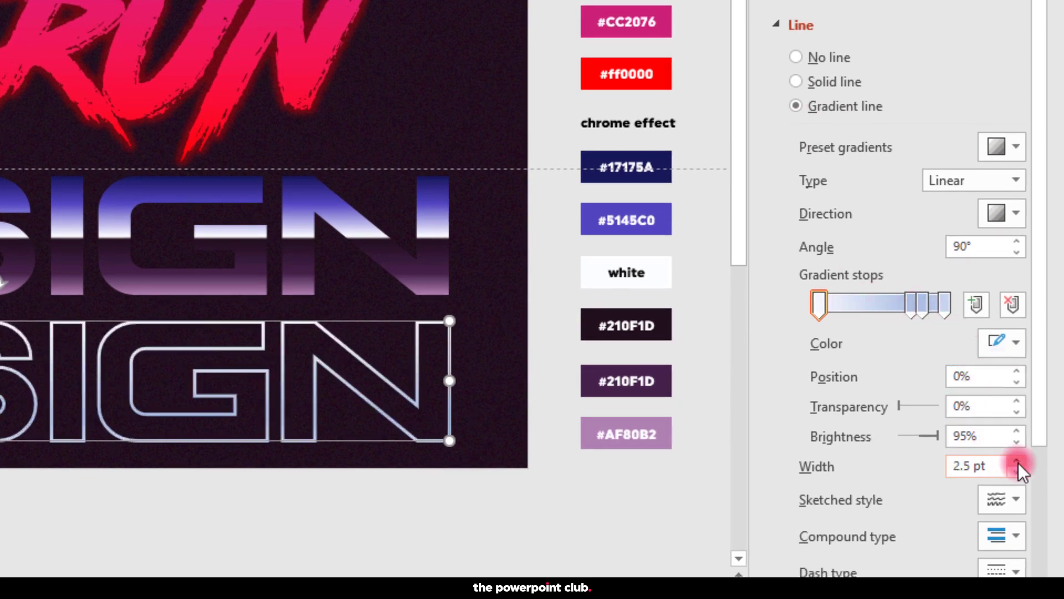
left_click(1025, 461)
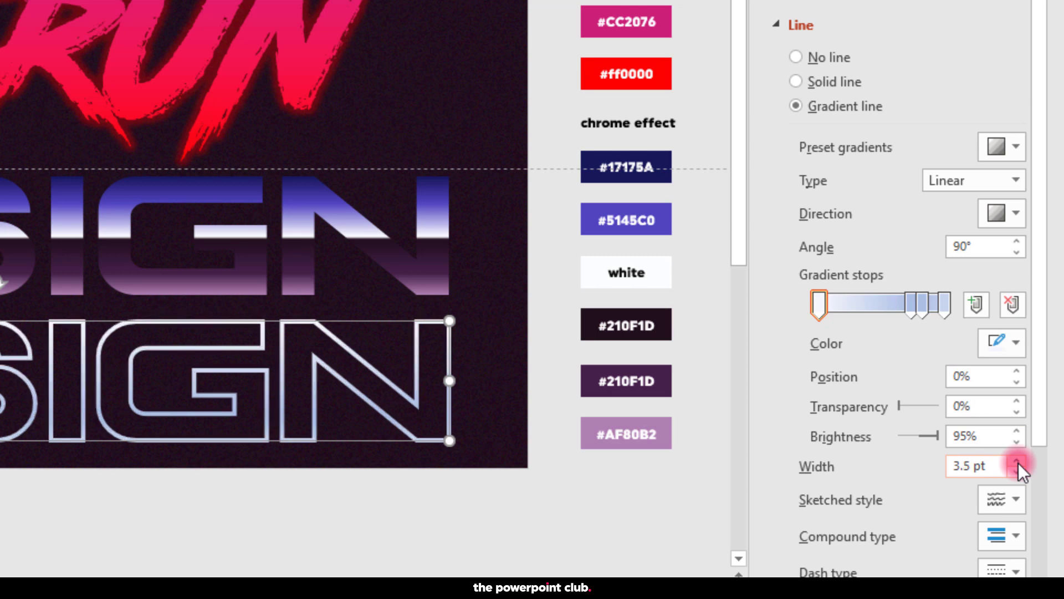
left_click(1024, 462)
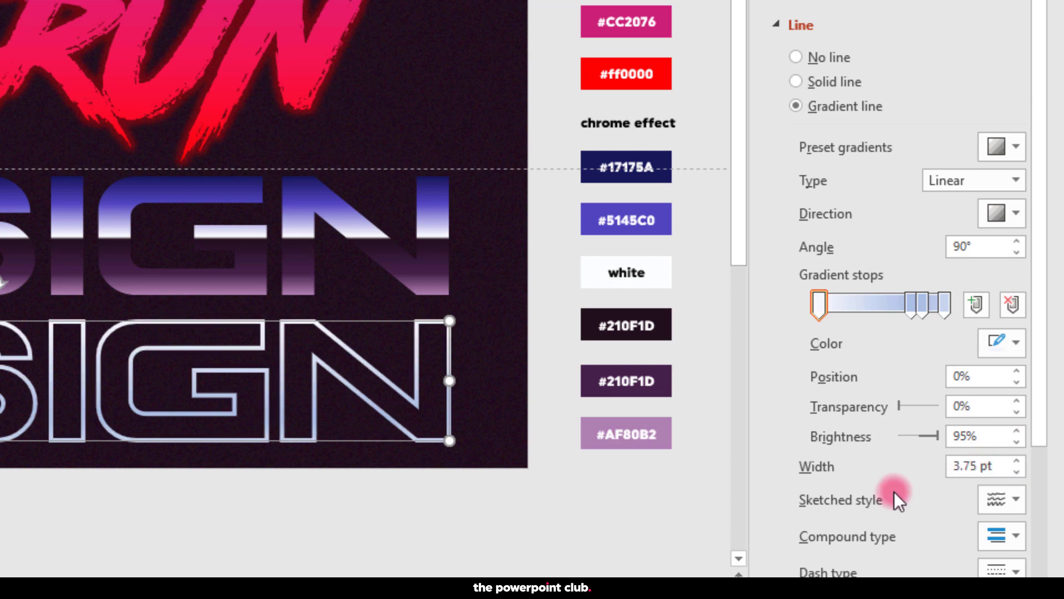
Step: Add outline gradient stops and eyedrop them deep blue, white and dark purple from the swatches
left_click(1016, 212)
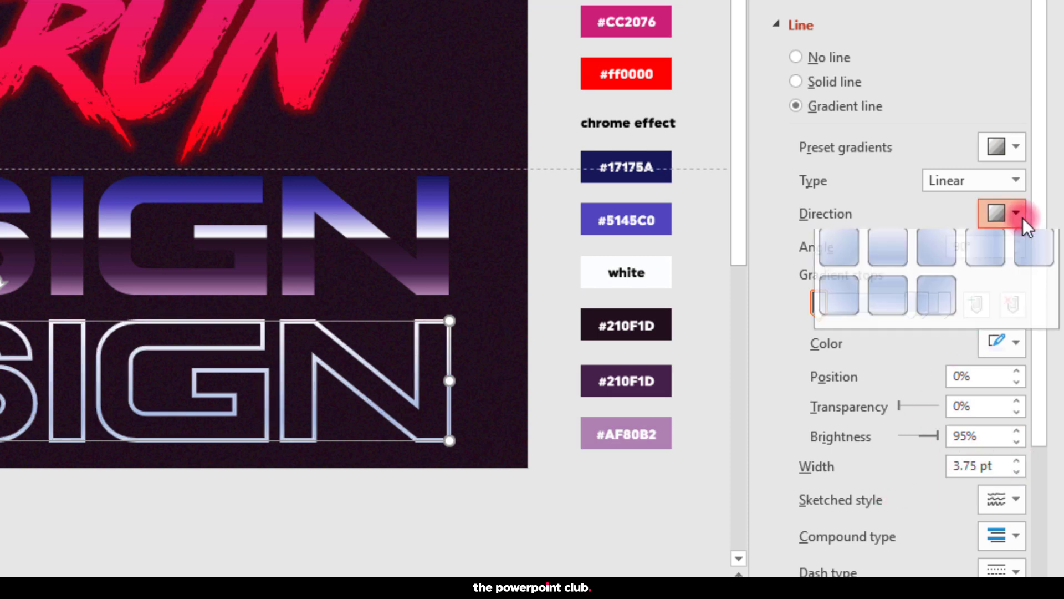
left_click(996, 212)
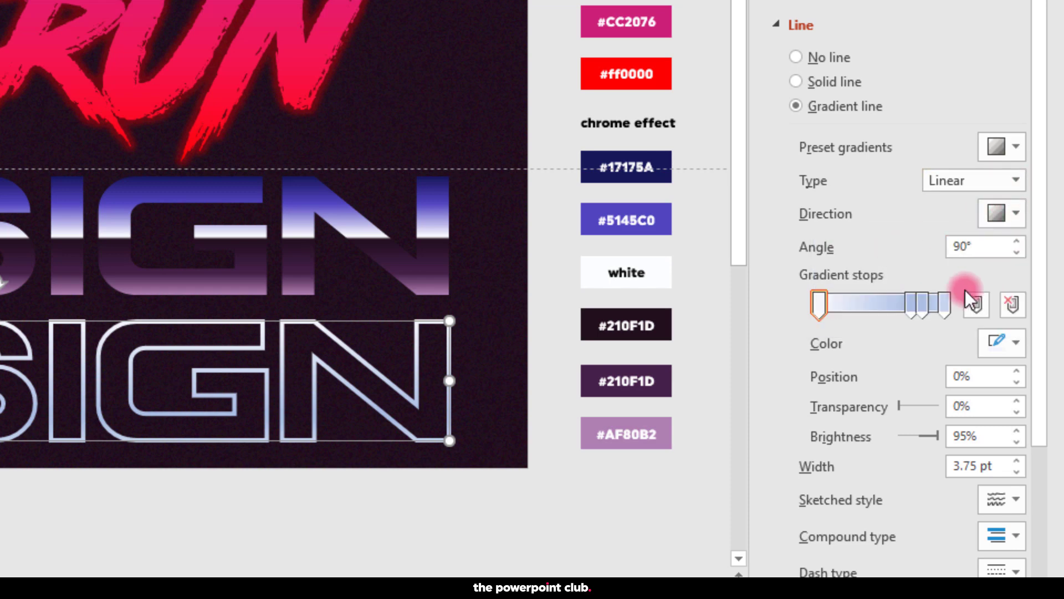
left_click(912, 304)
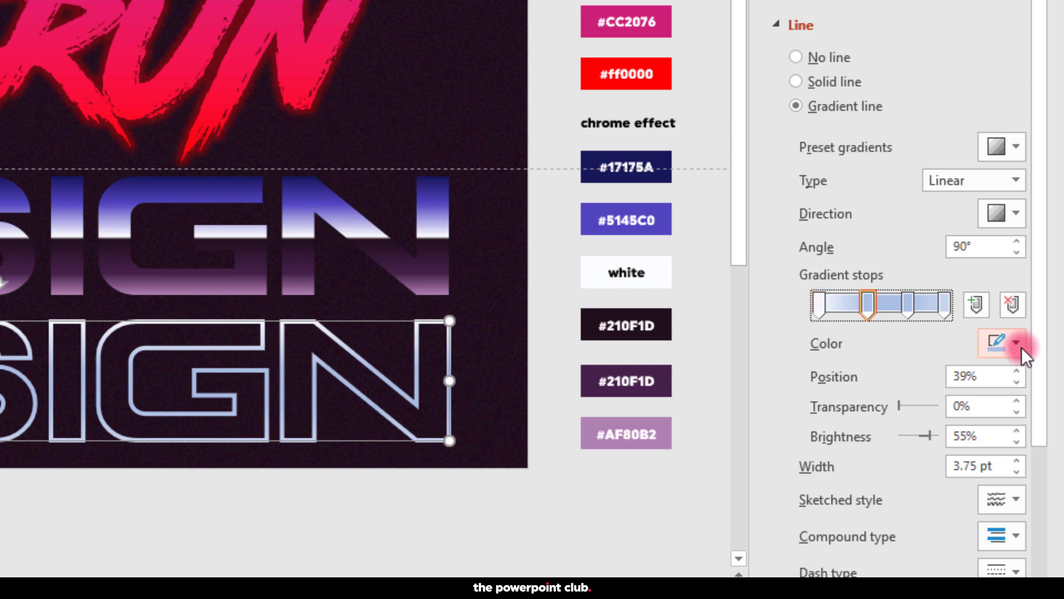
left_click(1017, 342)
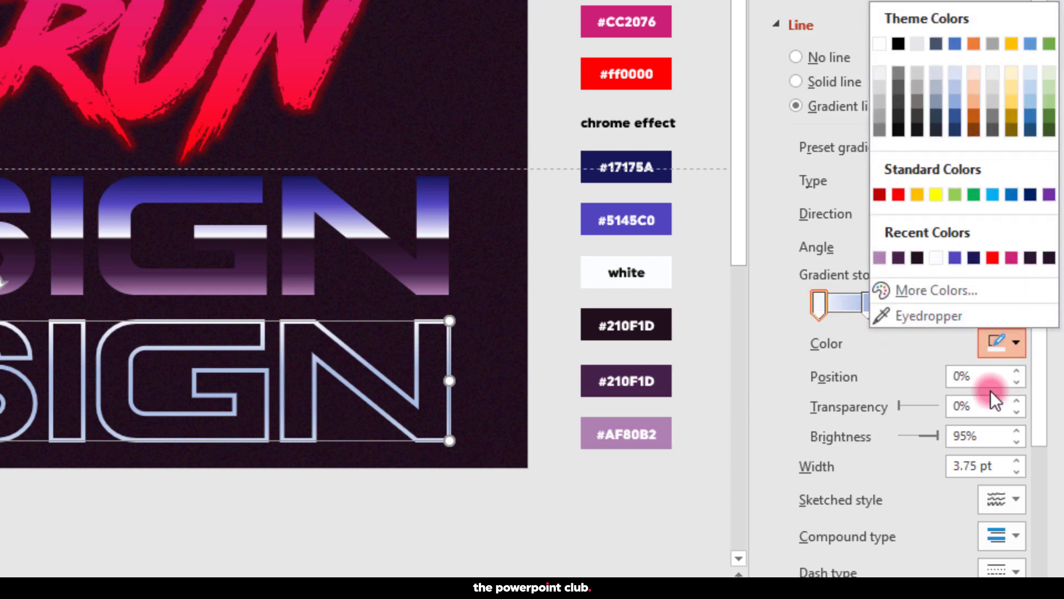
left_click(294, 193)
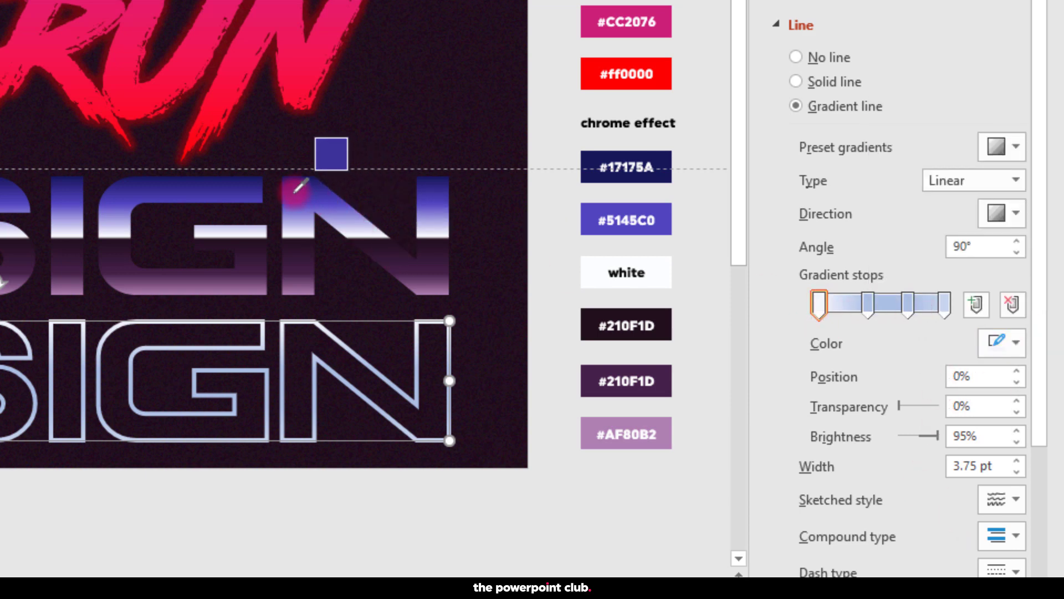
left_click(868, 304)
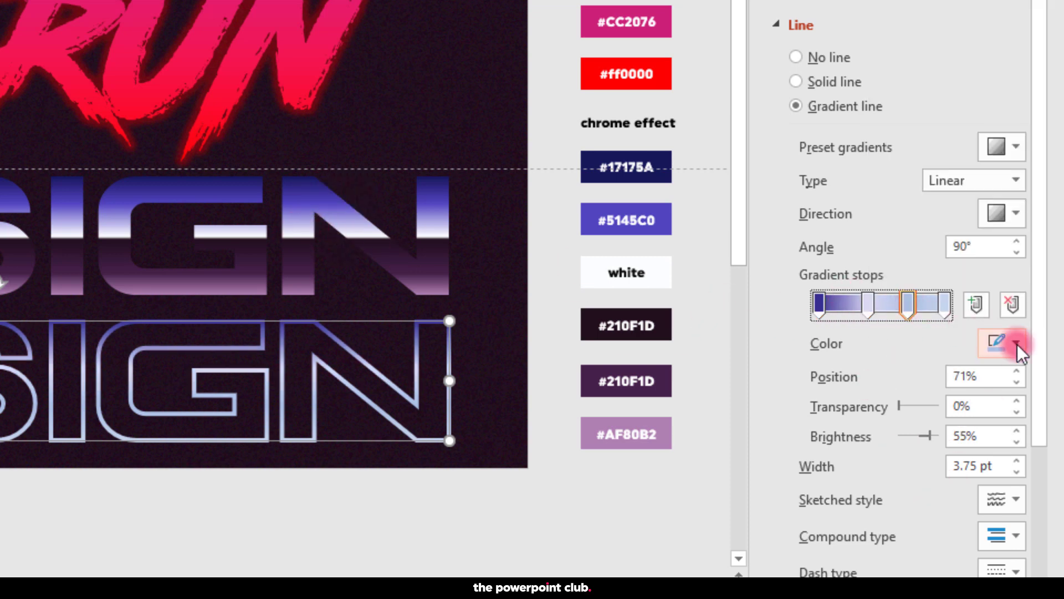
left_click(1014, 343)
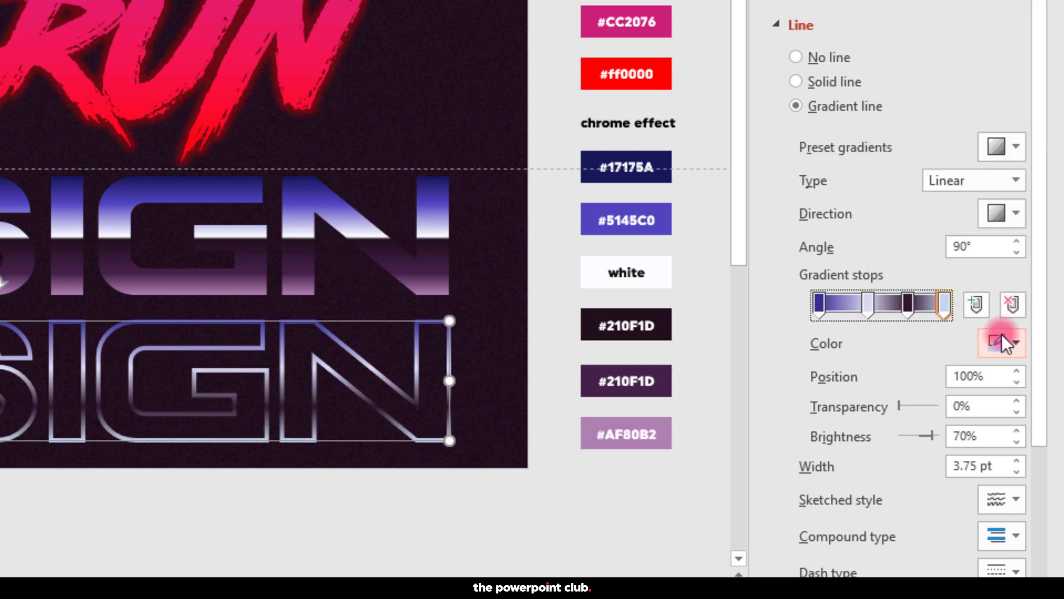
left_click(1017, 342)
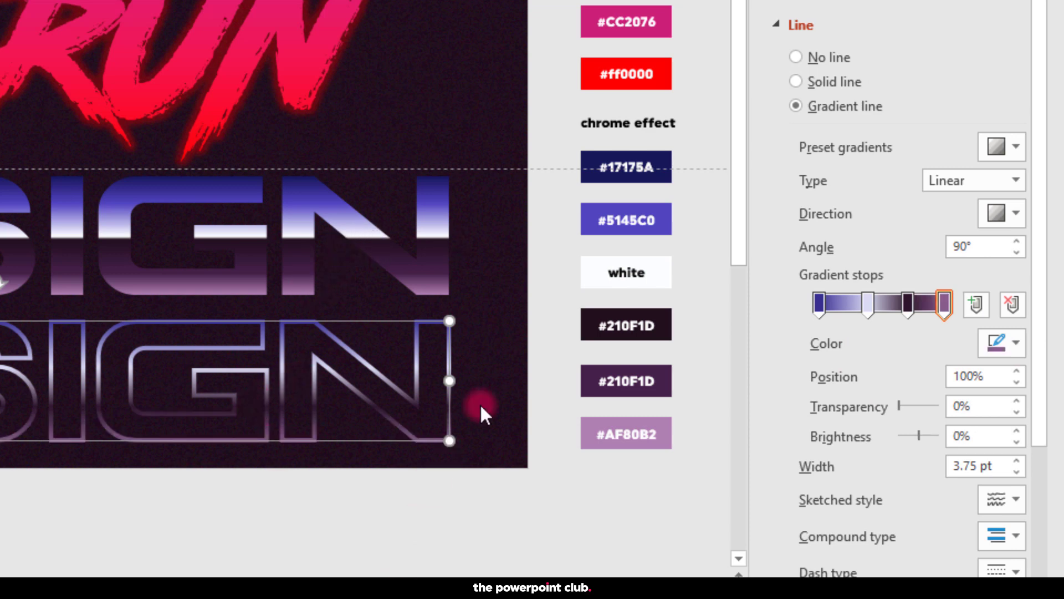
left_click(821, 304)
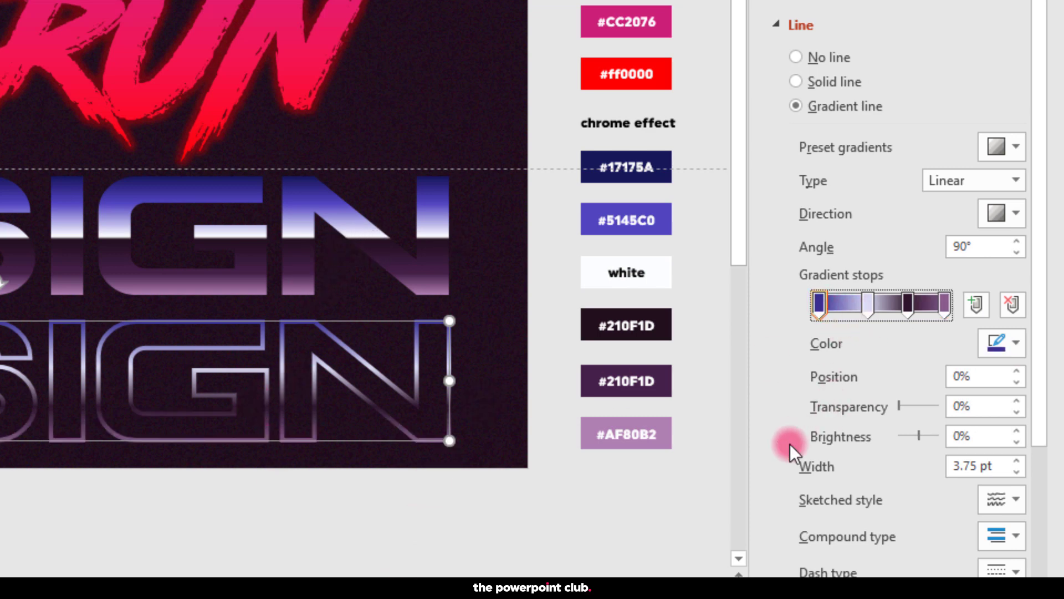
mouse_move(323, 377)
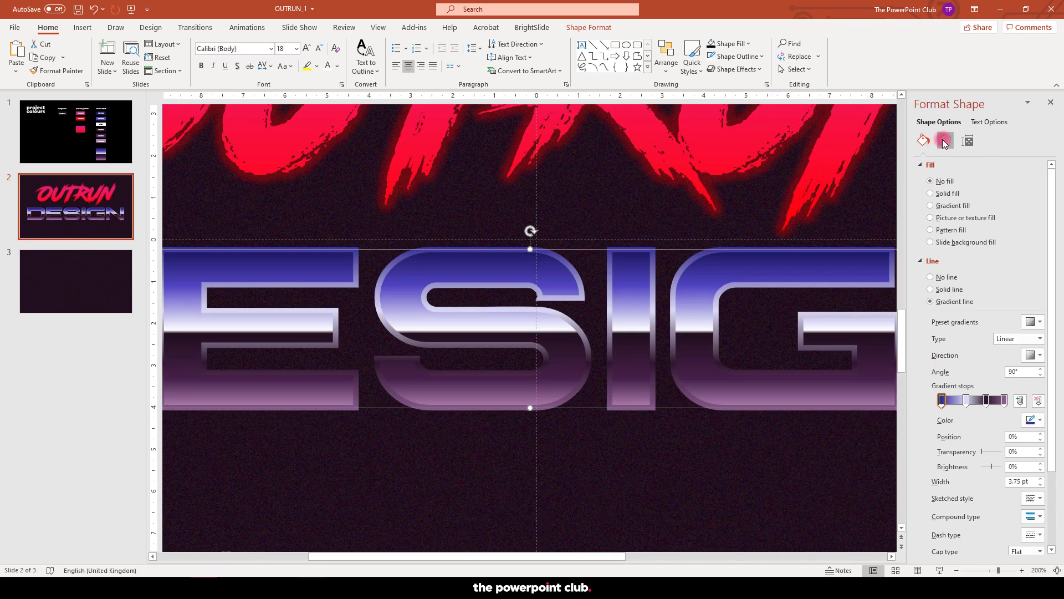
Step: Give the gradient outline a rounded 6 pt top bevel in 3-D Format
left_click(943, 139)
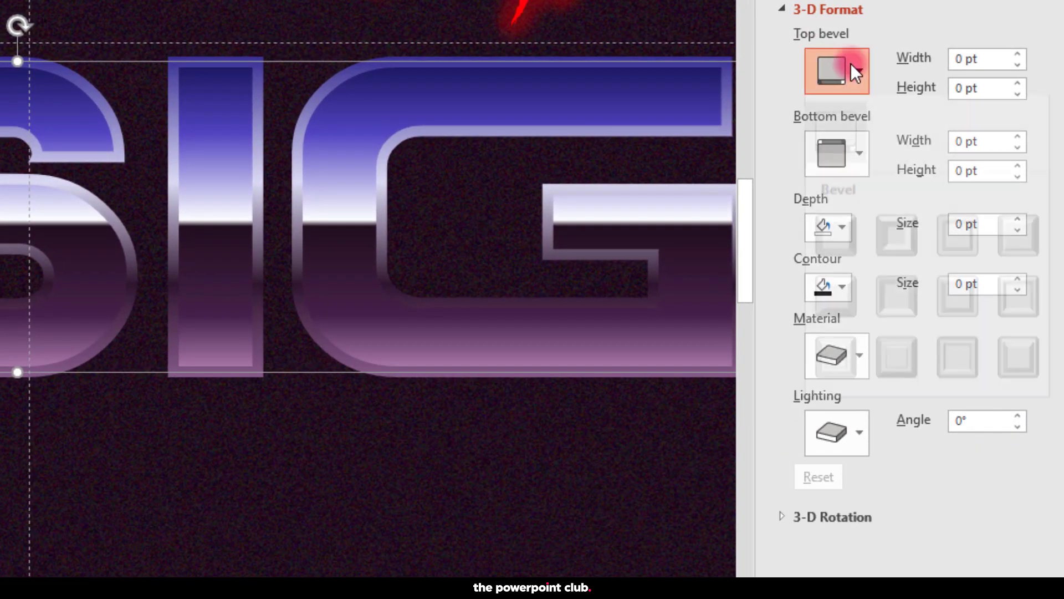
left_click(857, 71)
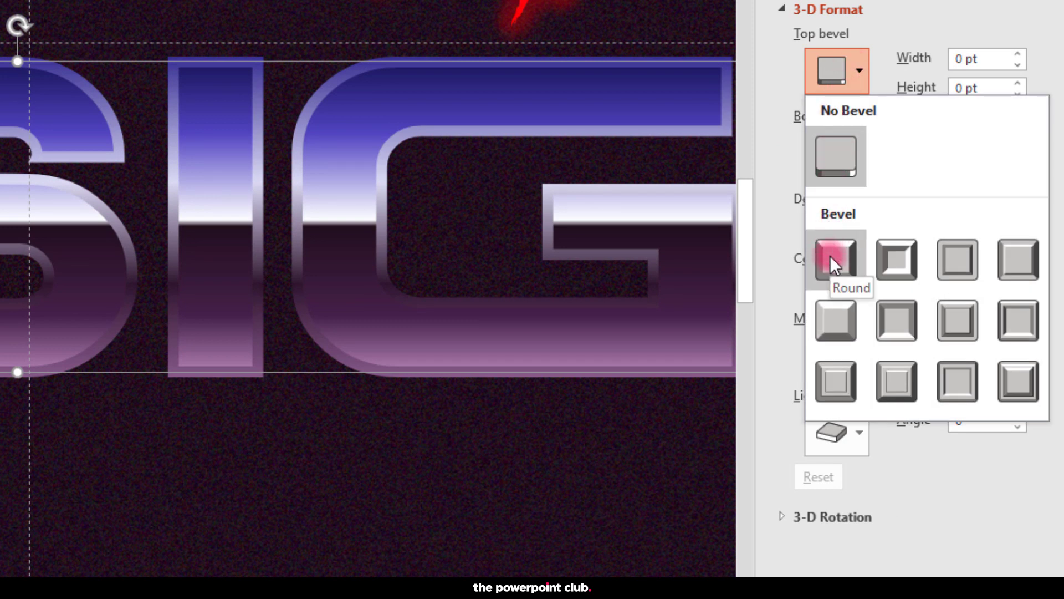
left_click(836, 259)
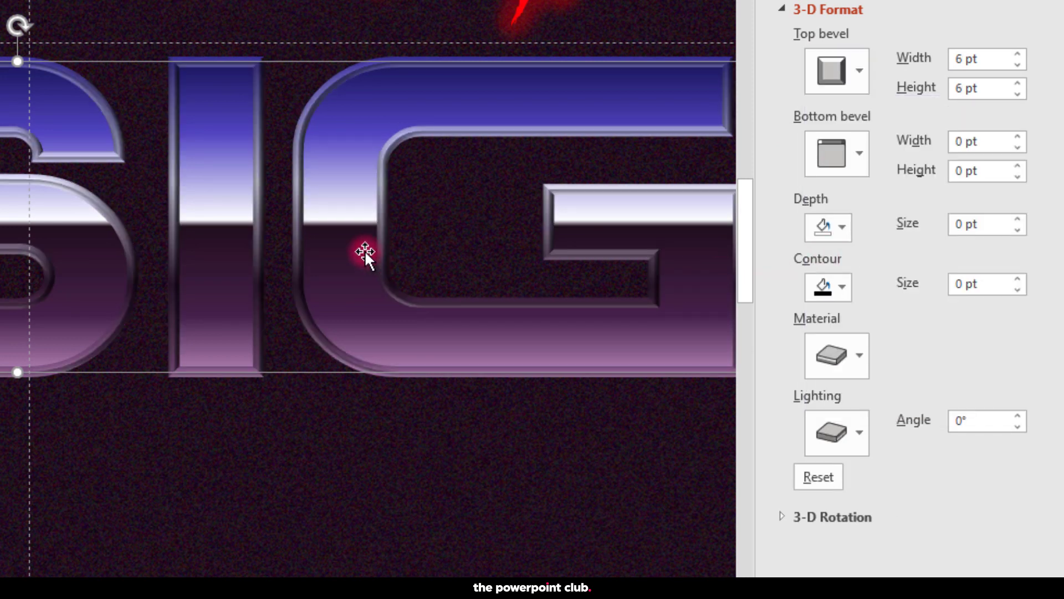
mouse_move(228, 129)
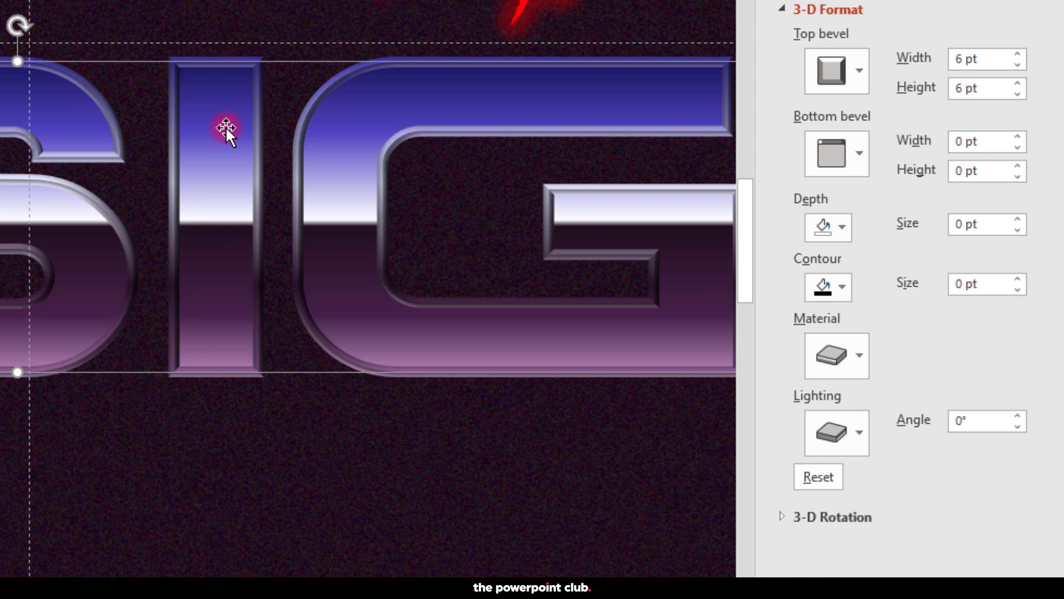
mouse_move(422, 295)
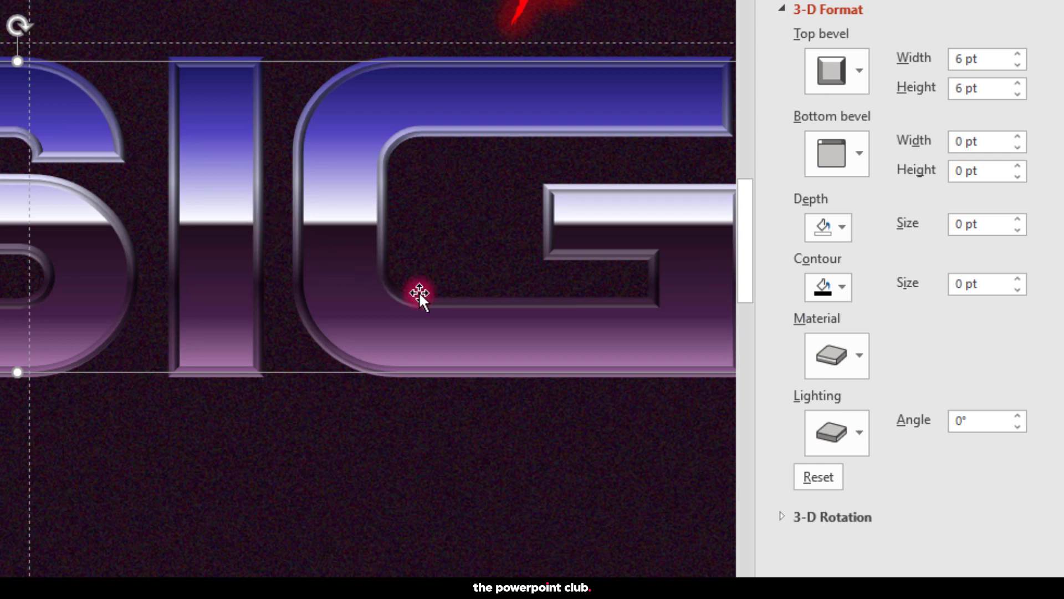
left_click(857, 356)
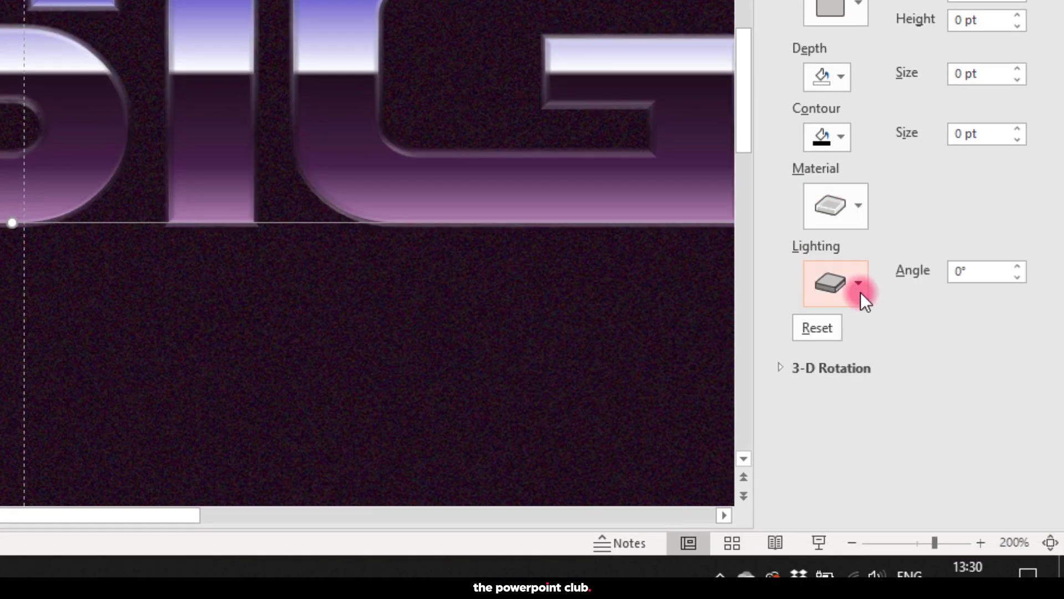
Step: Adjust the bevel lighting and brighten the dark purple outline gradient stop
left_click(857, 285)
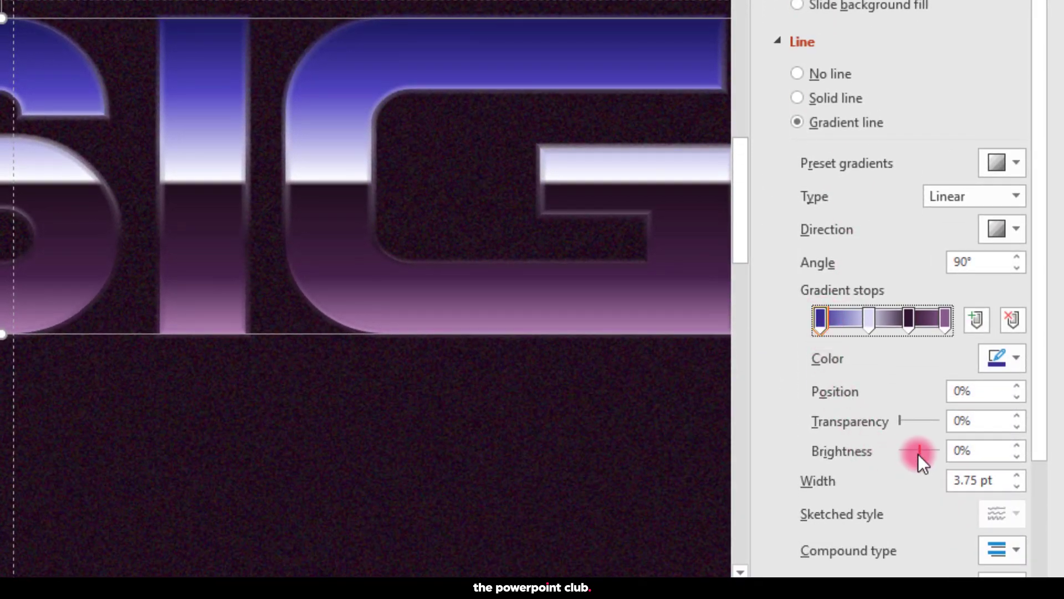
left_click_drag(917, 450, 925, 450)
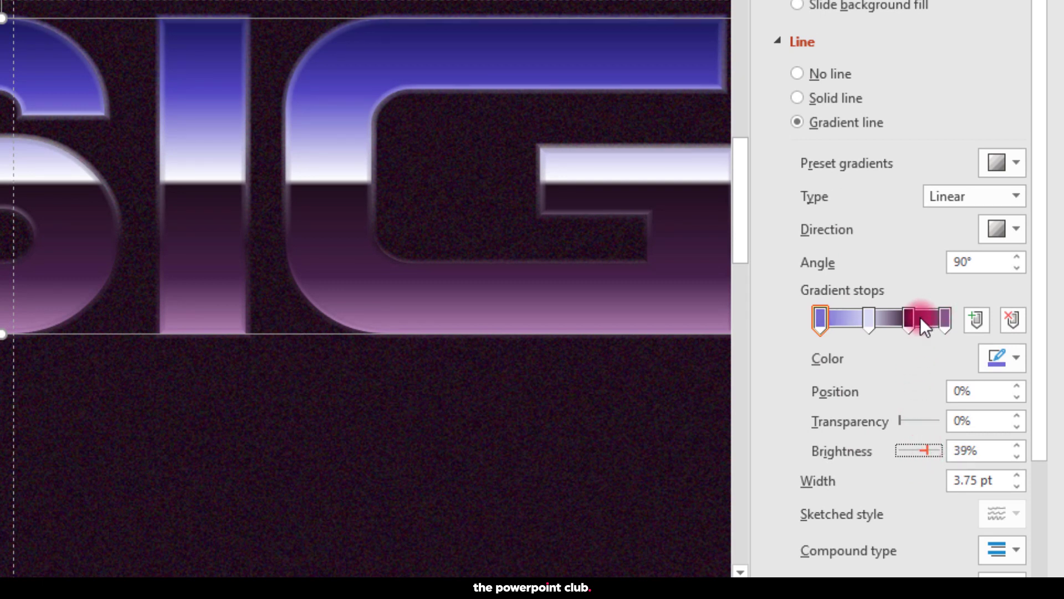
left_click(925, 320)
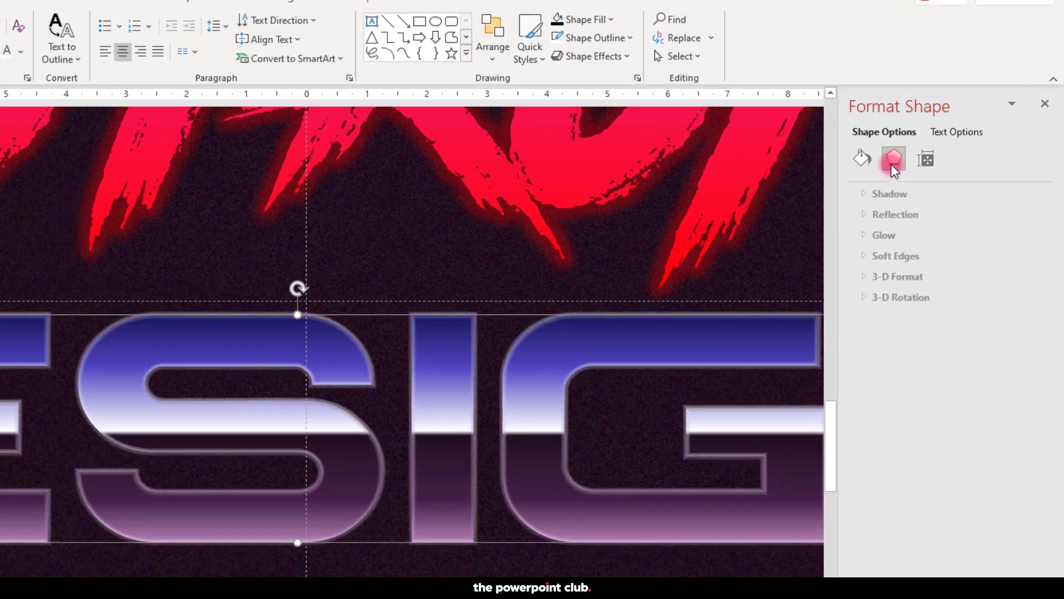
Step: Tune DESIGN's shadow transparency in the Effects settings
left_click(890, 193)
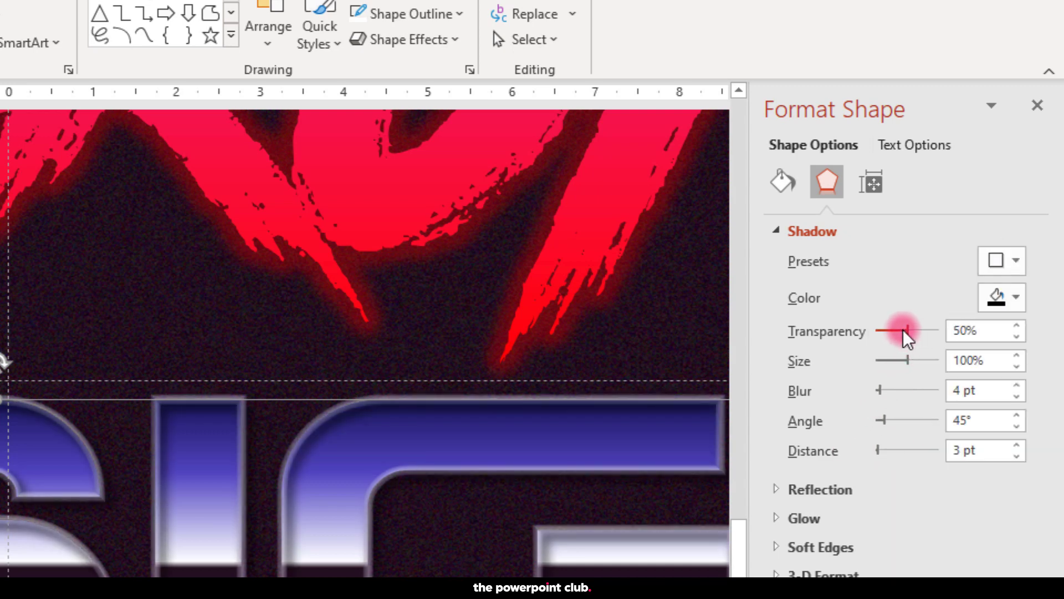
left_click_drag(908, 330, 915, 330)
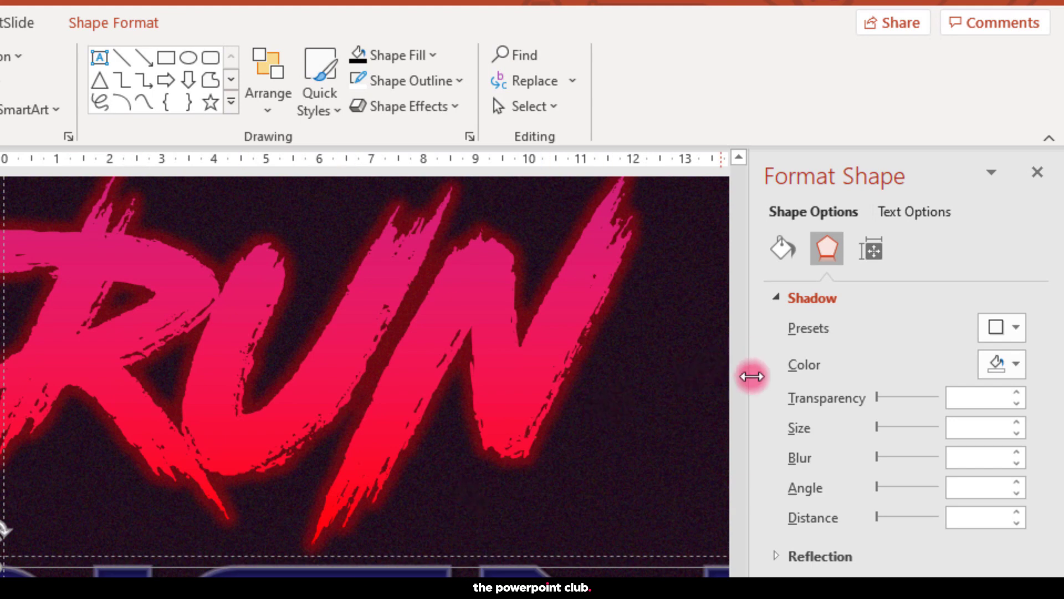
left_click(803, 297)
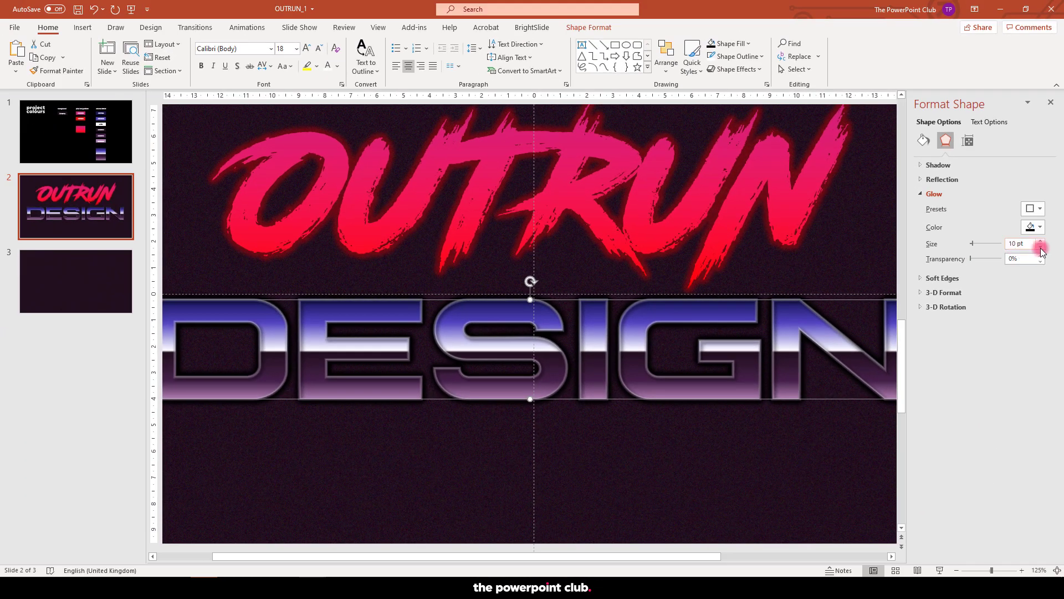
Step: Set DESIGN's glow to 8 pt at about 60% transparency and fit the slide to the window
left_click(1044, 247)
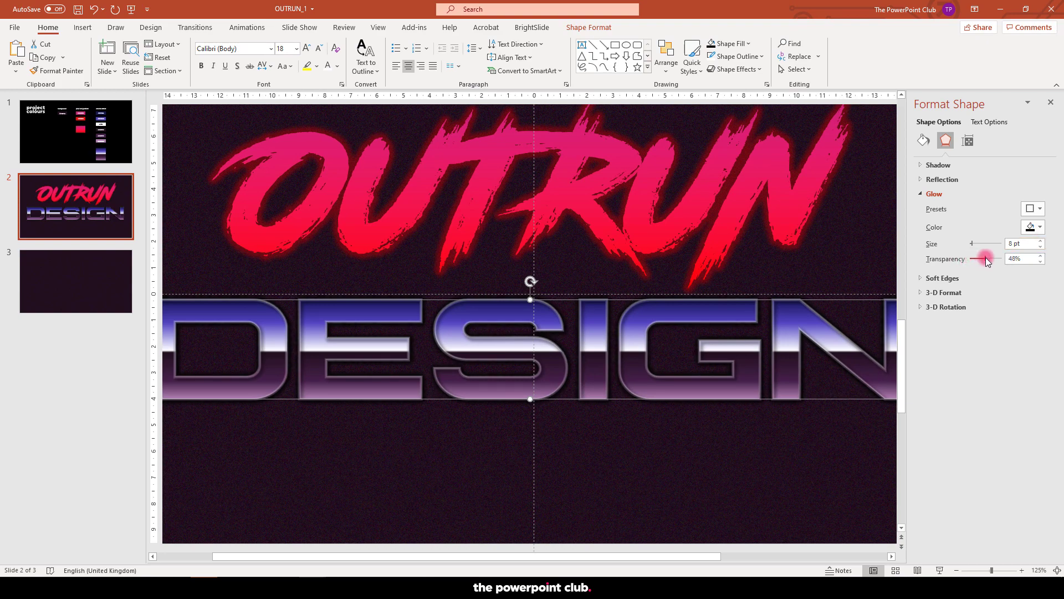
left_click_drag(984, 258, 991, 258)
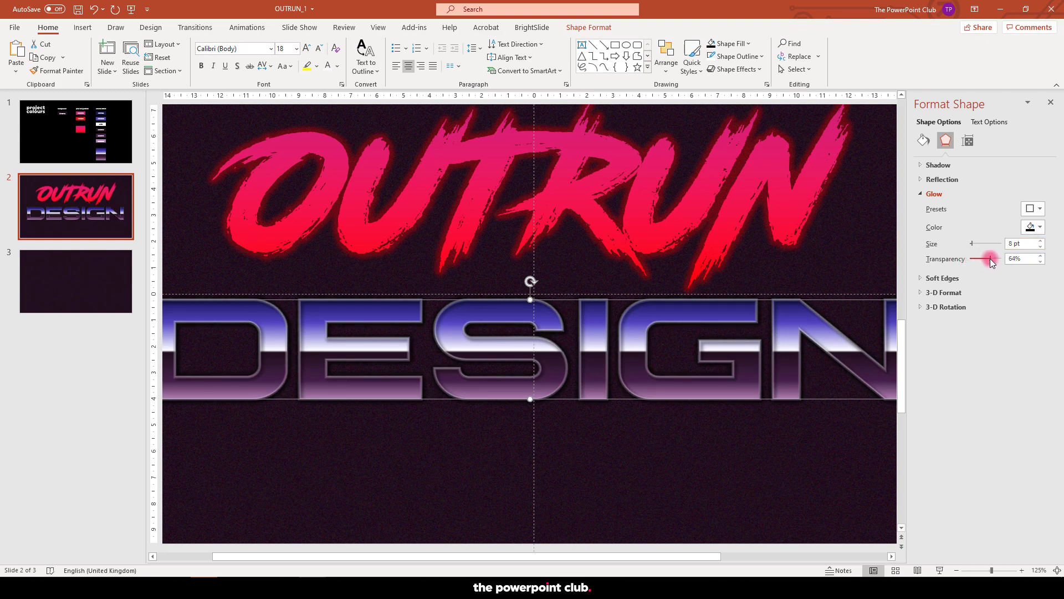
left_click_drag(991, 259, 982, 259)
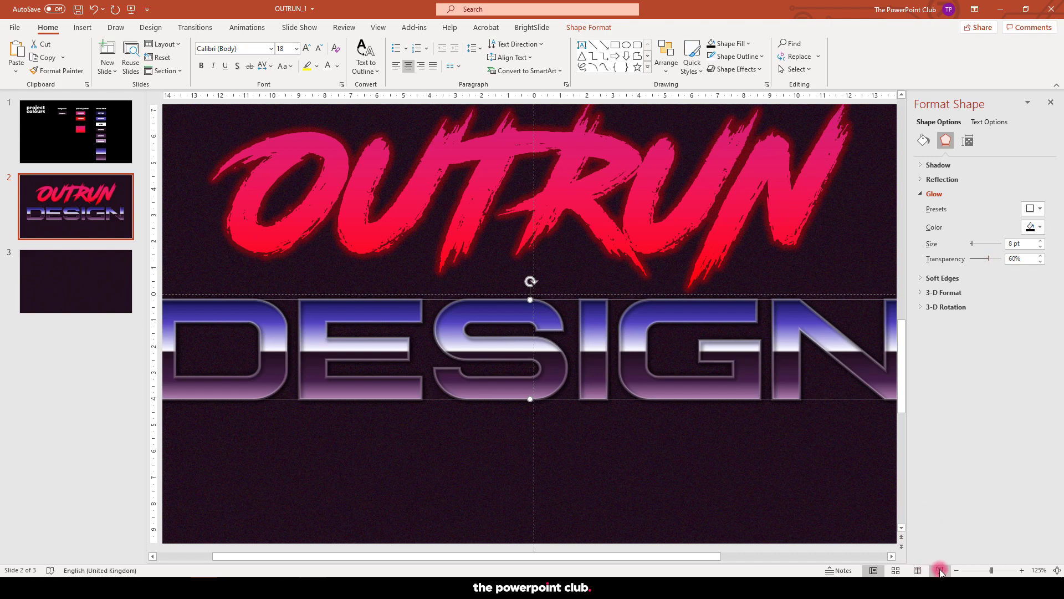
left_click(940, 570)
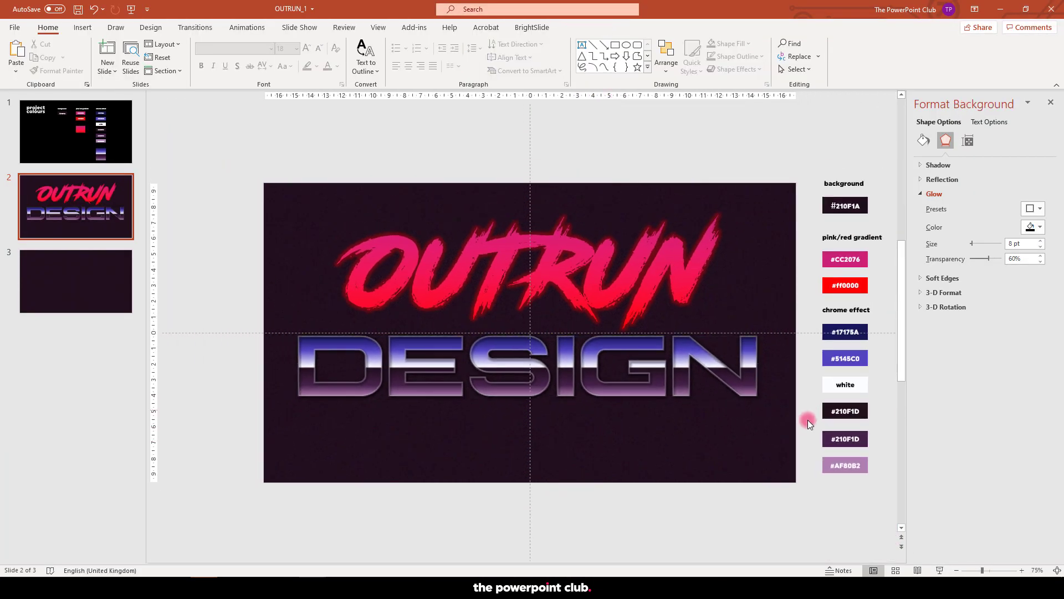
Step: Leave the finished OUTRUN title on slide 2 and move to the blank dark slide 3
left_click(522, 367)
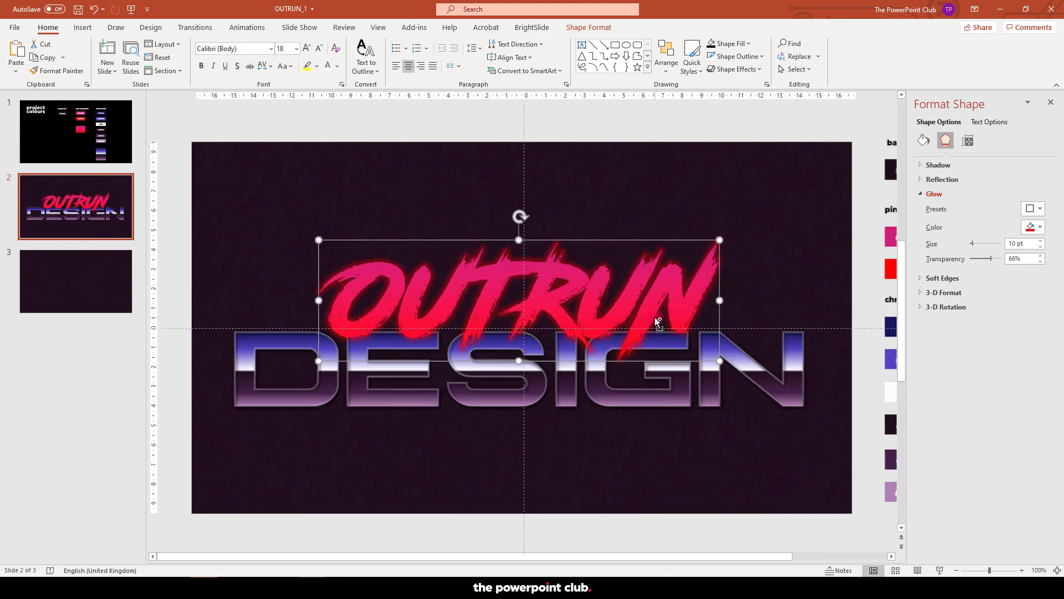
key("F5")
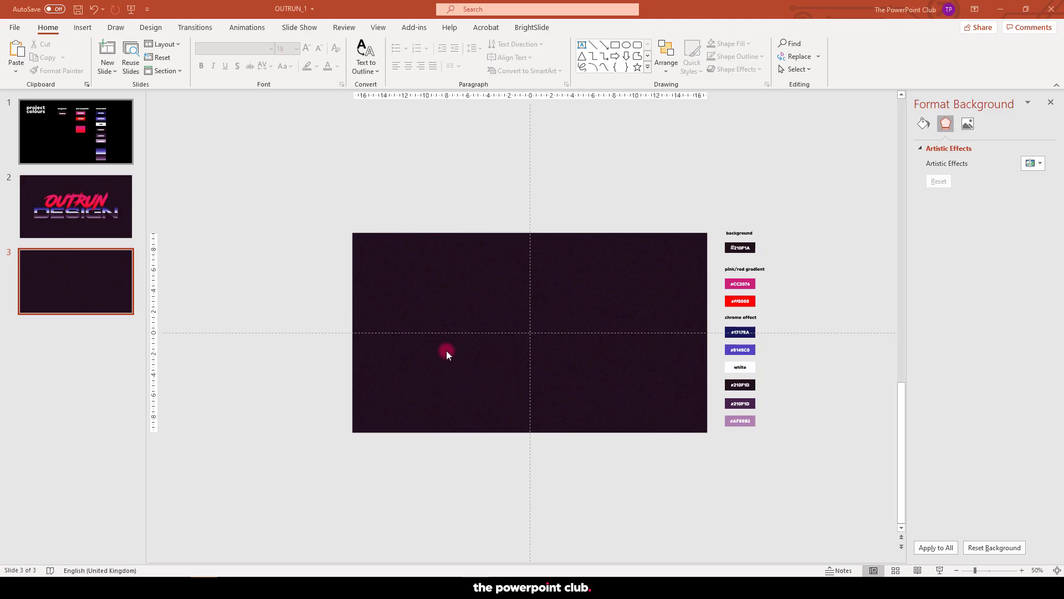
Step: Draw thin vertical neon lines and distribute them horizontally across slide 3
left_click(81, 27)
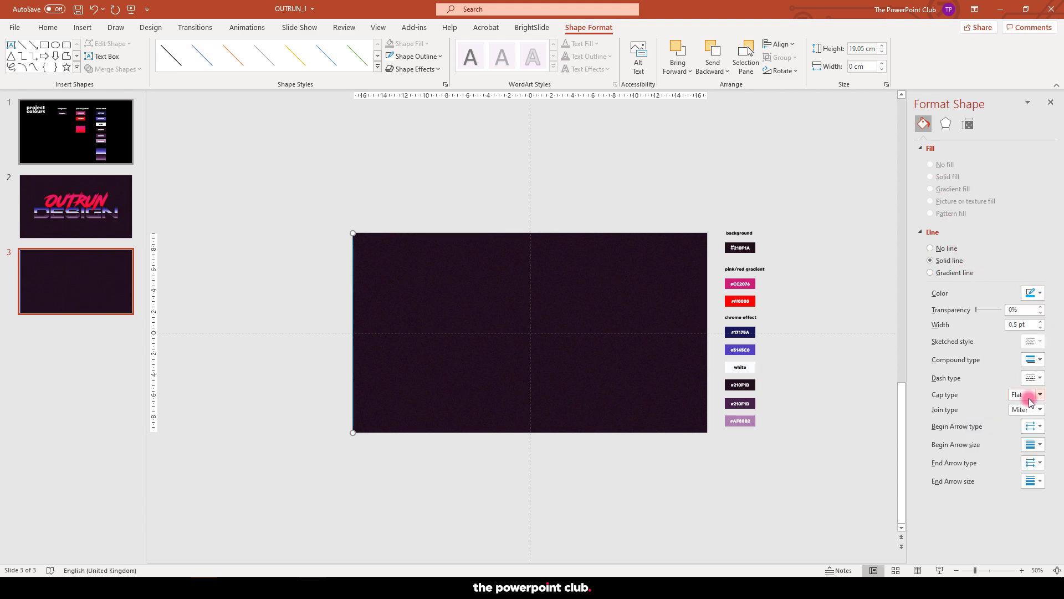
left_click(1045, 322)
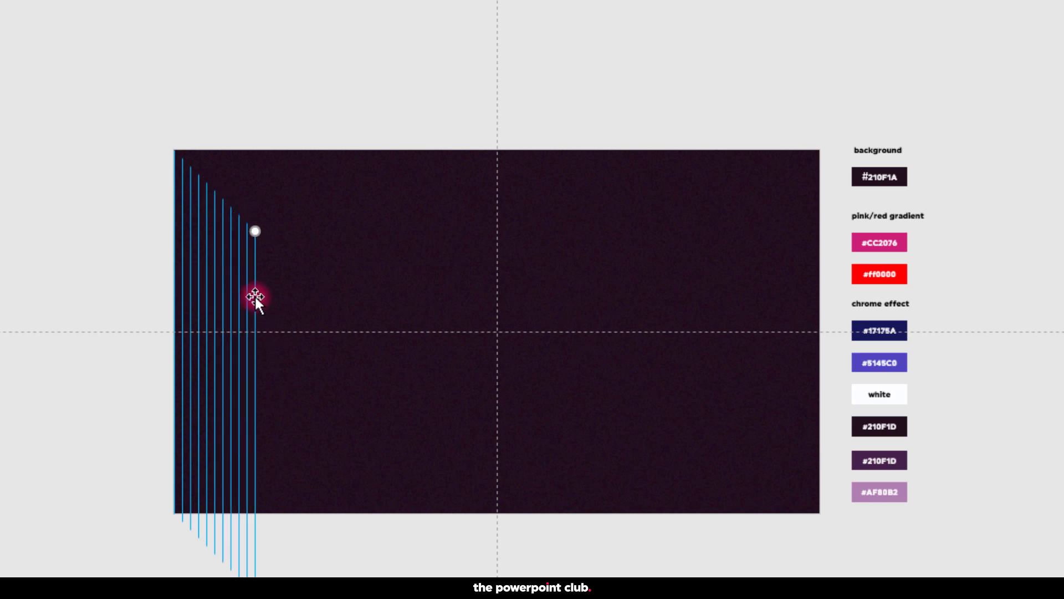
left_click_drag(255, 297, 822, 291)
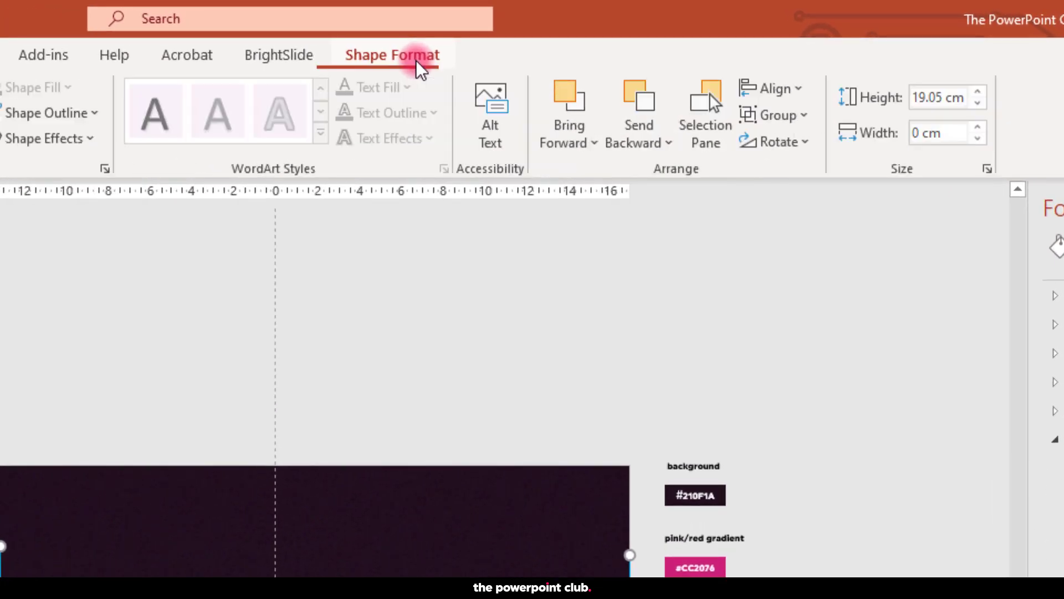
left_click(769, 88)
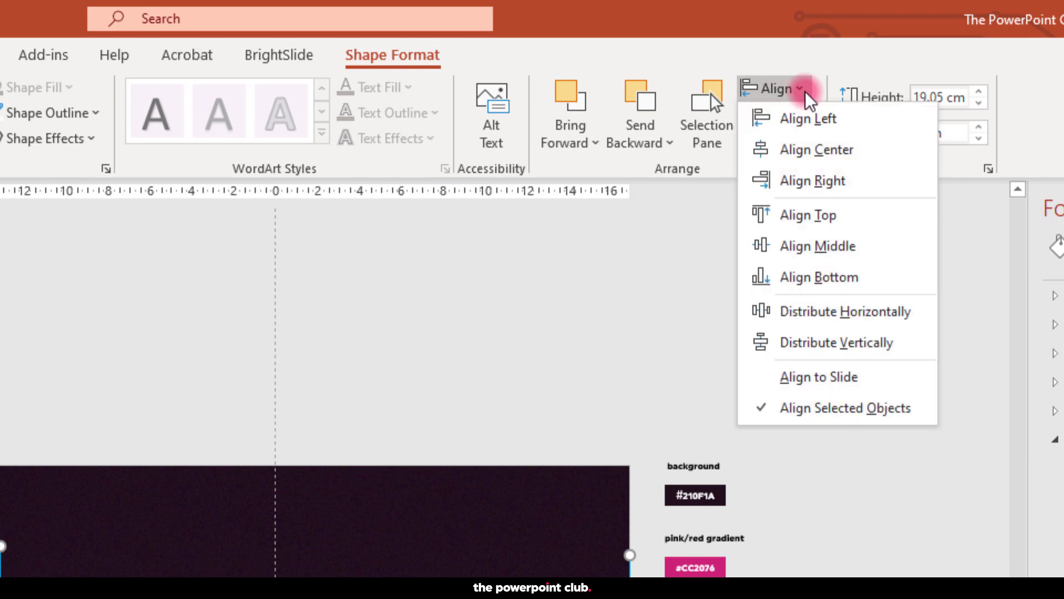
left_click(808, 119)
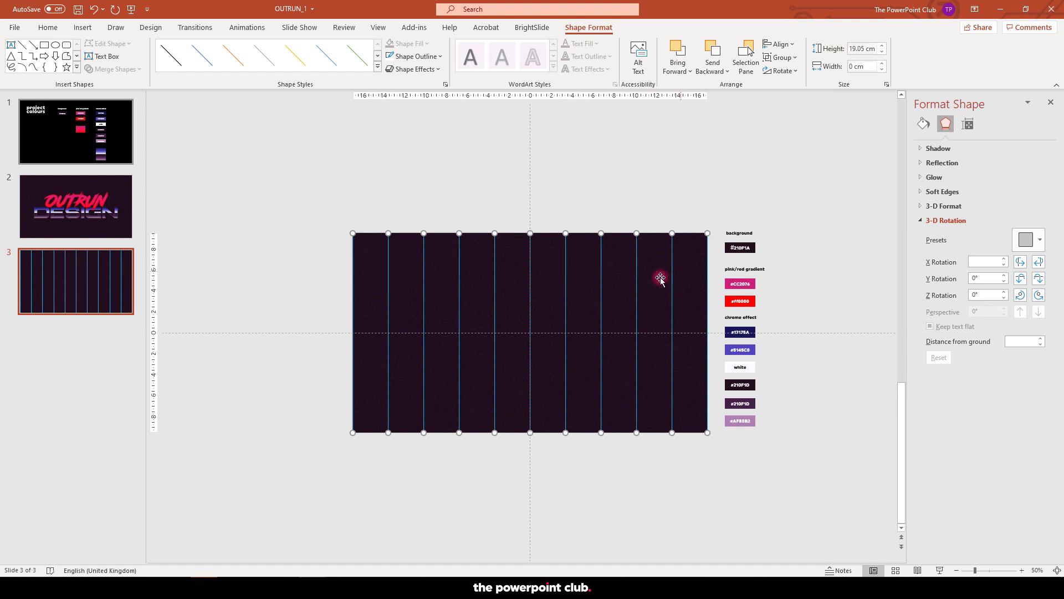
Step: Group the vertical lines and lay the horizontal lines over them to form a square grid
right_click(658, 279)
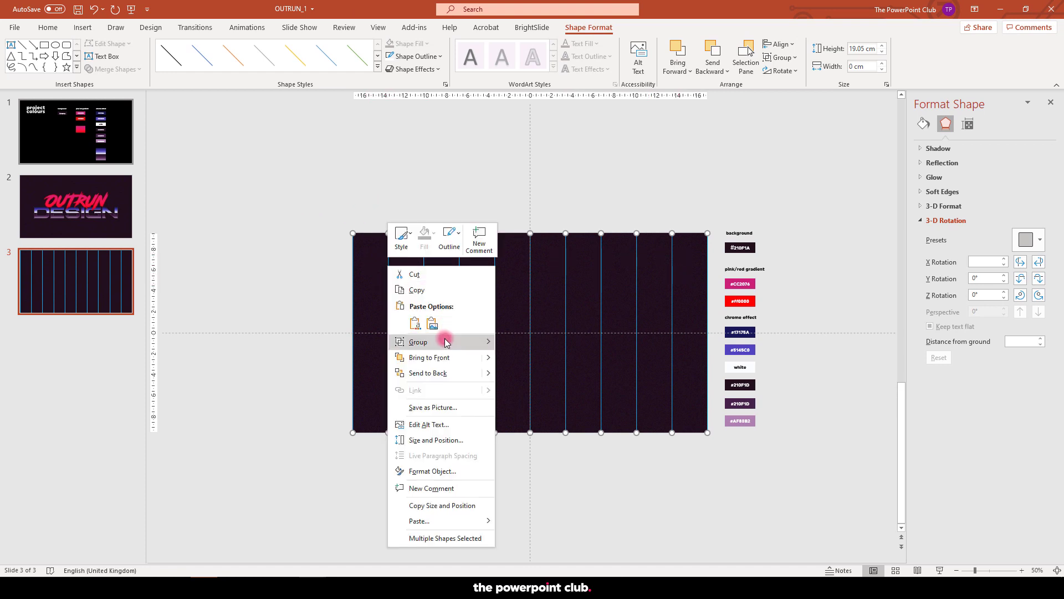
left_click(418, 341)
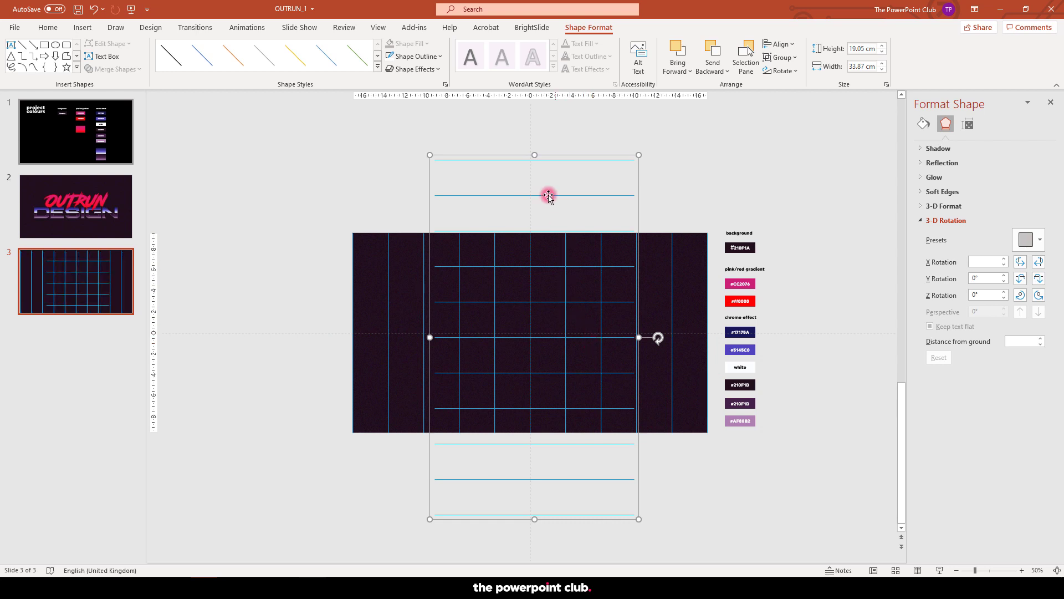
left_click_drag(549, 195, 540, 407)
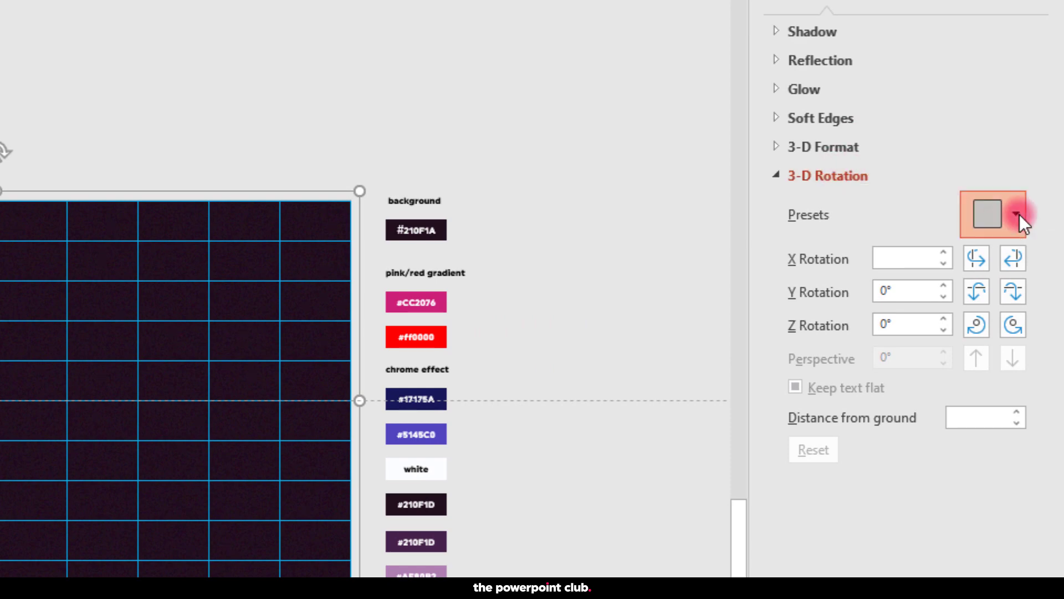
Step: Apply a Perspective 3-D Rotation preset to the grid and tilt it back with Y rotation
left_click(1012, 215)
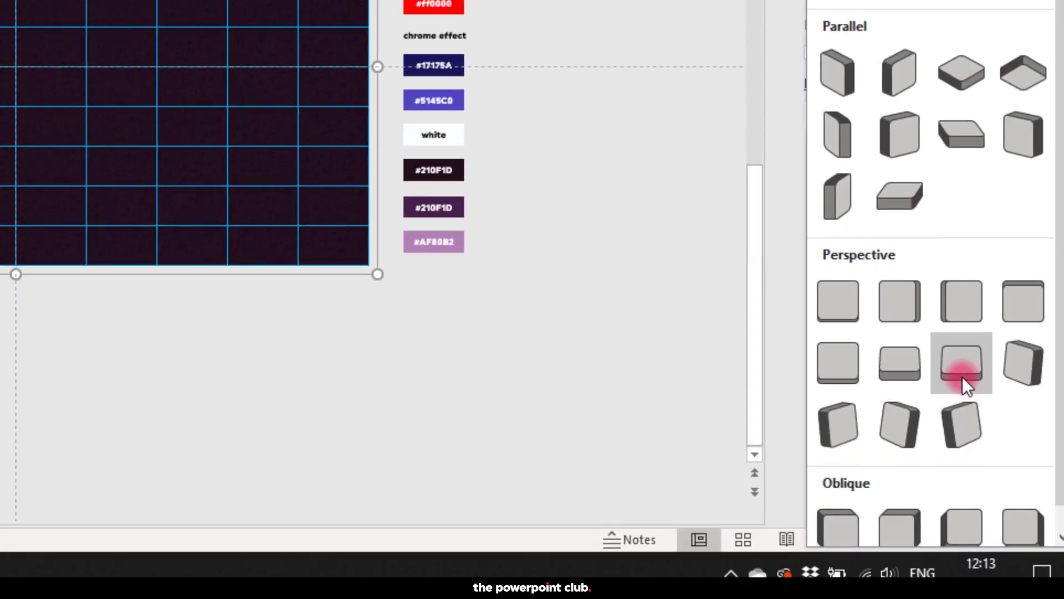
left_click(961, 364)
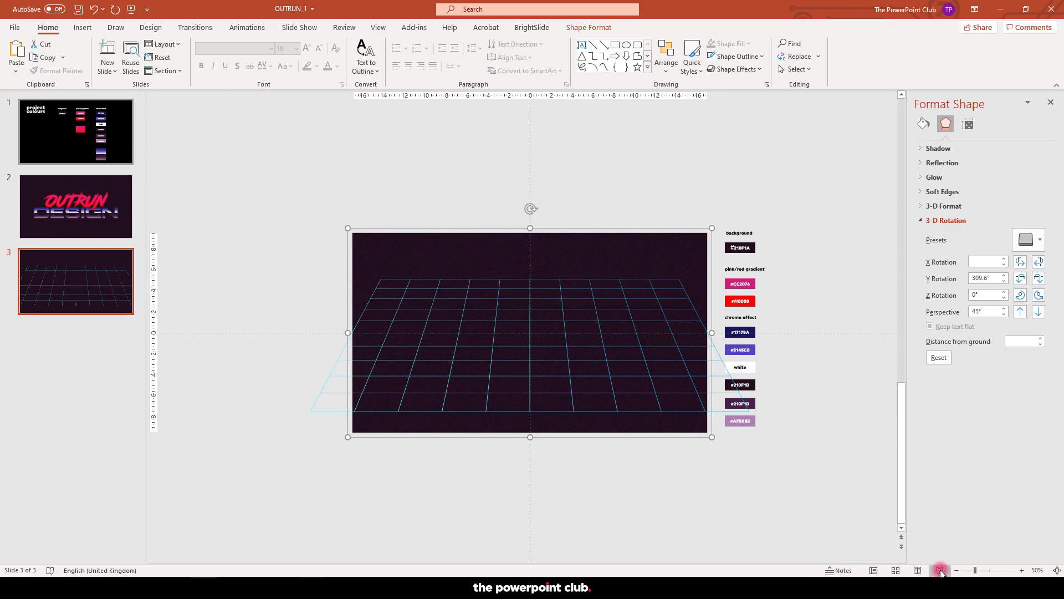
left_click(940, 570)
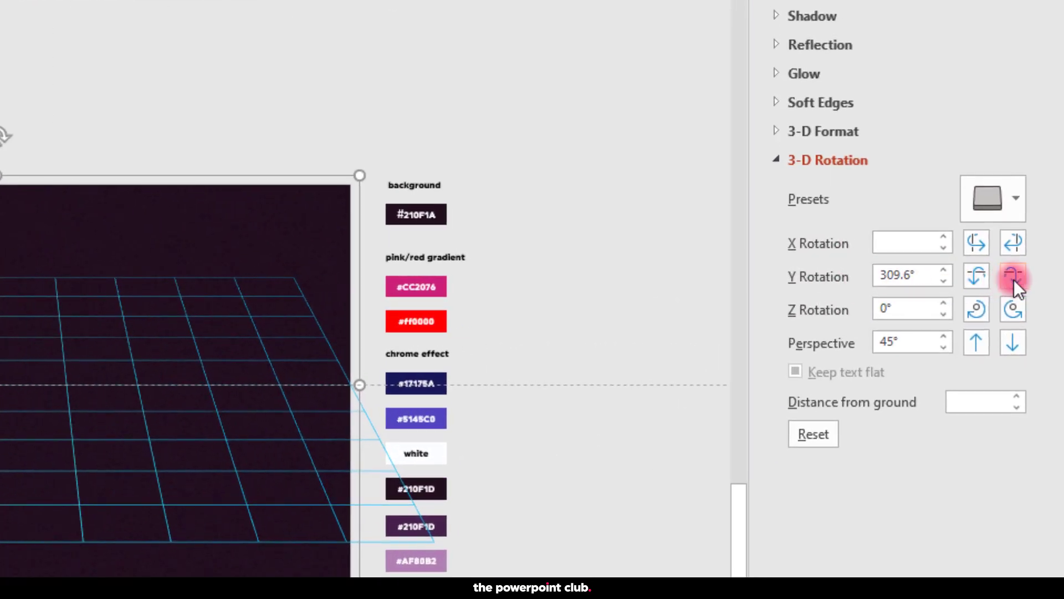
left_click(1012, 276)
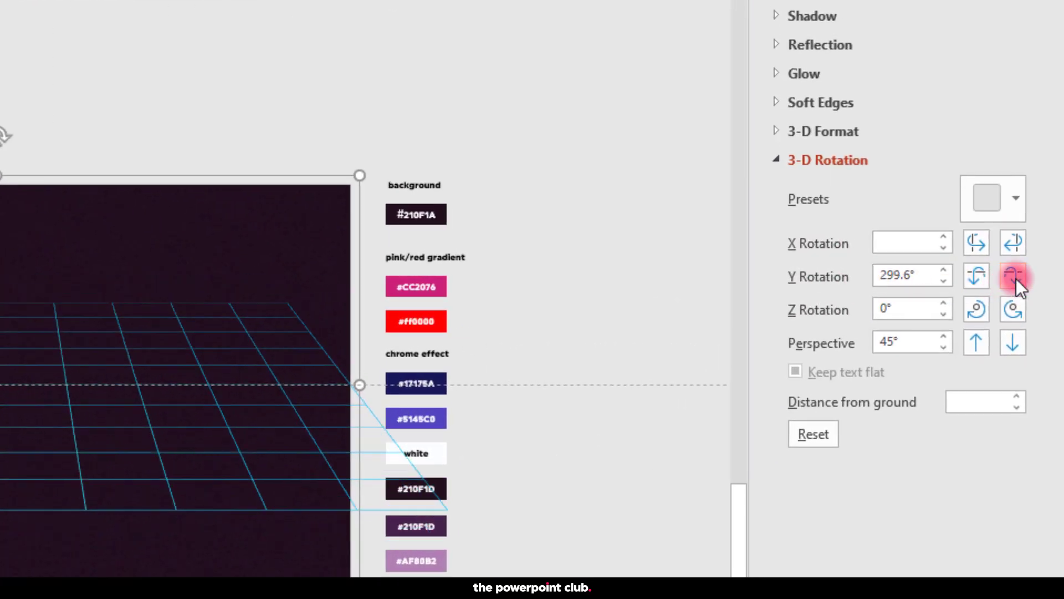
left_click(1012, 276)
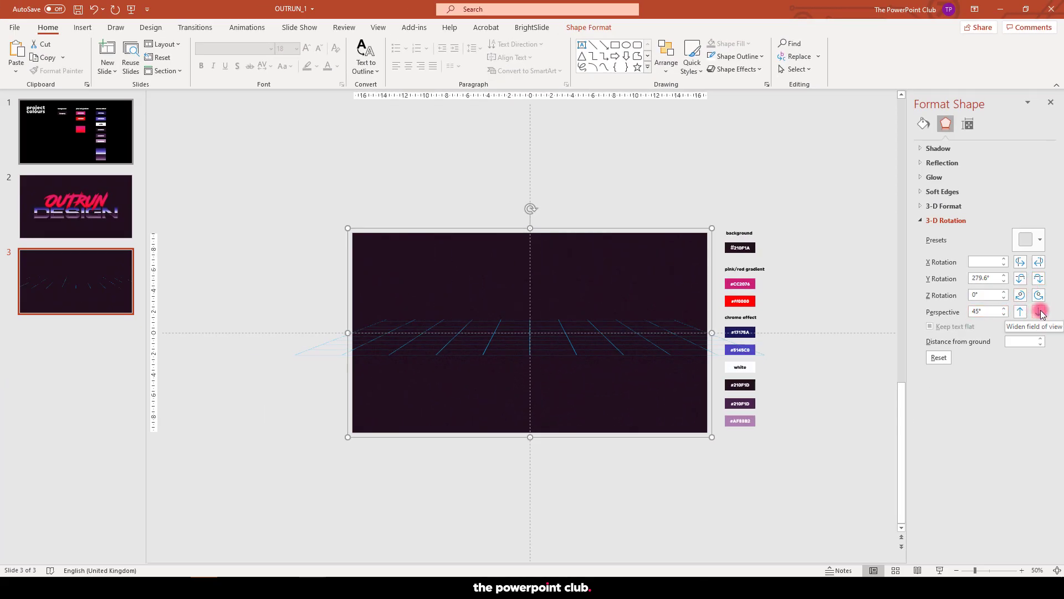
Step: Widen the grid's field of view repeatedly into a floor receding to a low horizon
left_click(1037, 312)
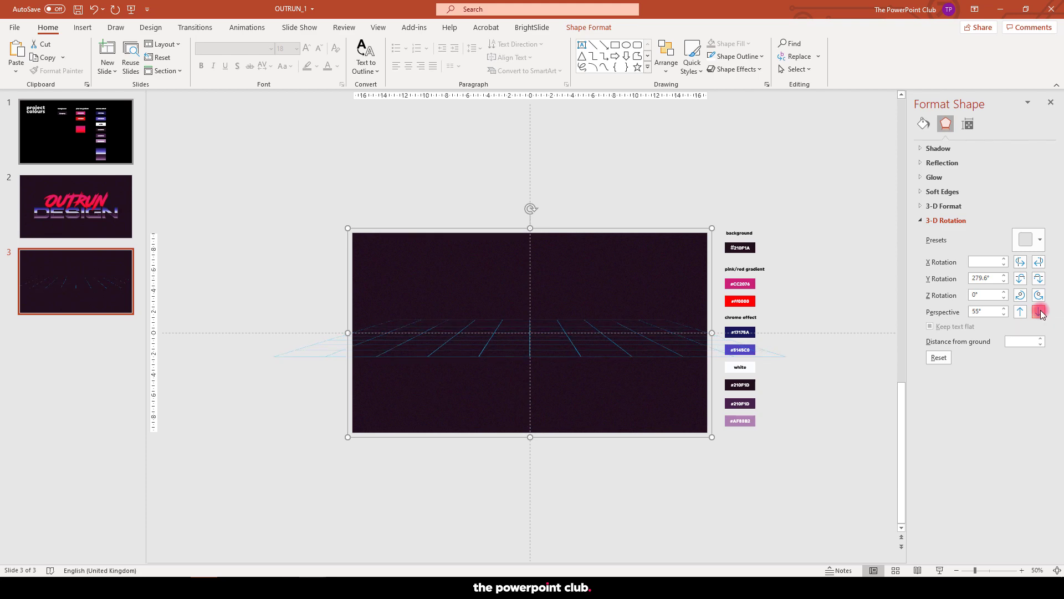
left_click(1040, 314)
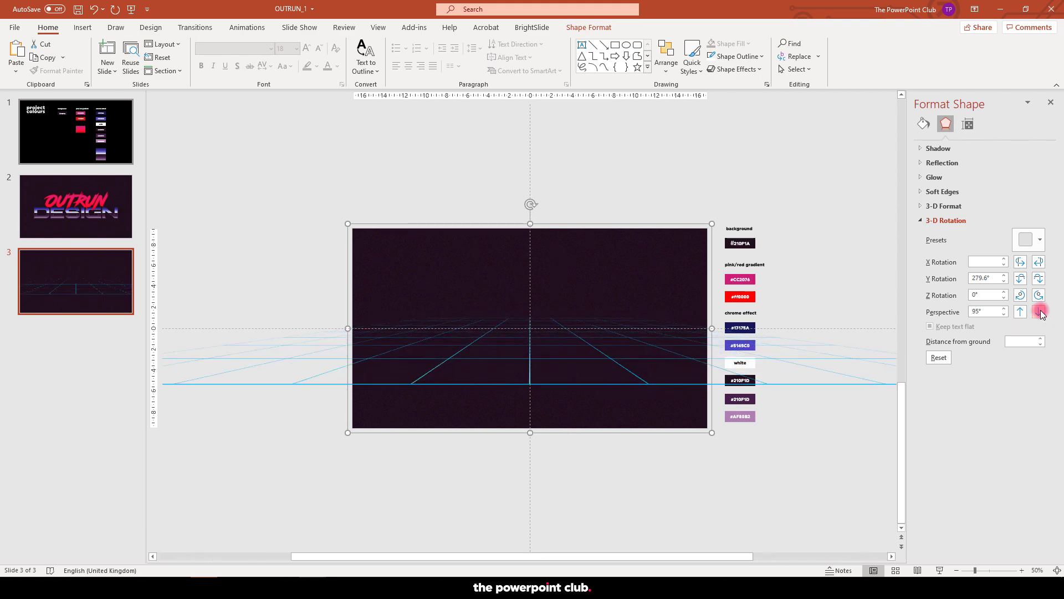
left_click(1019, 308)
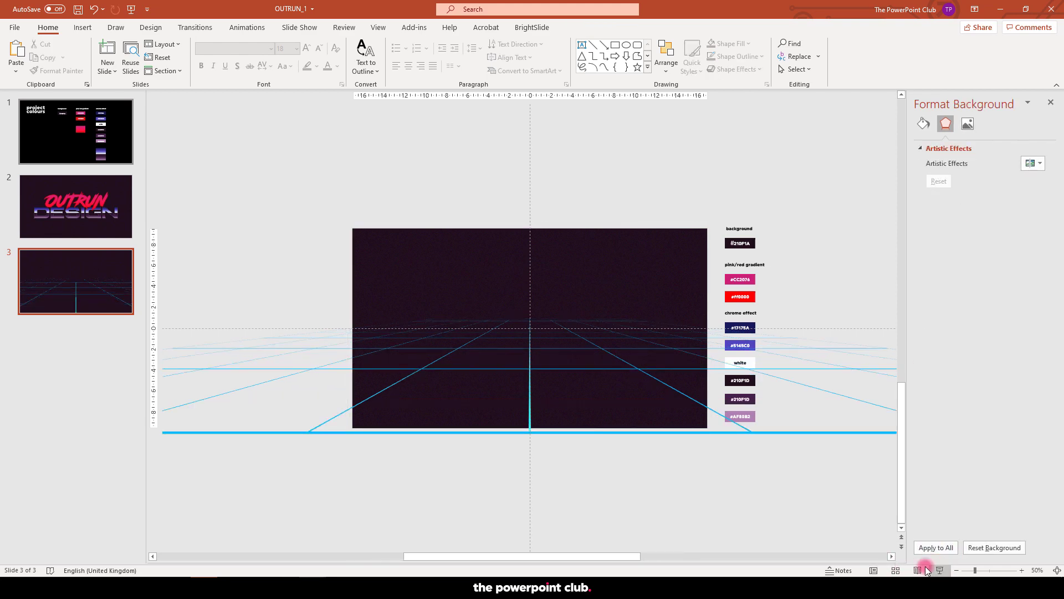
Step: Cut the grid, paste it back as a Picture and reapply the perspective 3-D Rotation
left_click(927, 570)
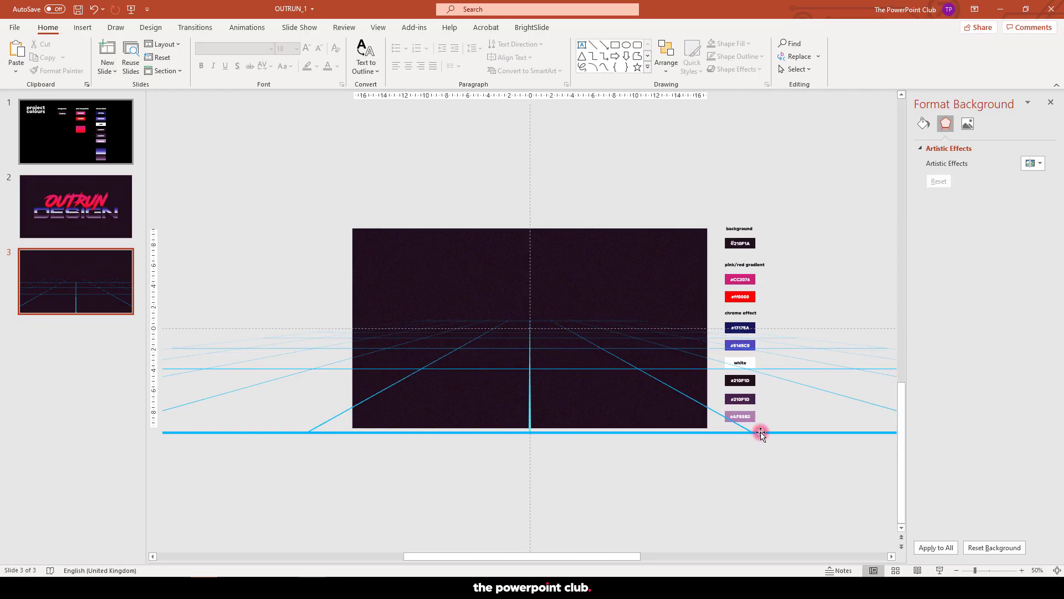
right_click(760, 433)
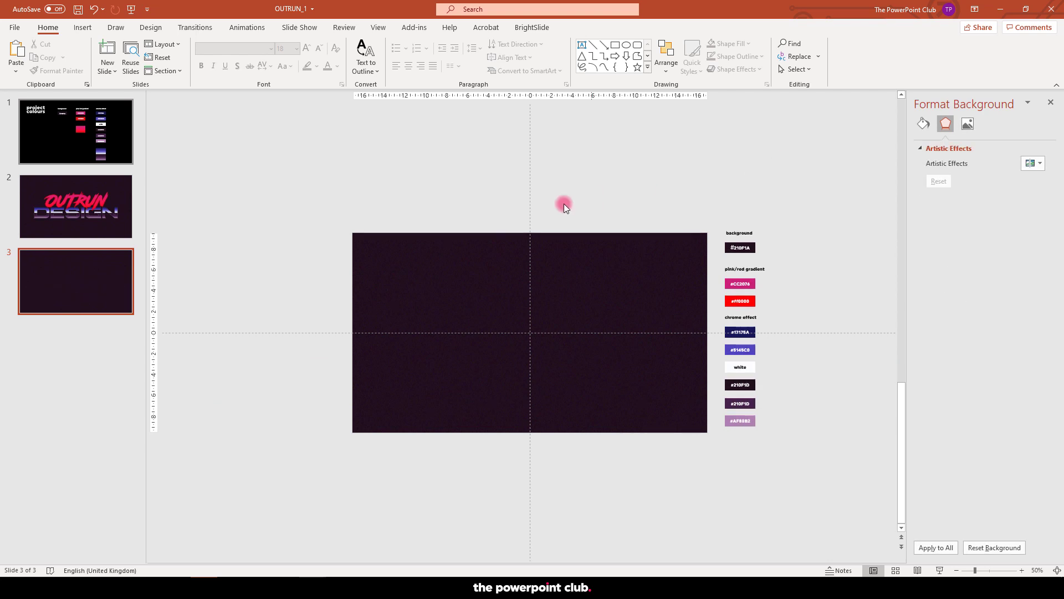
right_click(530, 333)
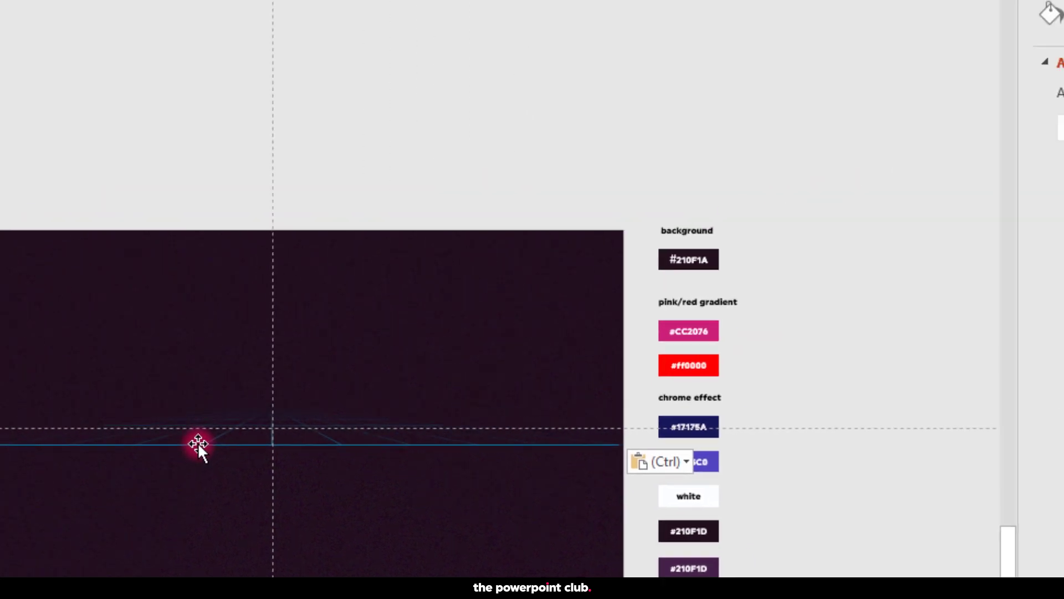
left_click(877, 79)
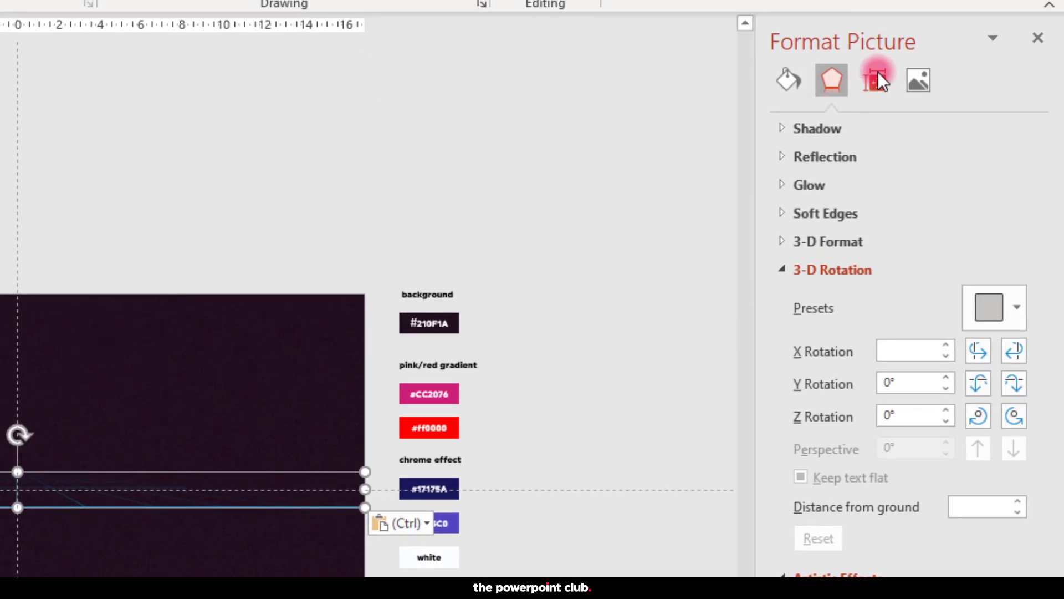
left_click(875, 80)
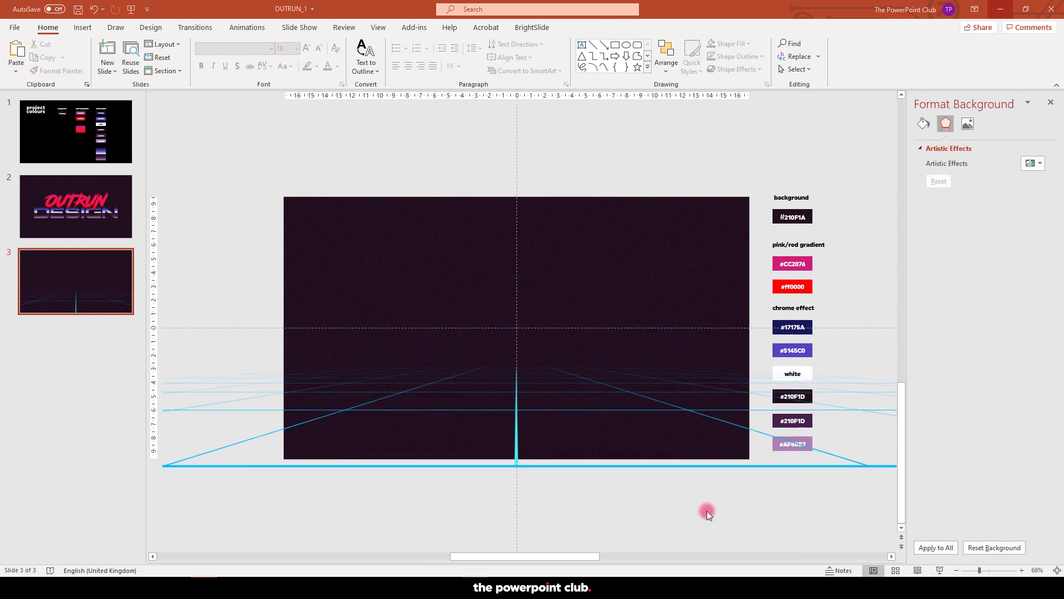
mouse_move(198, 463)
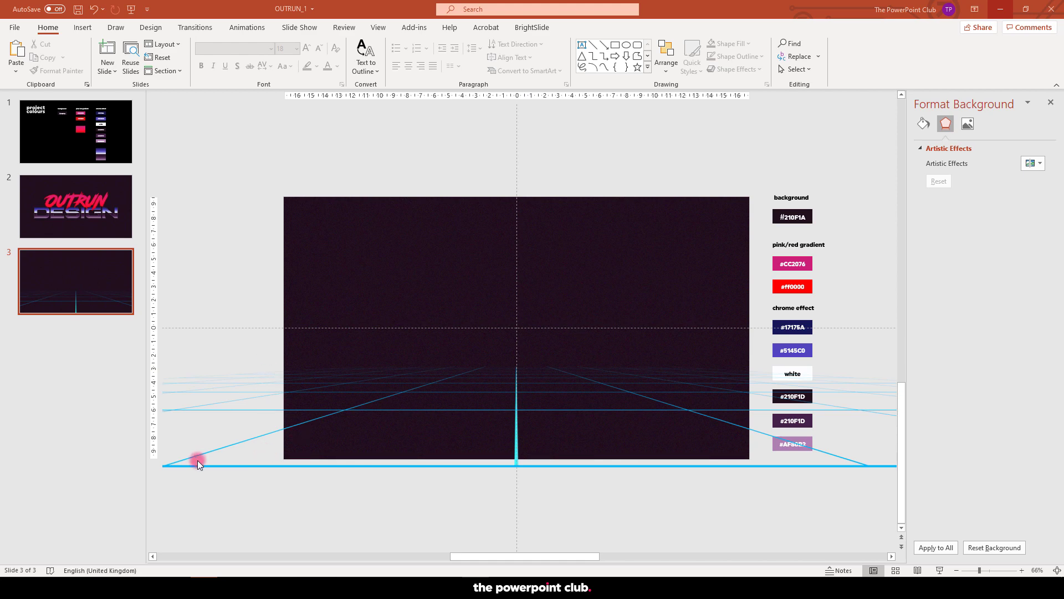
mouse_move(398, 504)
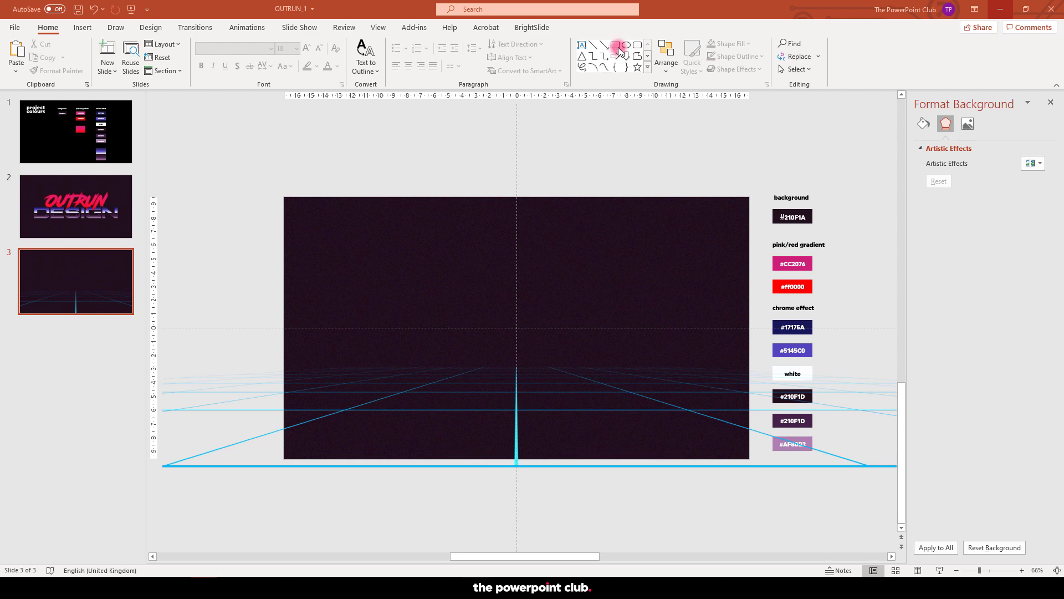
Step: Draw a rectangle over the slide's lower half and Intersect it with the grid to crop it
left_click(616, 46)
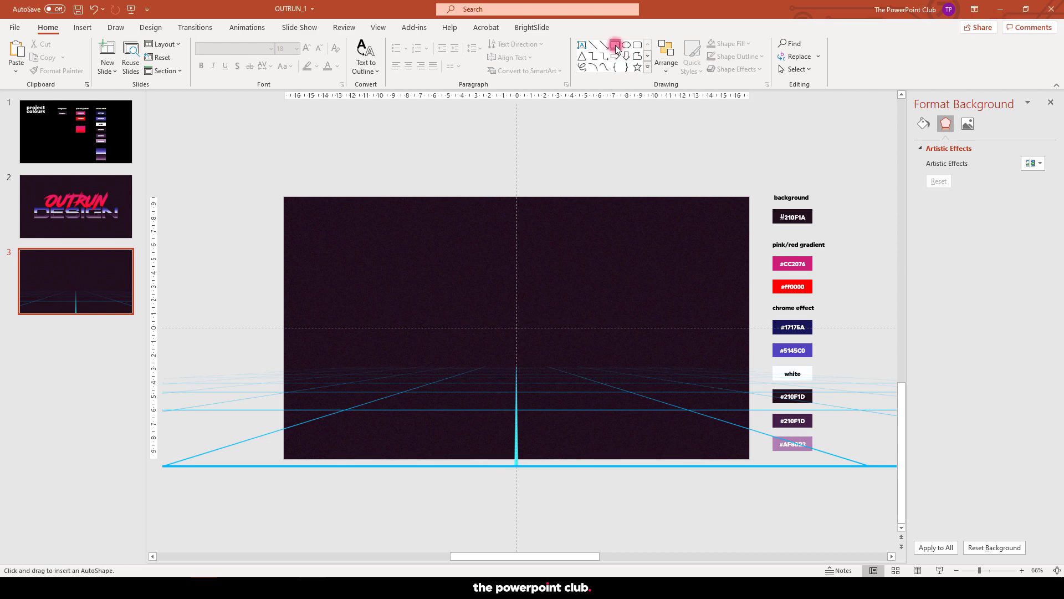
left_click_drag(285, 385, 368, 422)
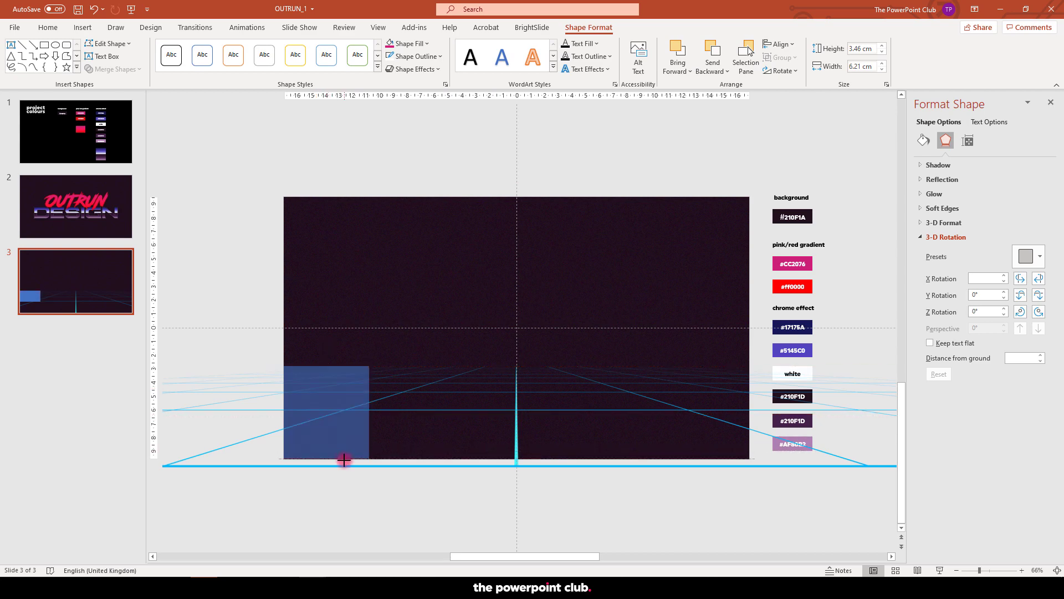
left_click_drag(345, 460, 749, 414)
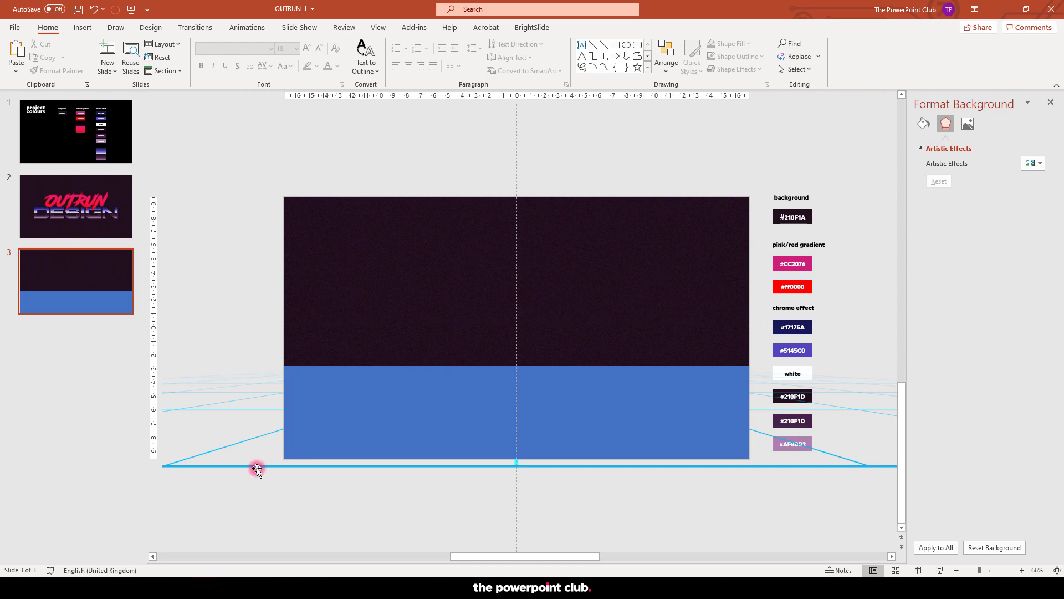
left_click(259, 467)
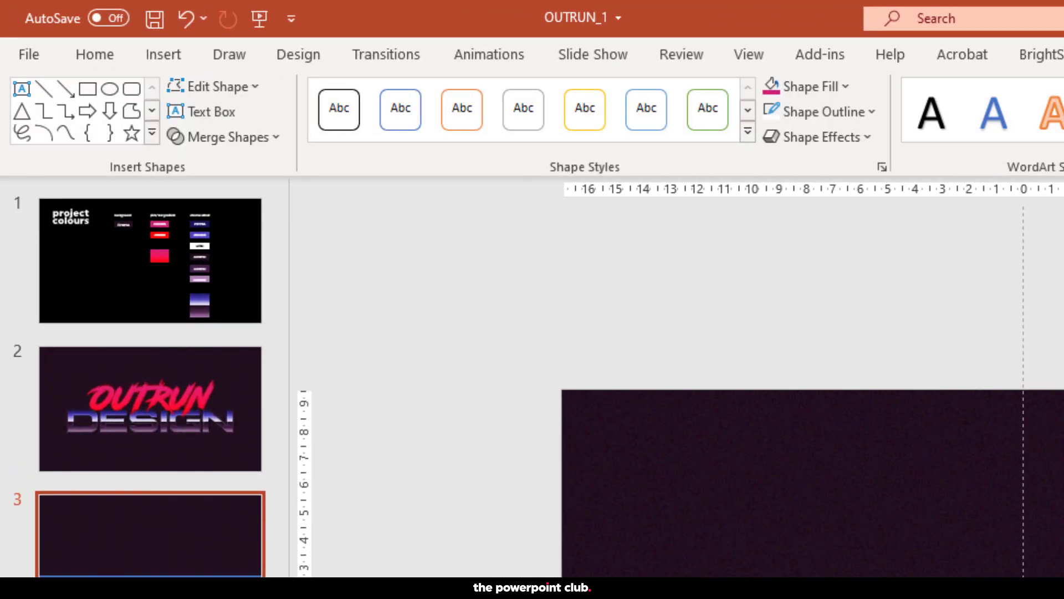
left_click(225, 135)
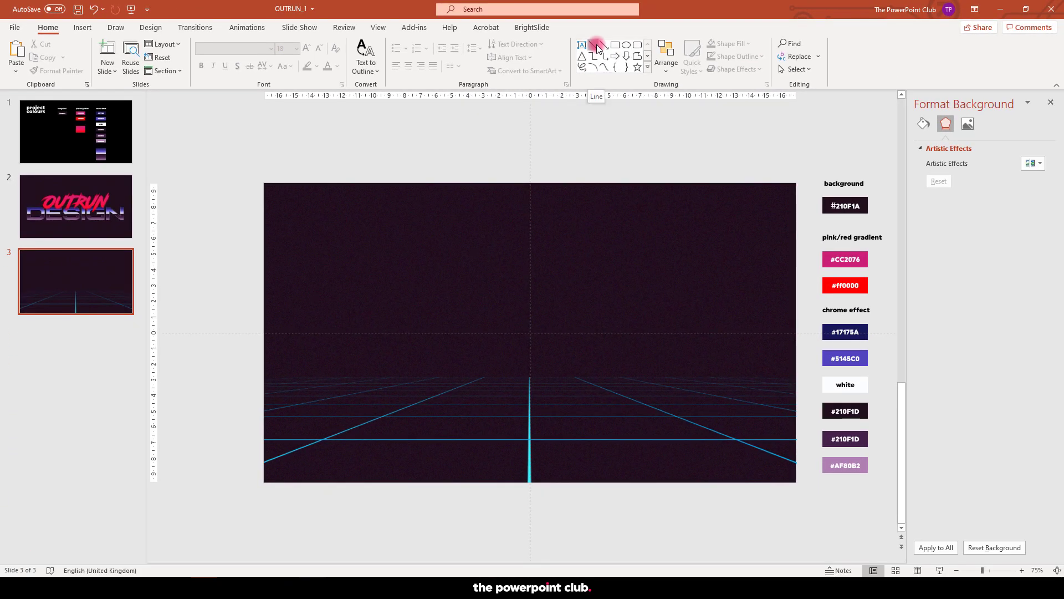
Step: Draw a horizon line across the grid top and colour it white
left_click(596, 45)
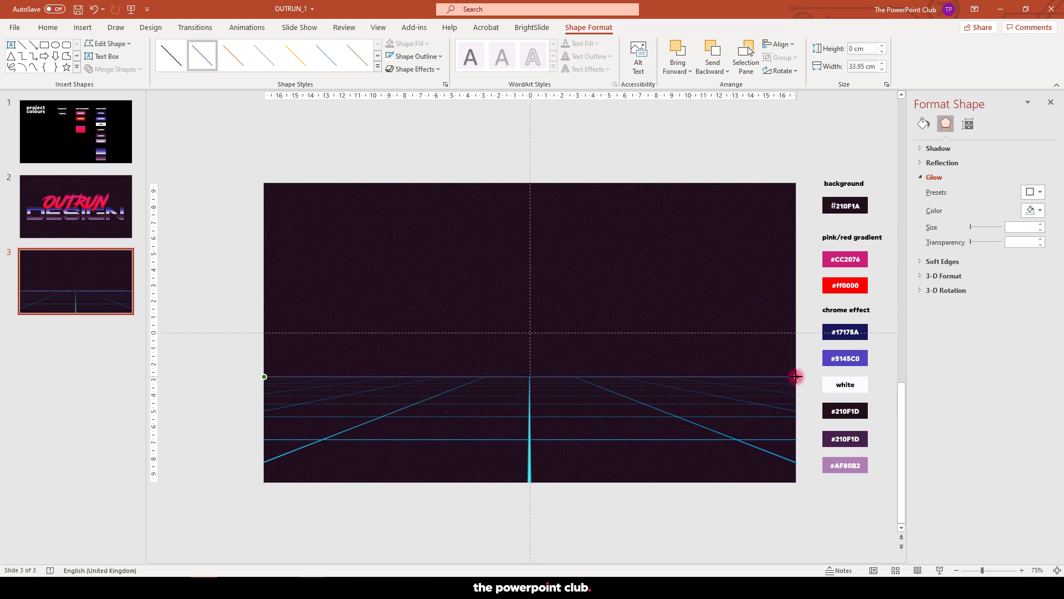
left_click(922, 123)
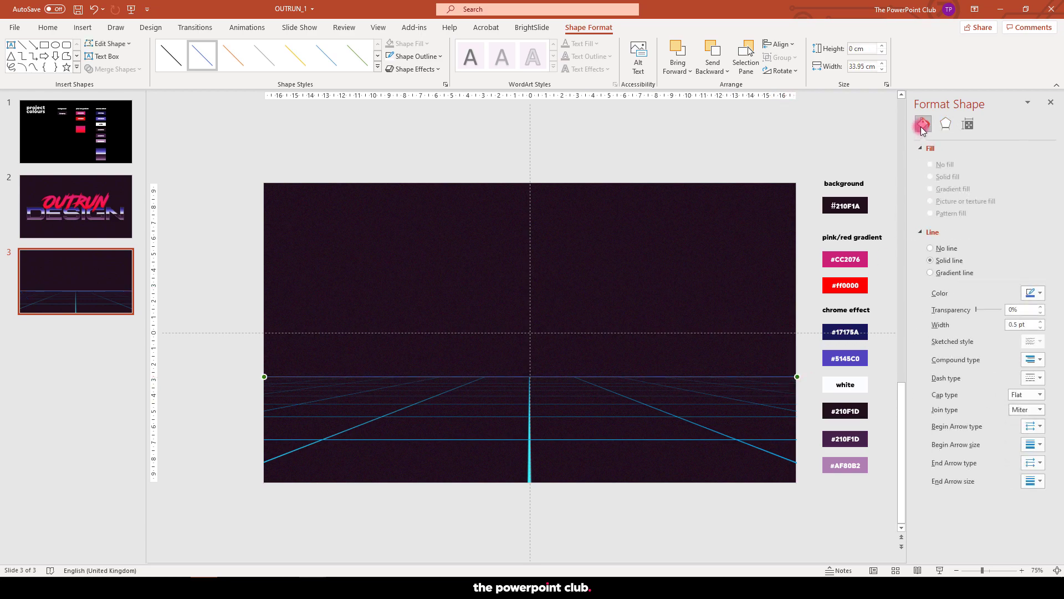
left_click(1041, 292)
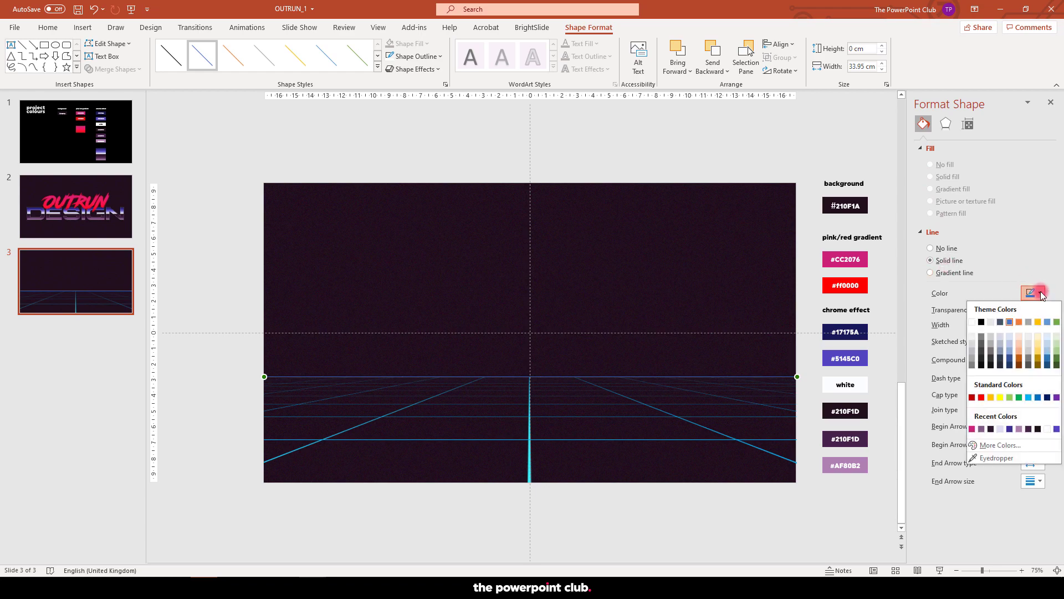
left_click(1032, 331)
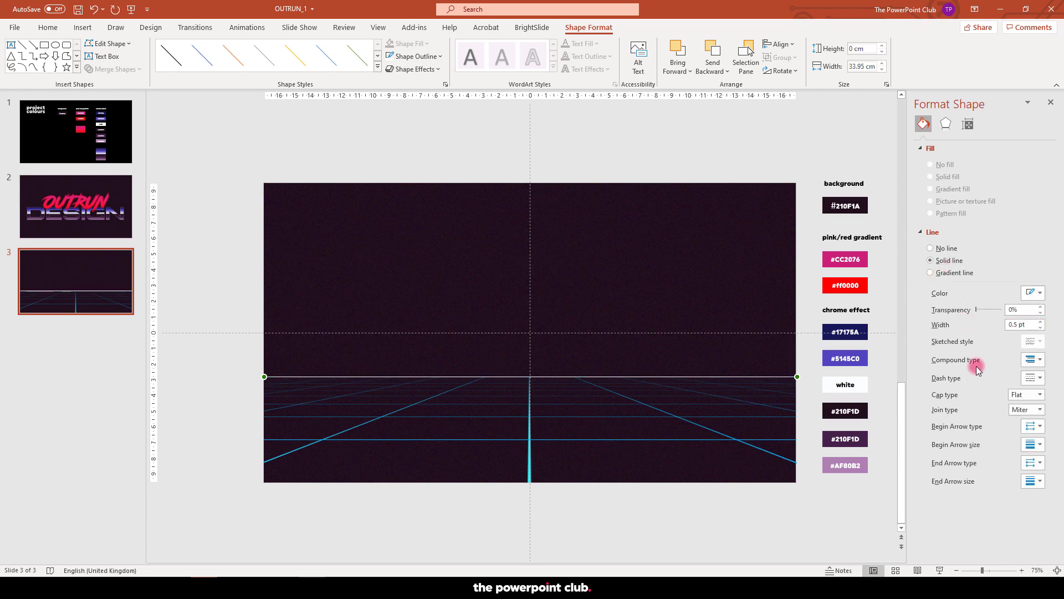
Step: Give the white horizon line a Glow effect with increased size
left_click(945, 123)
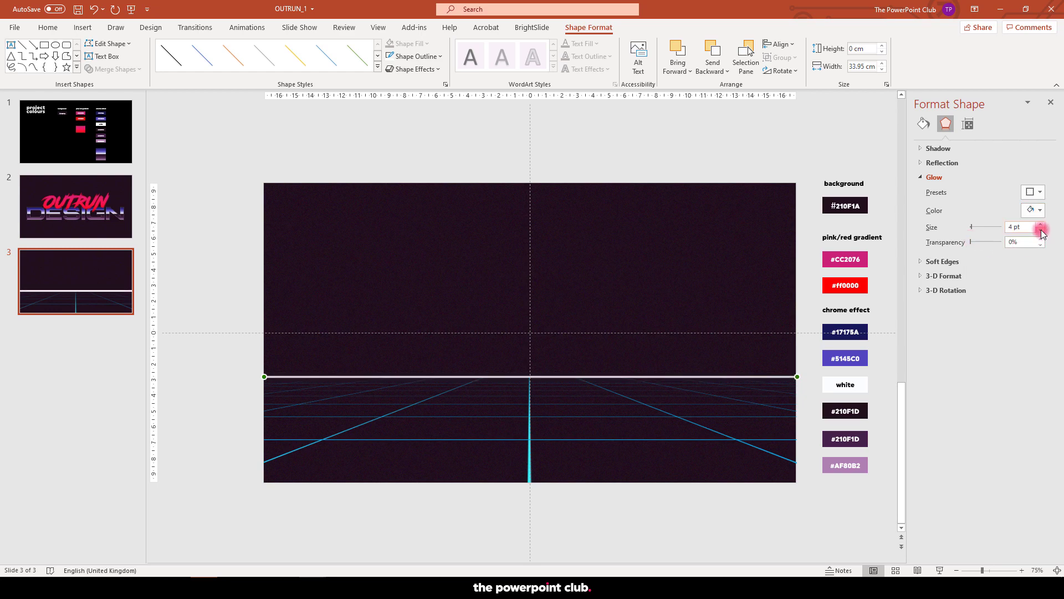
left_click(1041, 231)
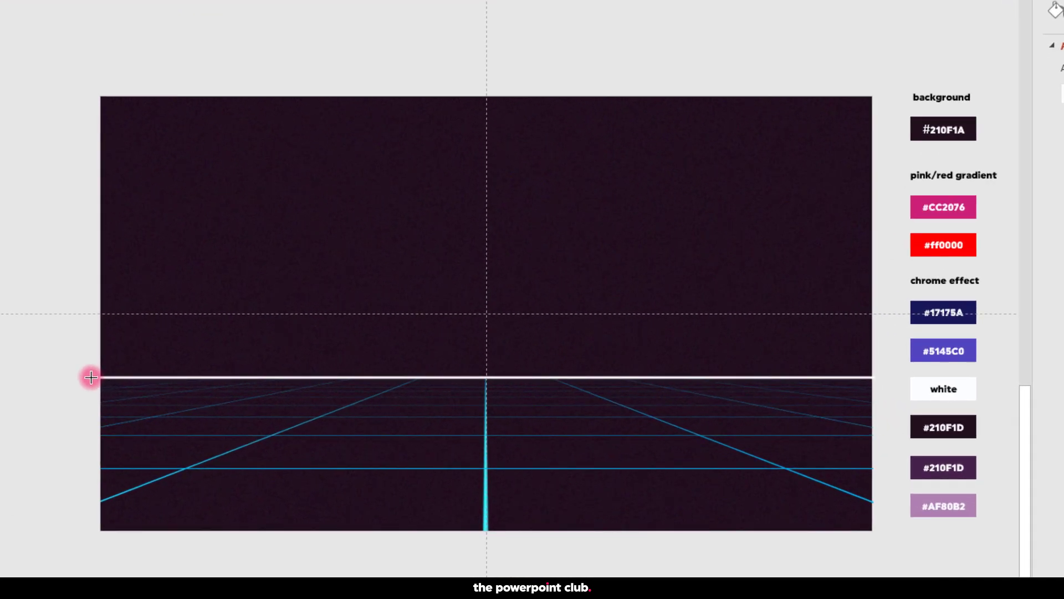
mouse_move(265, 333)
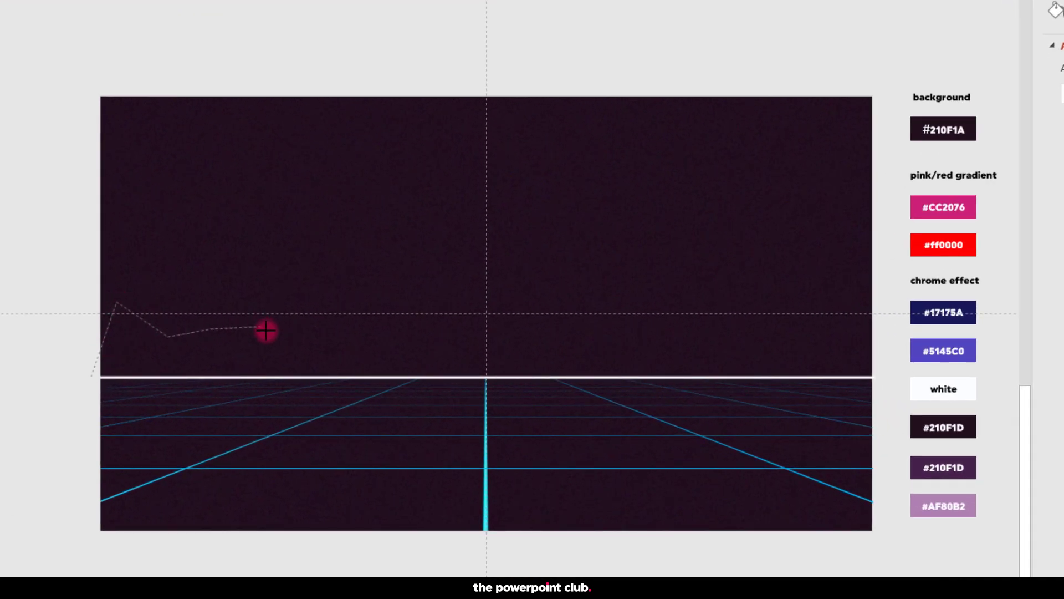
Step: Trace a Freeform mountain silhouette along the horizon above the grid
left_click_drag(266, 331, 511, 332)
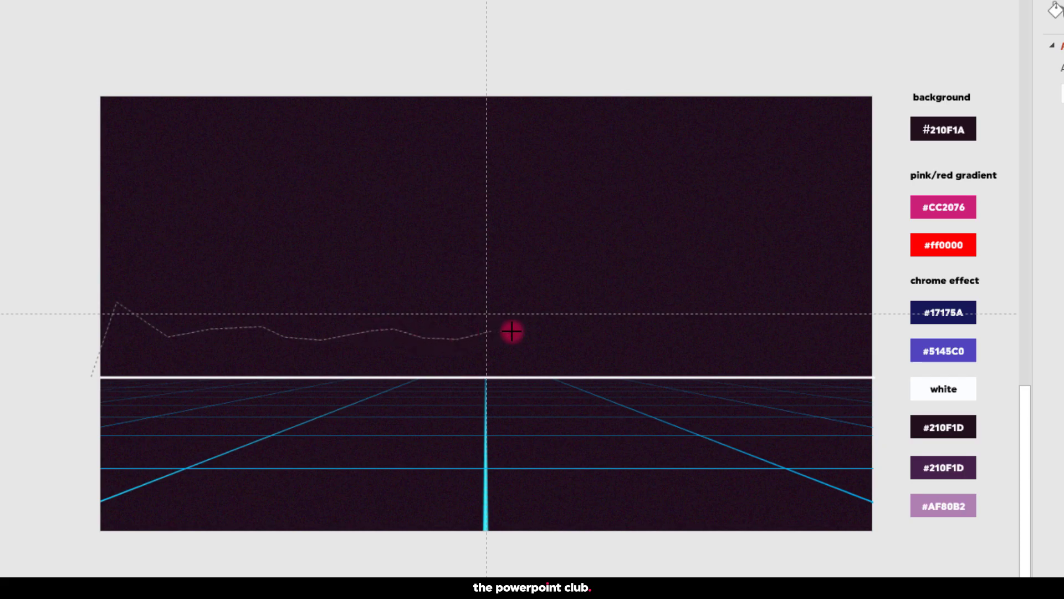
left_click_drag(511, 332, 686, 352)
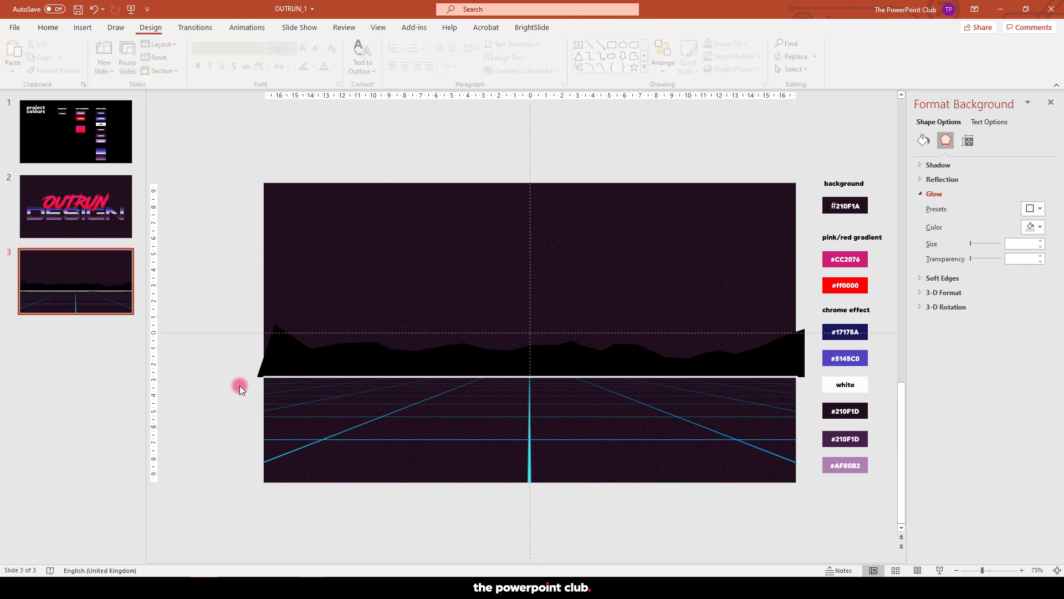
left_click(46, 27)
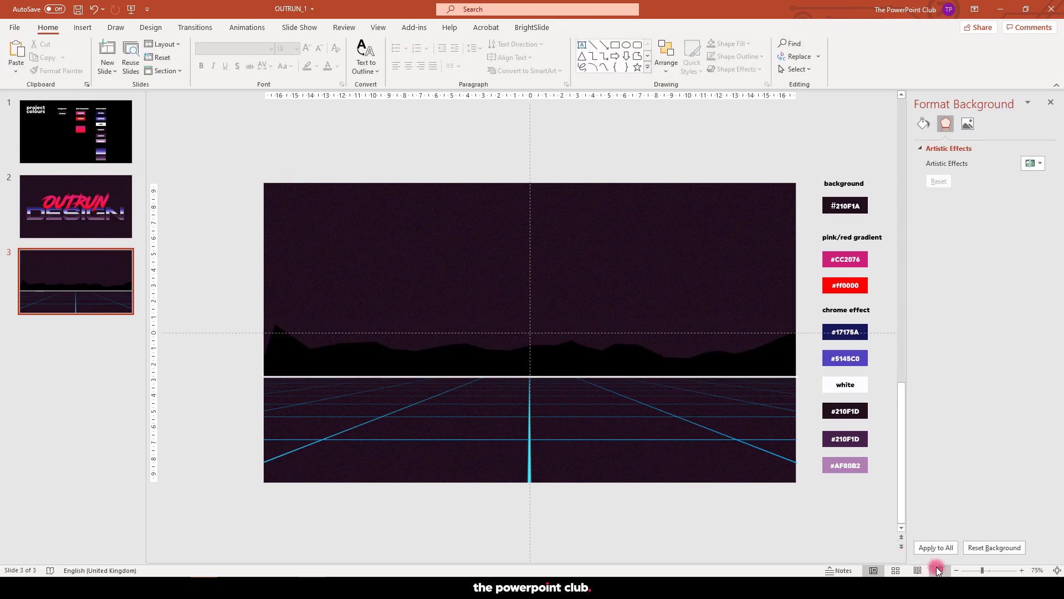
Step: Raise the mountain's fill transparency so it blends into the dark sky
left_click(530, 349)
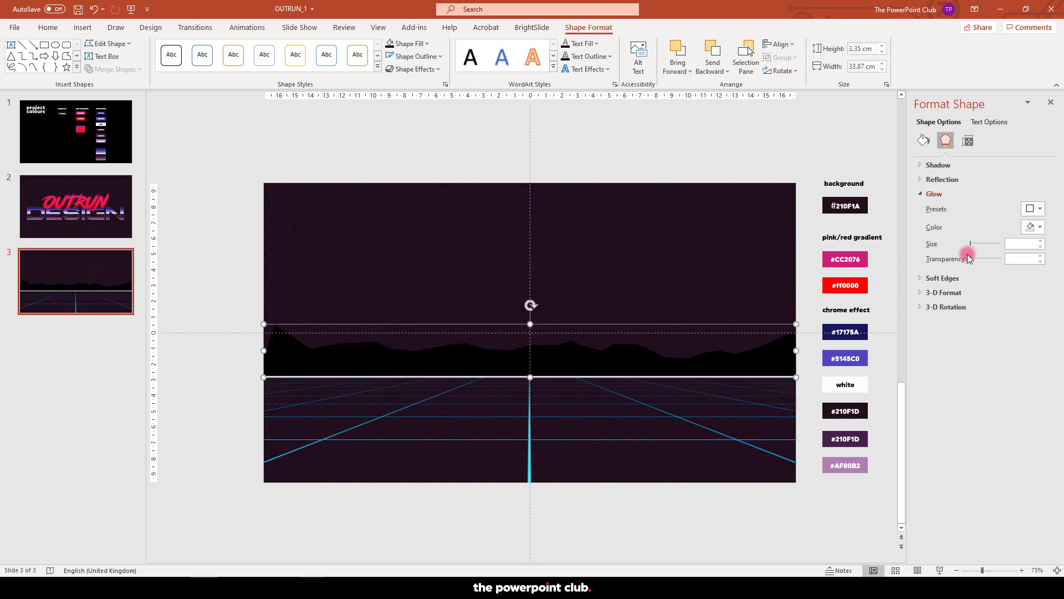
left_click(924, 141)
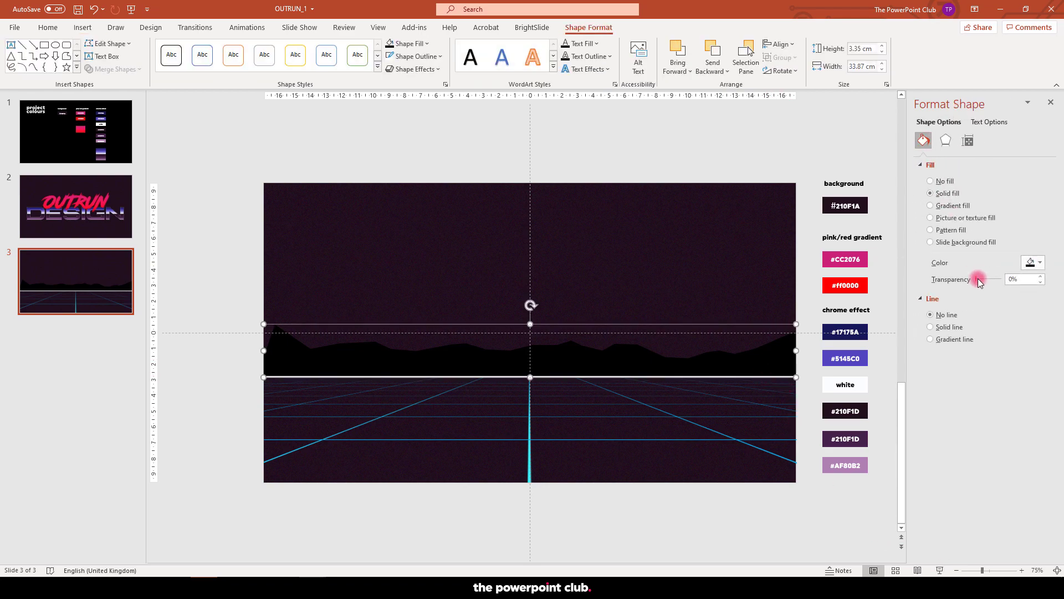
left_click_drag(981, 279, 995, 279)
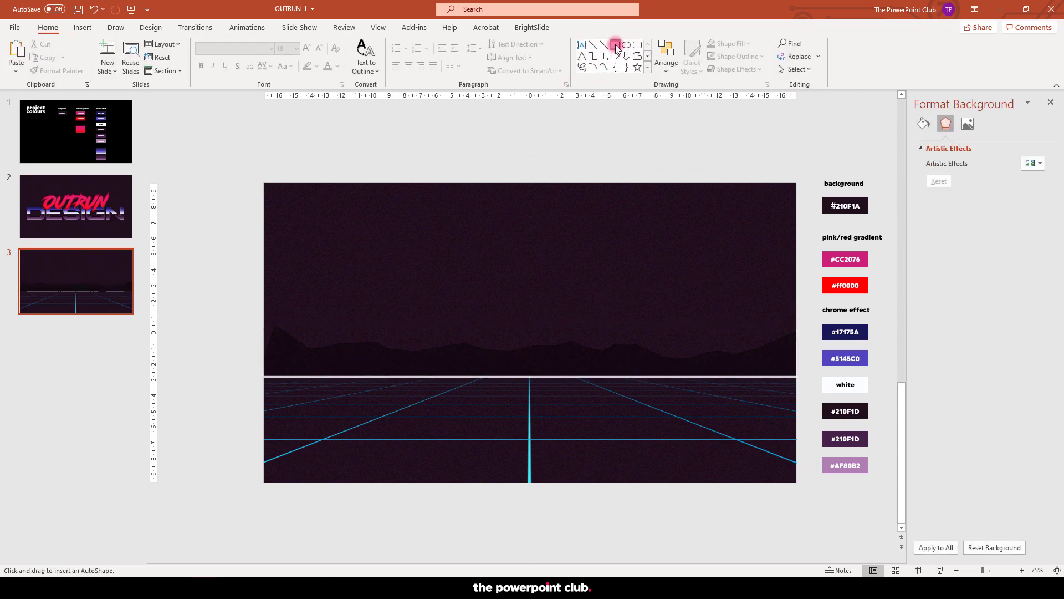
Step: Draw a rectangle over the grid and give it a pink-to-dark gradient fill at 90°
left_click_drag(409, 243, 670, 285)
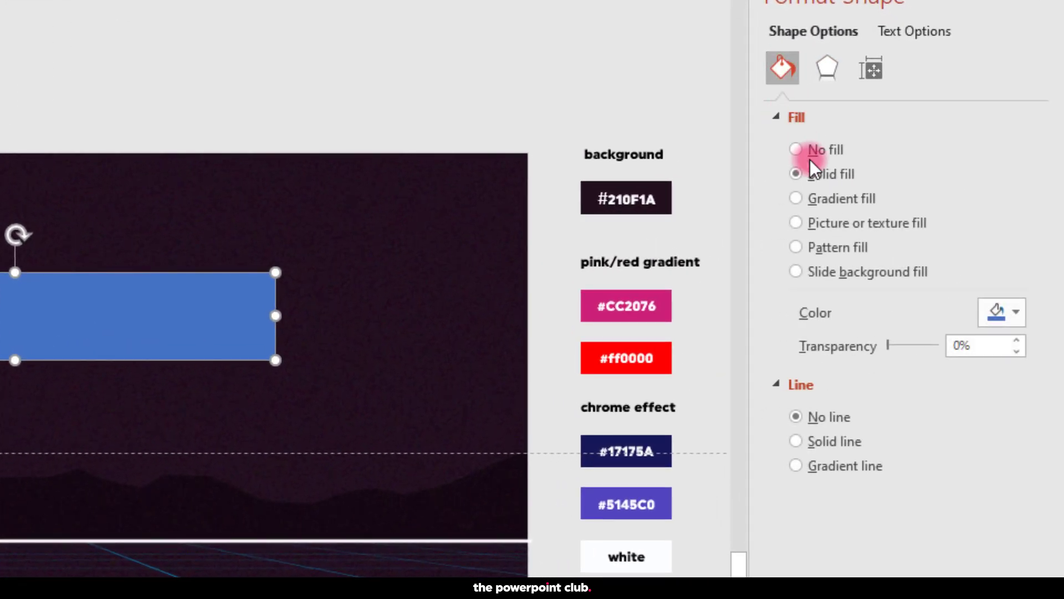
left_click(796, 199)
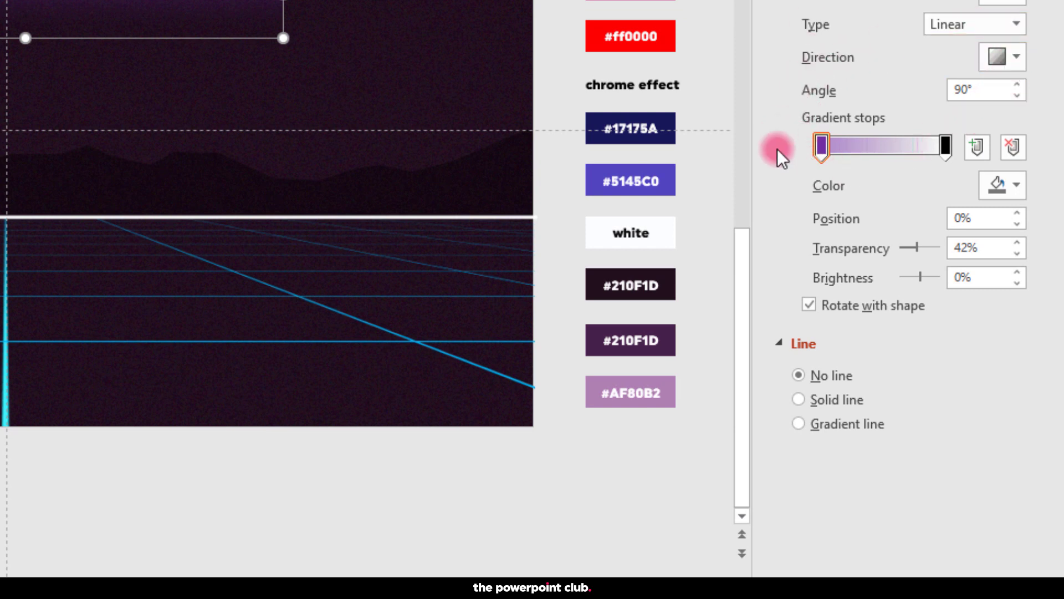
left_click(1016, 185)
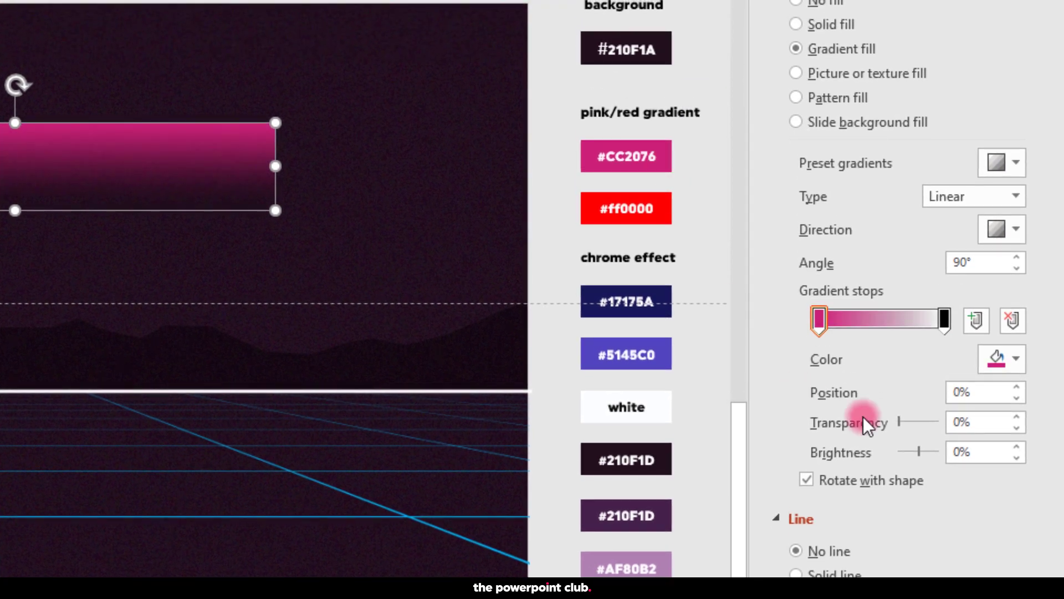
left_click(1017, 358)
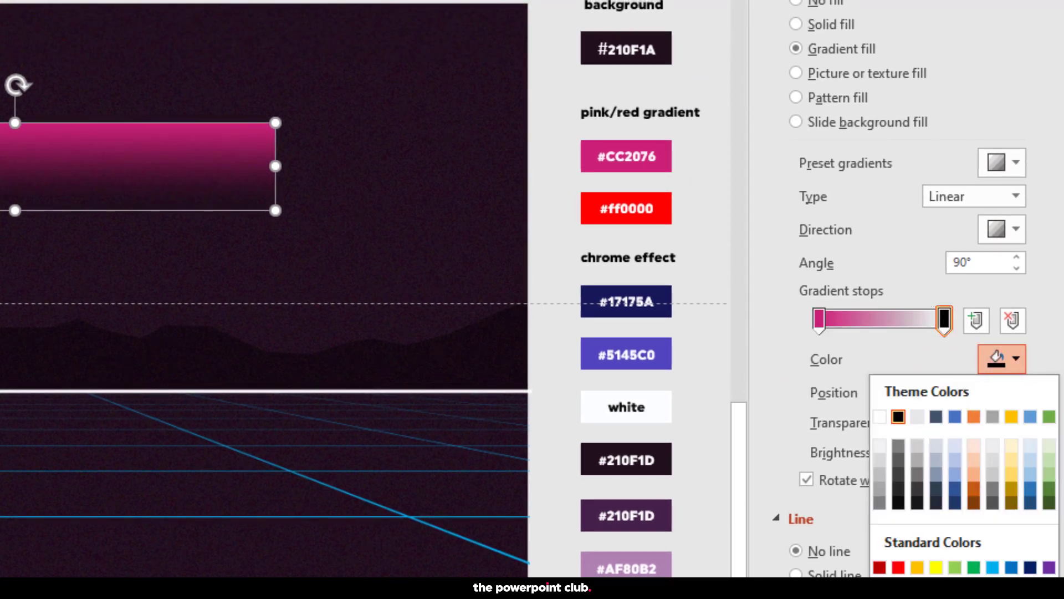
left_click(897, 416)
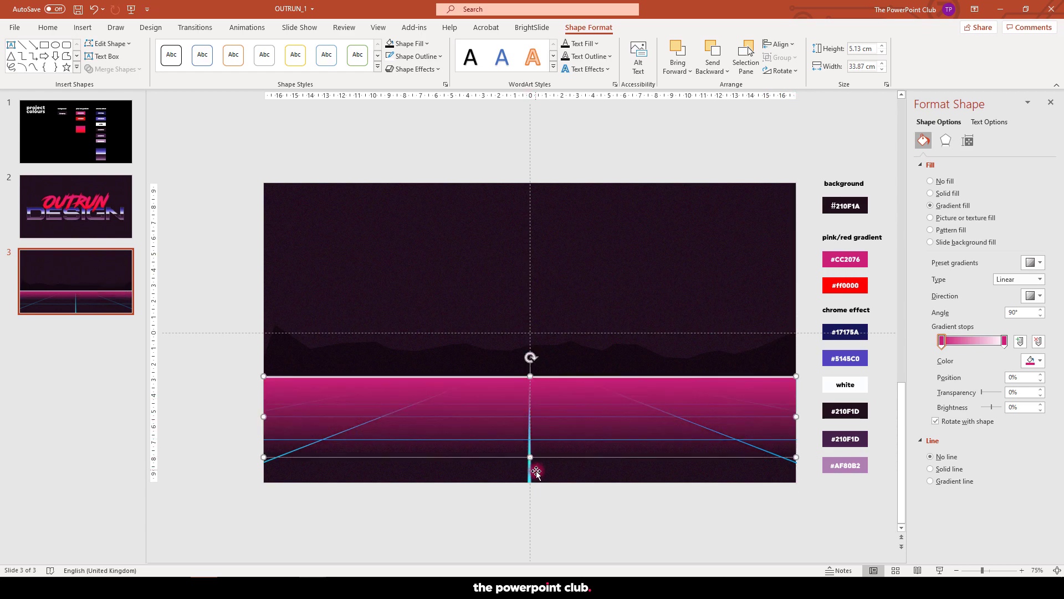
Step: Fade the gradient band to about 56% transparency and draw a large oval in the sky
left_click_drag(990, 393, 996, 393)
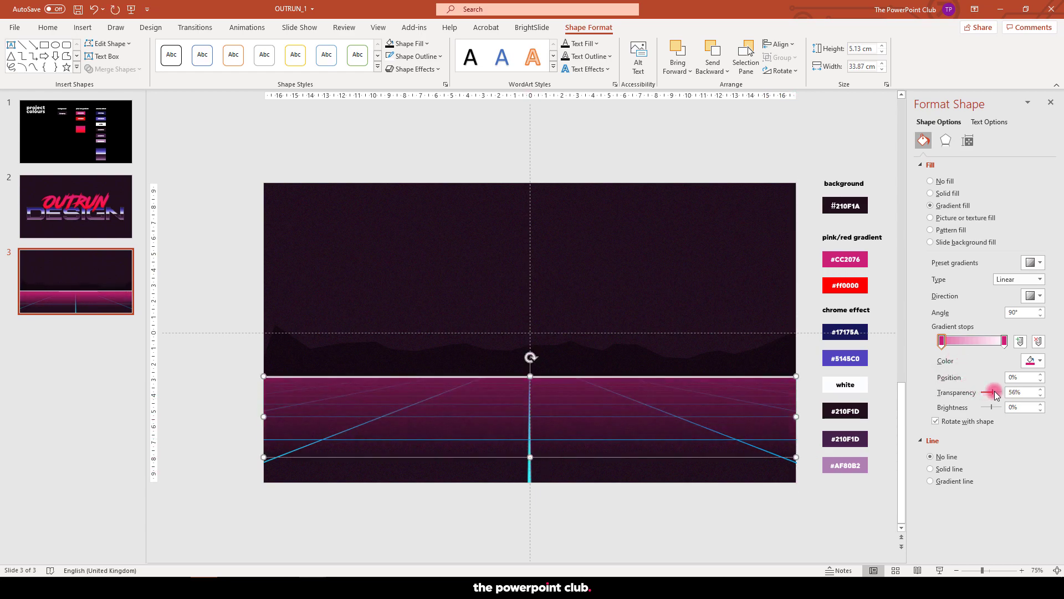
left_click_drag(997, 391, 990, 391)
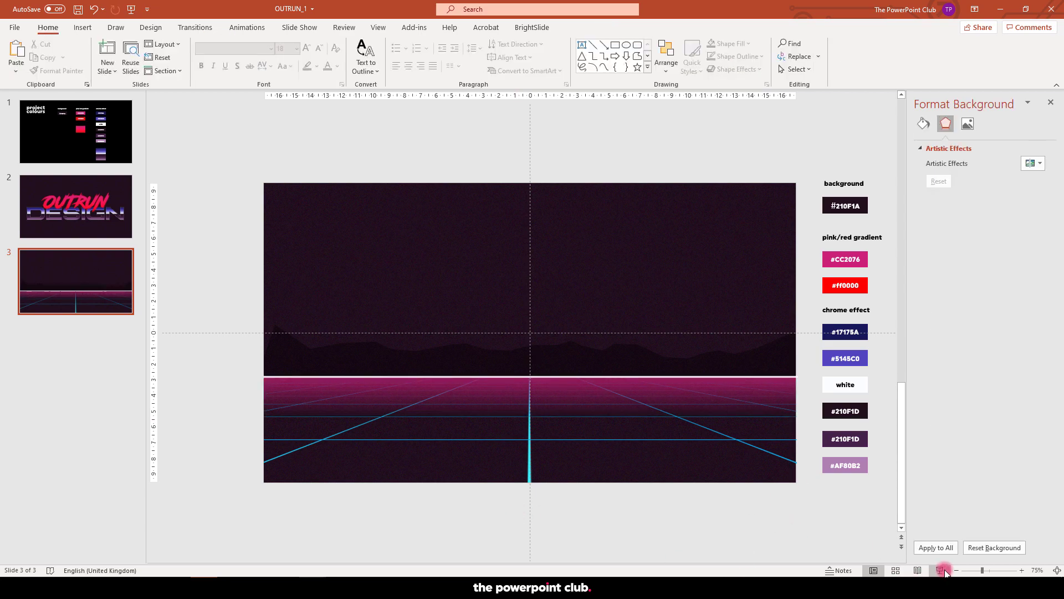
left_click(946, 570)
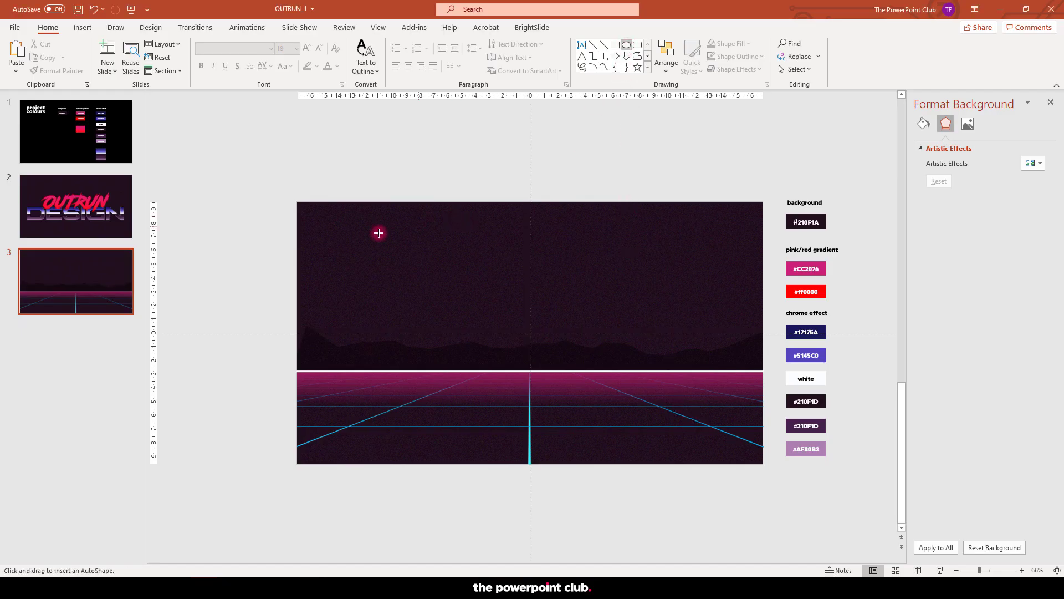
left_click_drag(379, 233, 664, 301)
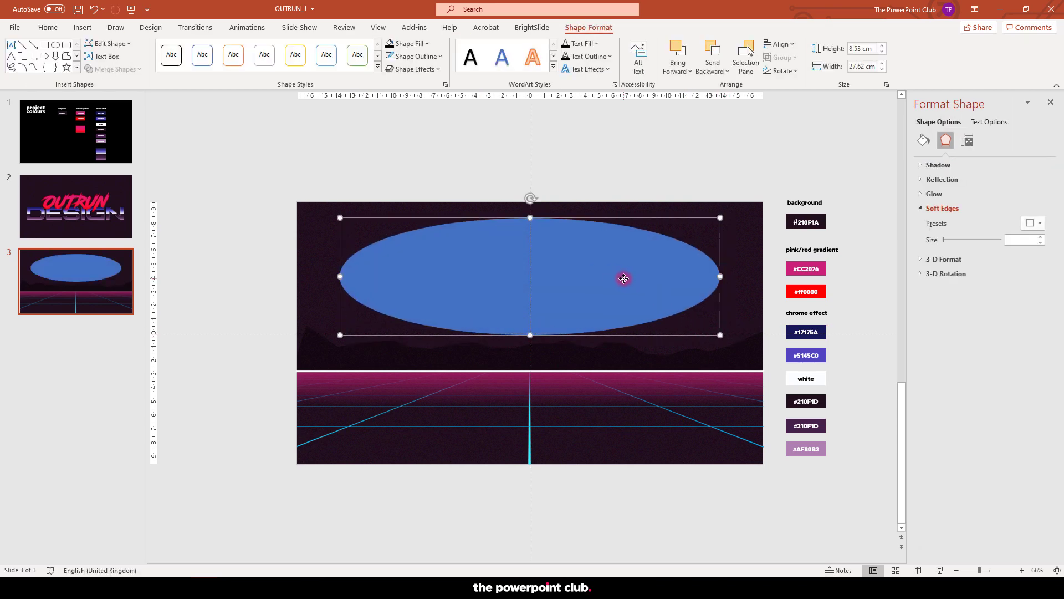
Step: Fill the sky oval purple and set its Soft Edges to 100 pt
left_click(923, 141)
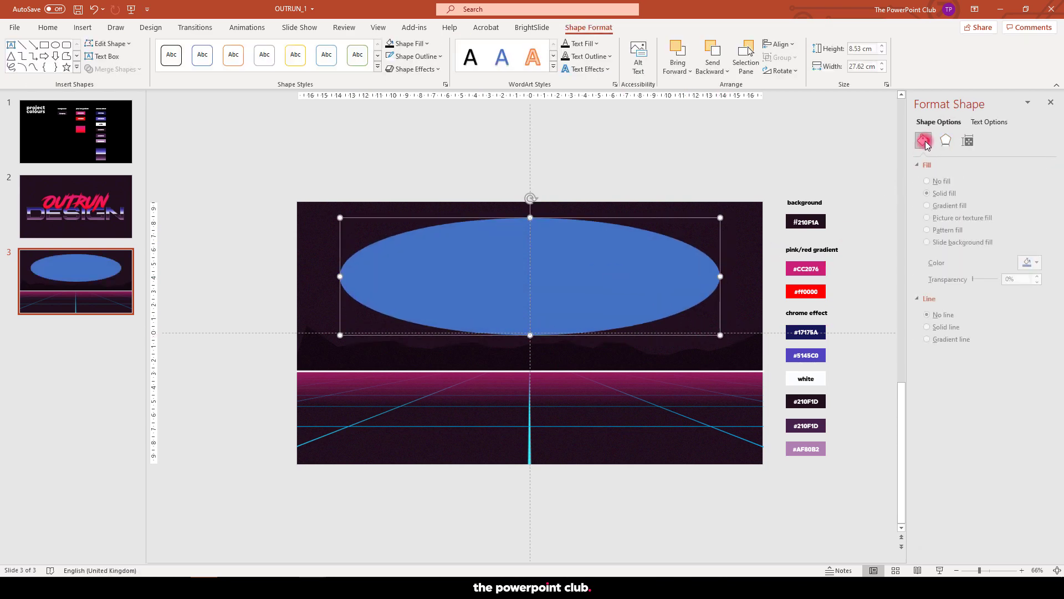
mouse_move(1031, 263)
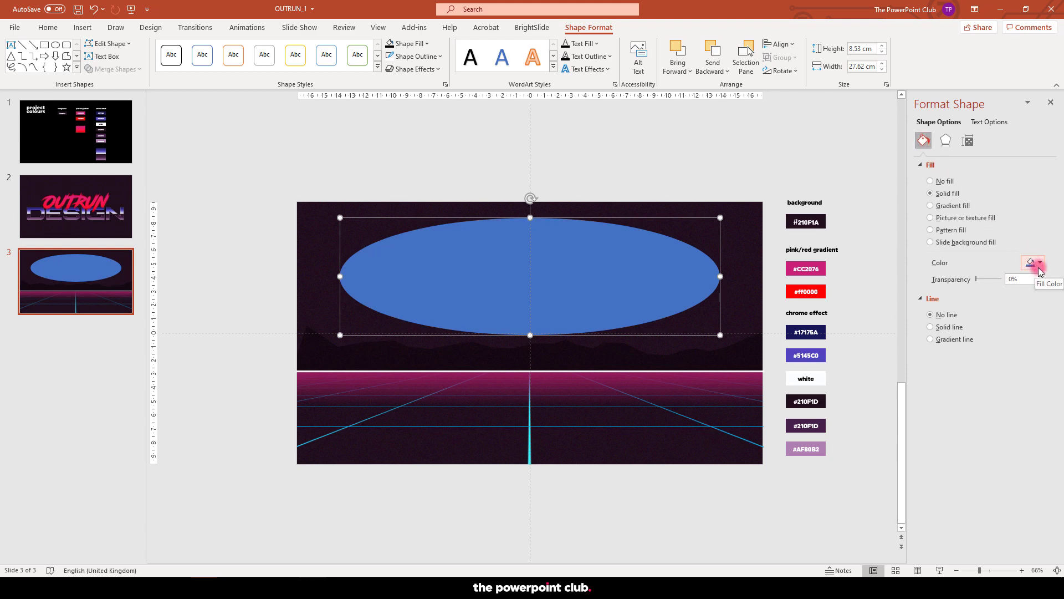
left_click(1030, 263)
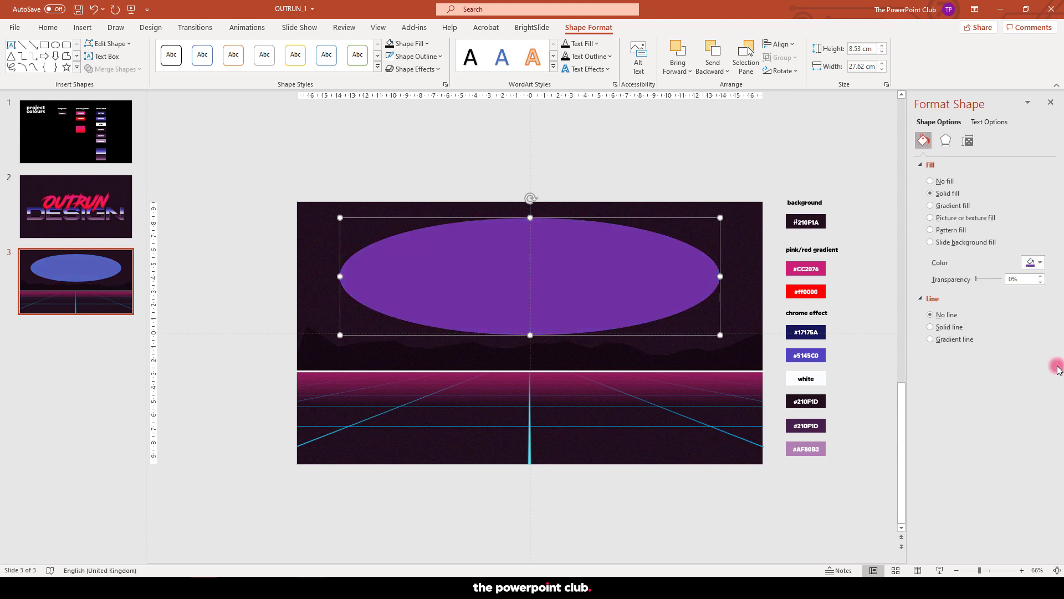
left_click(944, 141)
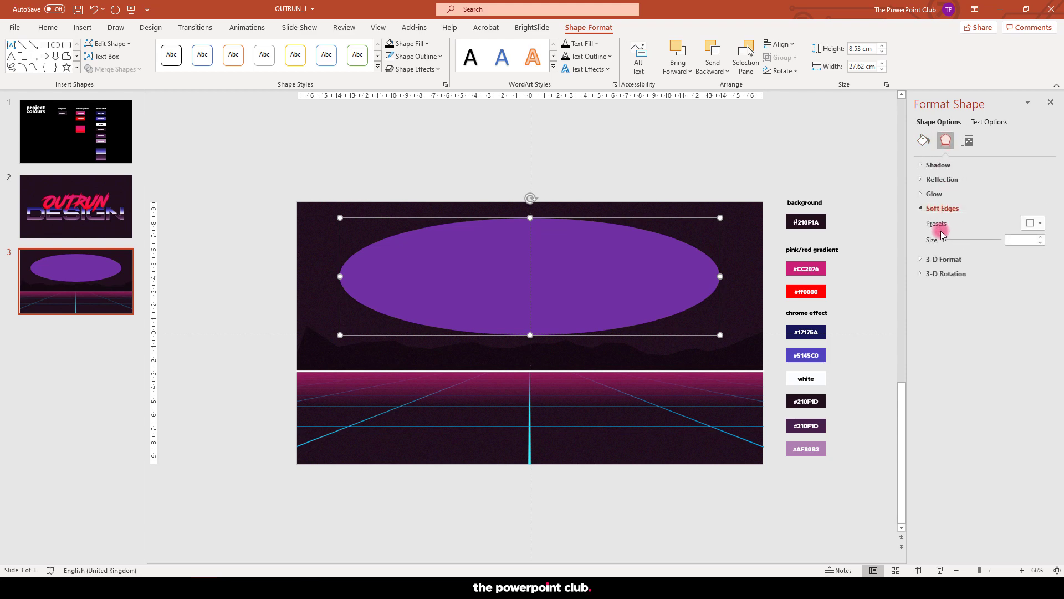
left_click_drag(944, 240, 988, 239)
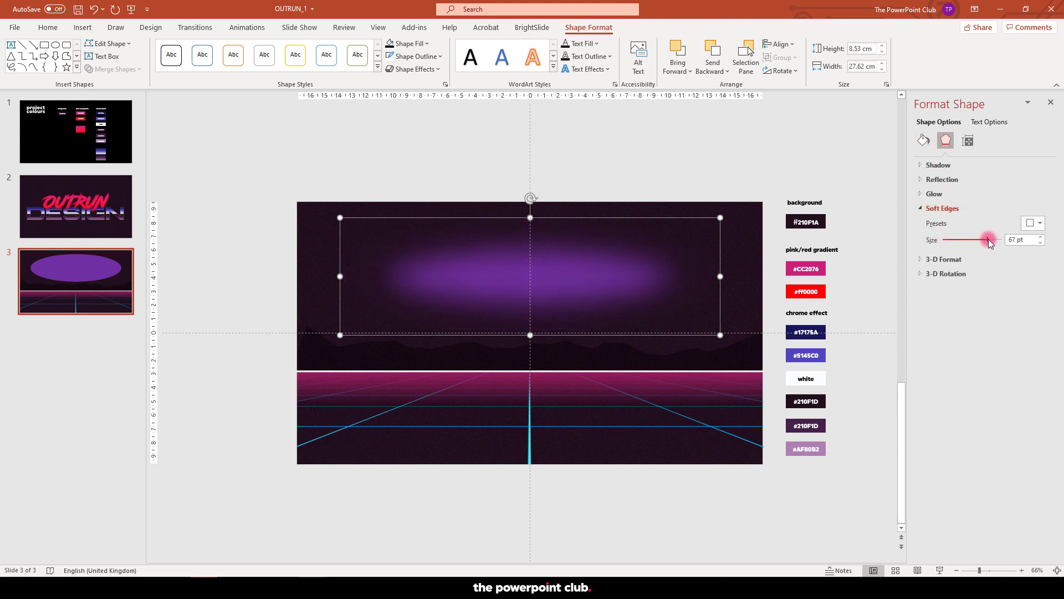
left_click_drag(988, 239, 1004, 239)
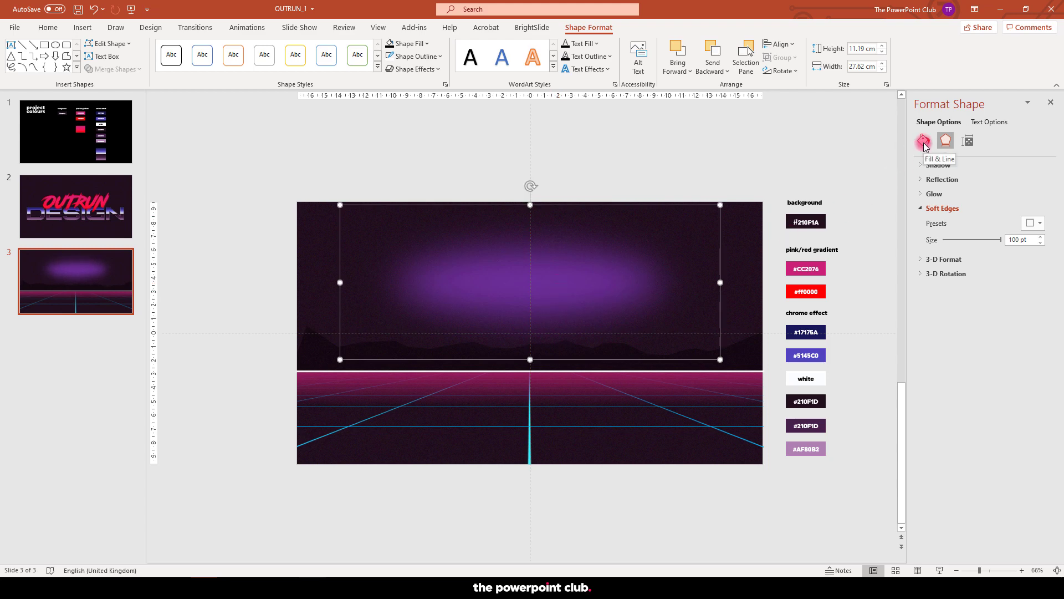
Step: Raise the purple glow's fill transparency to about 70% so it is faint
left_click(924, 141)
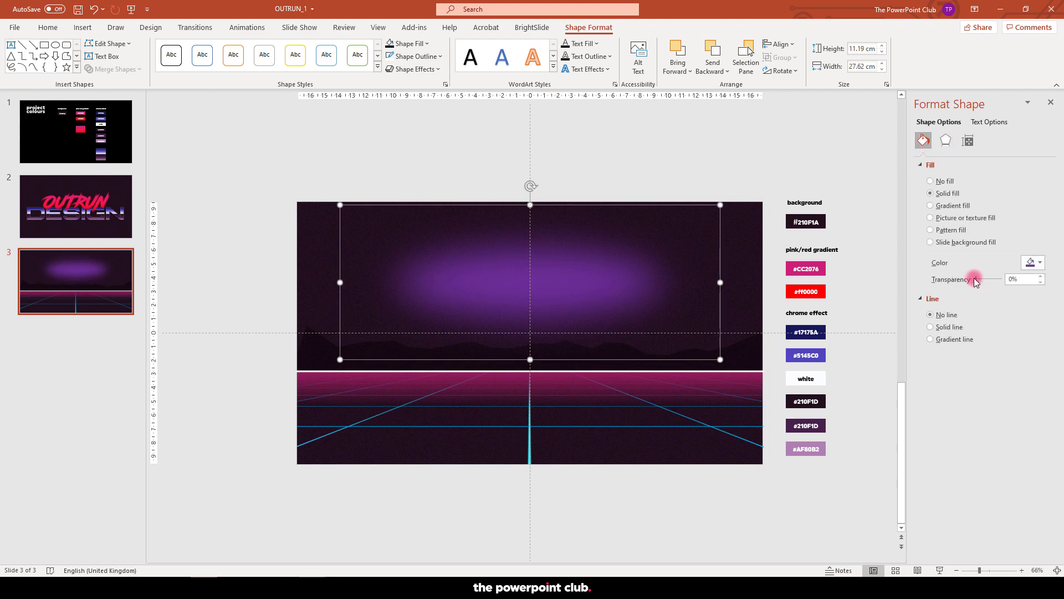
left_click_drag(976, 279, 995, 279)
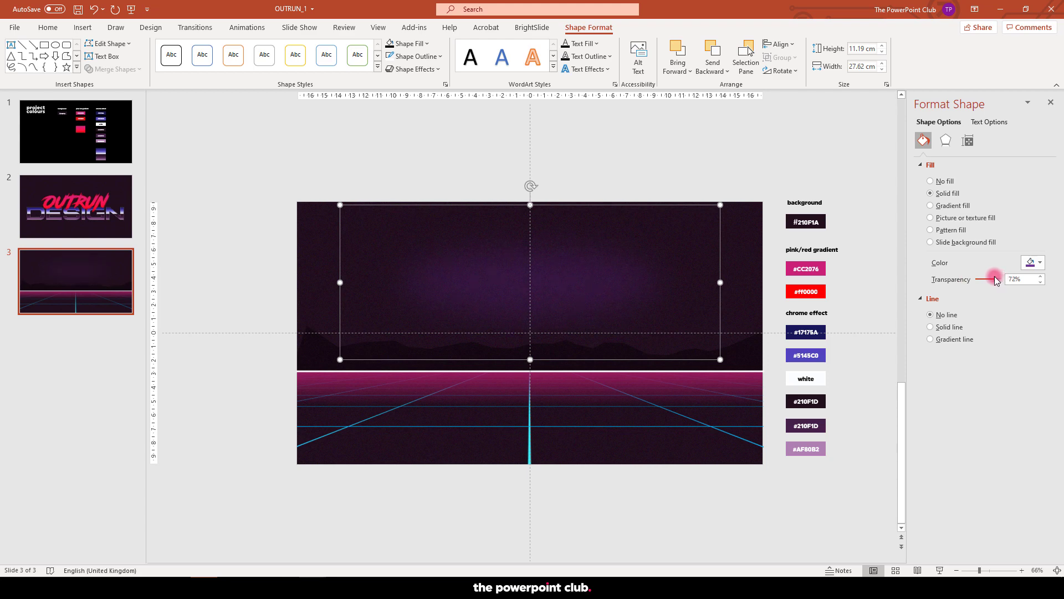
left_click_drag(995, 279, 978, 279)
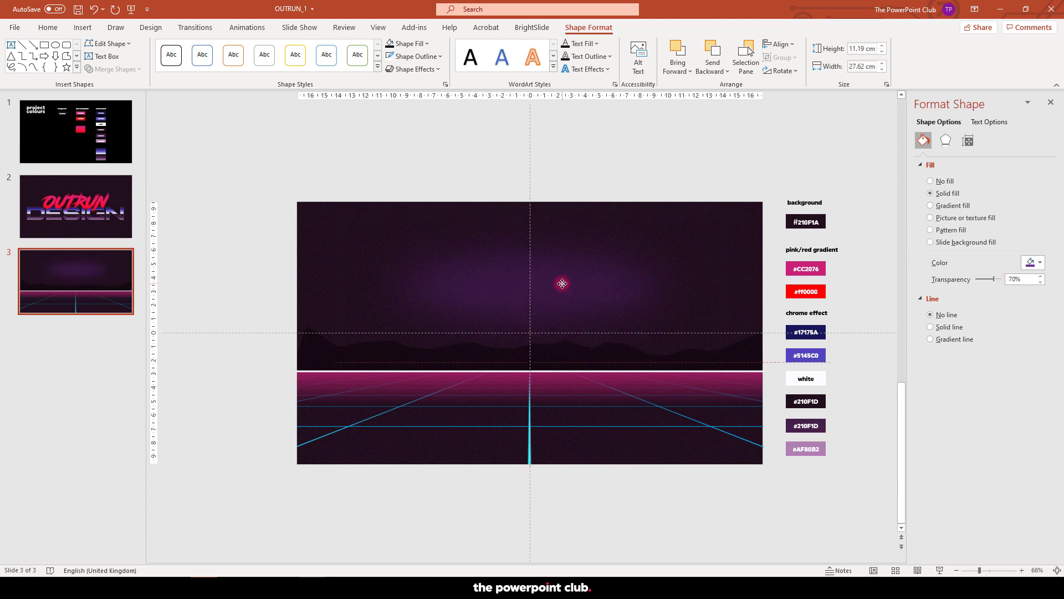
left_click(563, 284)
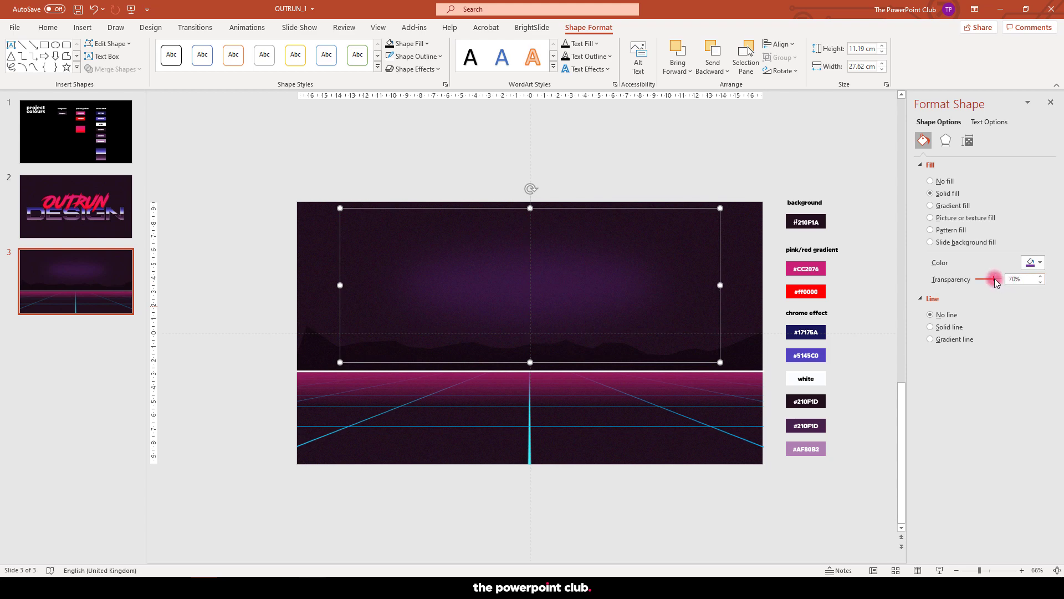
left_click_drag(993, 279, 997, 279)
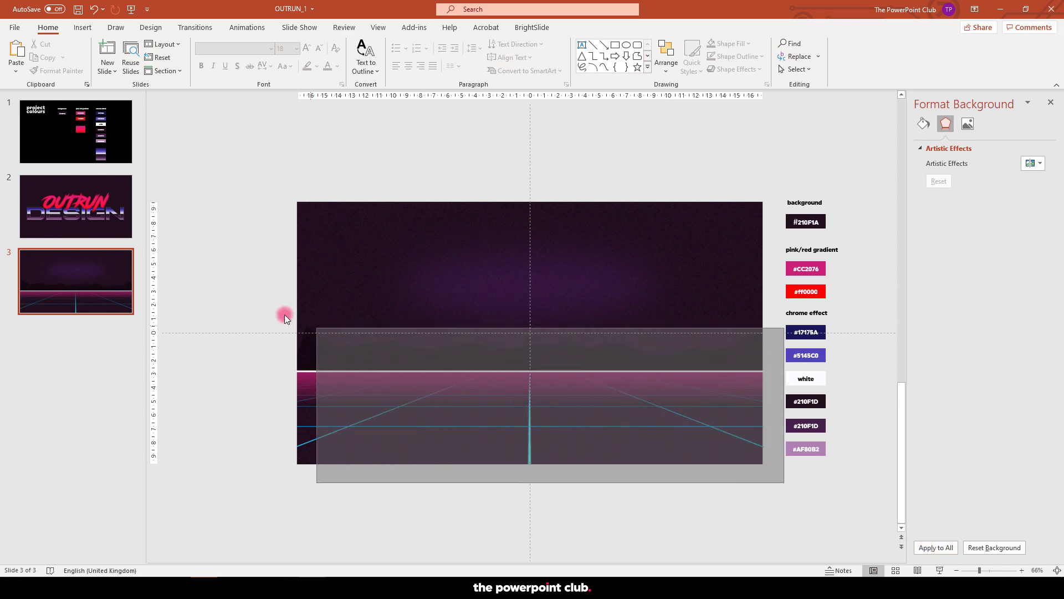
Step: Group slide 3's mountains, grid floor, horizon line and sky glow into one object, then return to slide 2
left_click(353, 349)
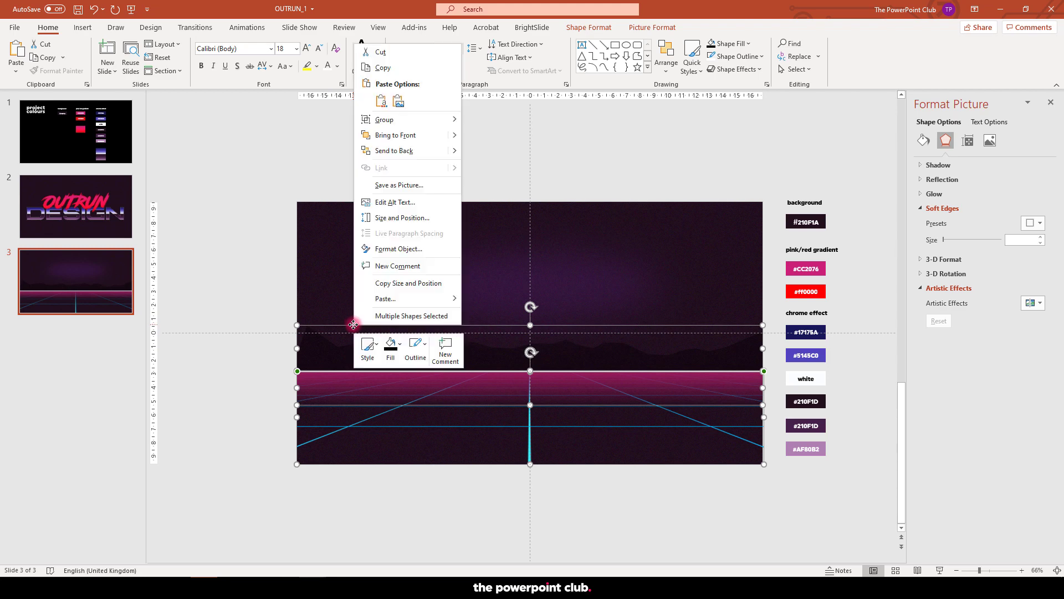
left_click(490, 123)
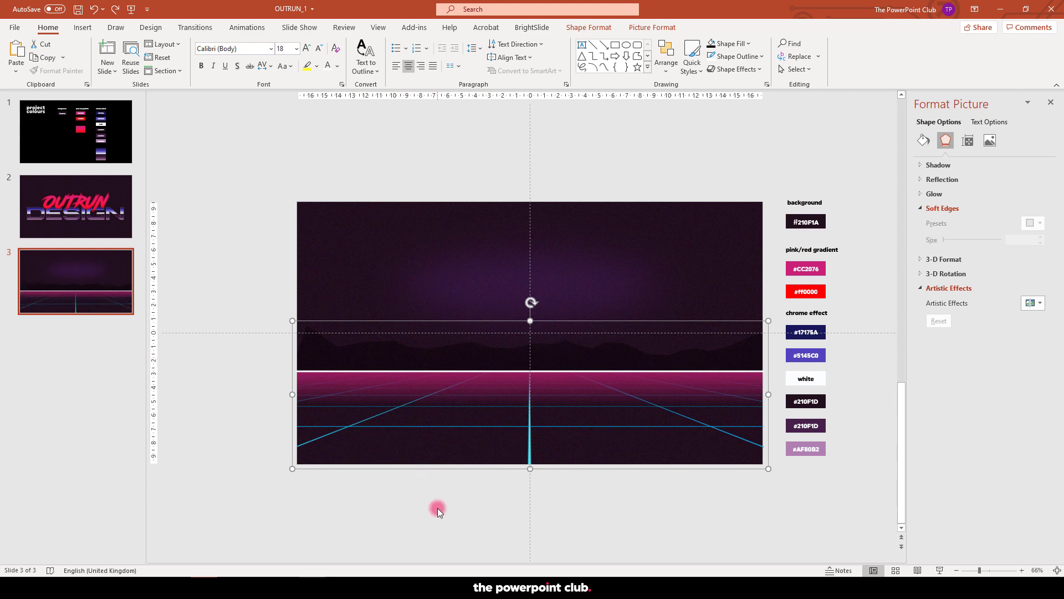
left_click(74, 200)
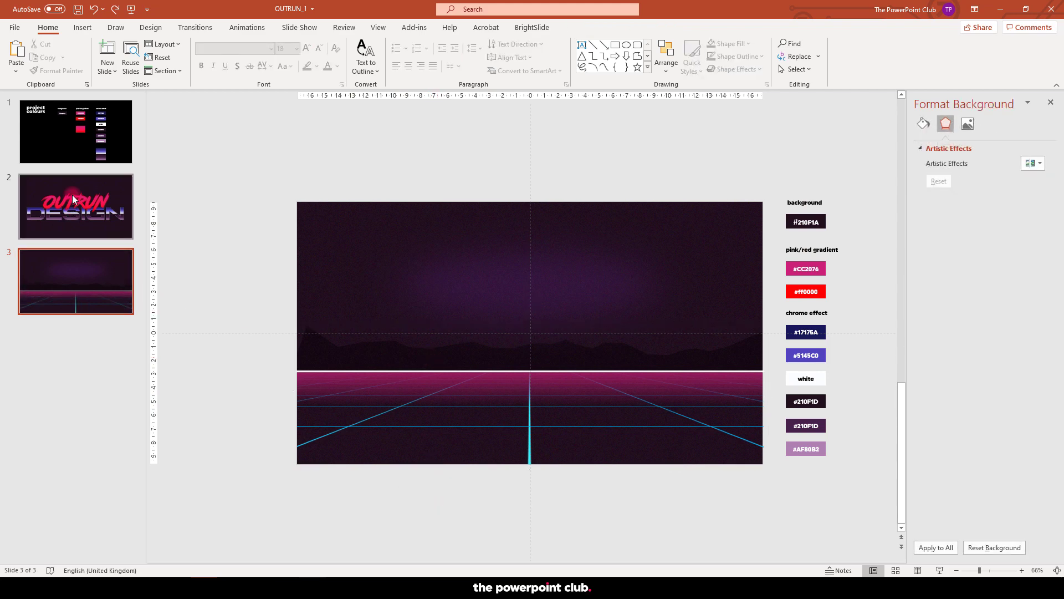
left_click(75, 206)
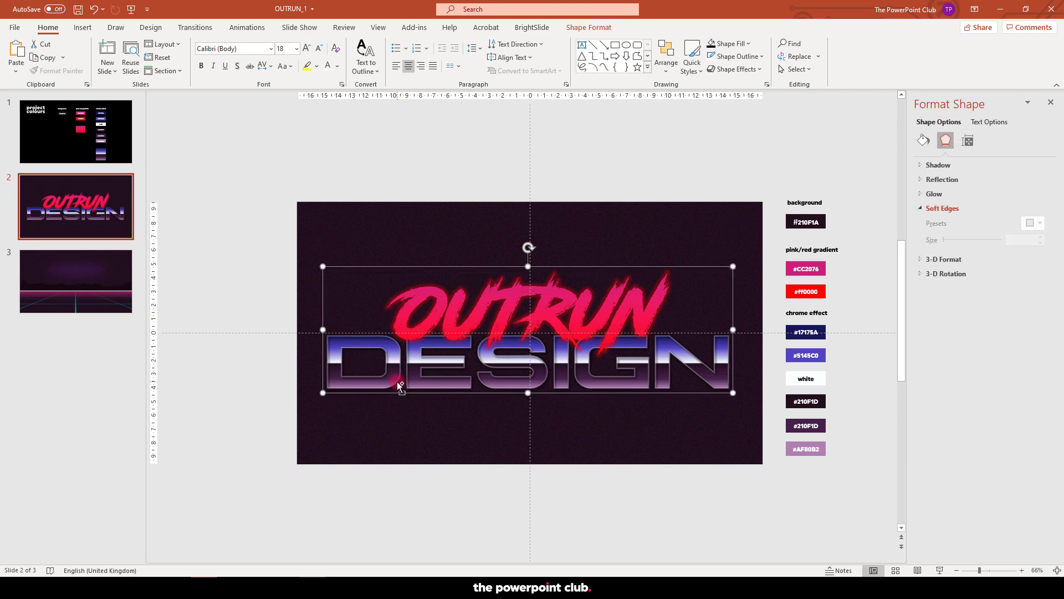
Step: Copy slide 2's OUTRUN DESIGN title for pasting above slide 3's horizon
left_click(75, 280)
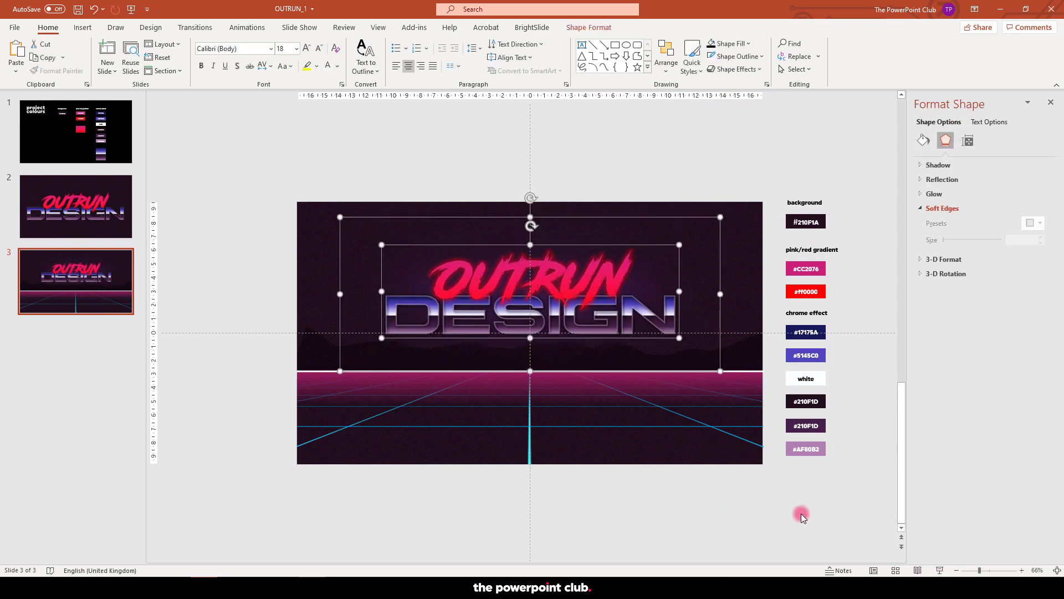
Step: Paste the grid-and-mountain scenery as a picture and stretch it to the slide's full width
right_click(530, 301)
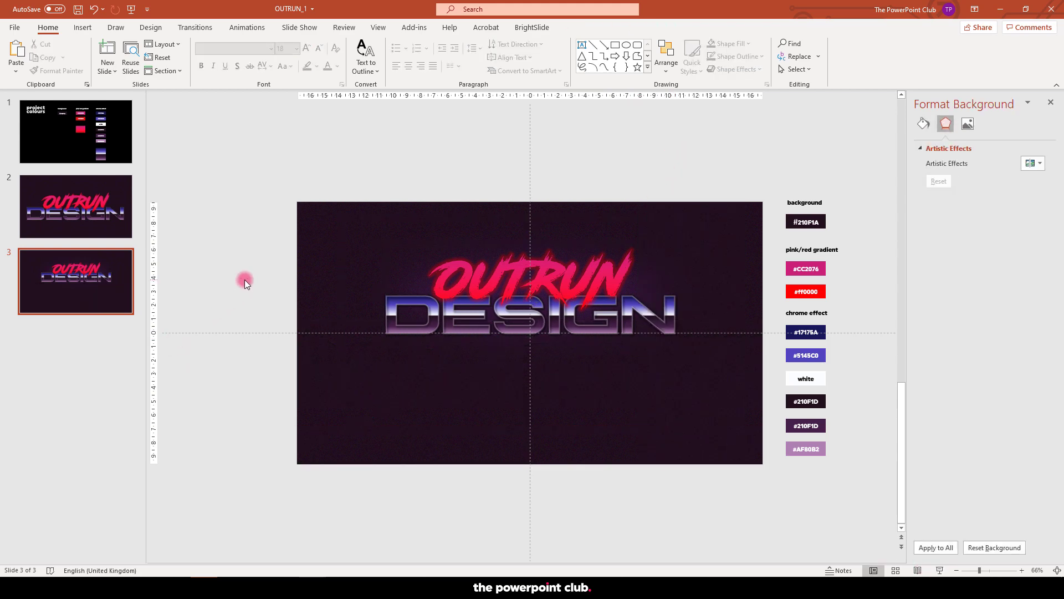
left_click(328, 379)
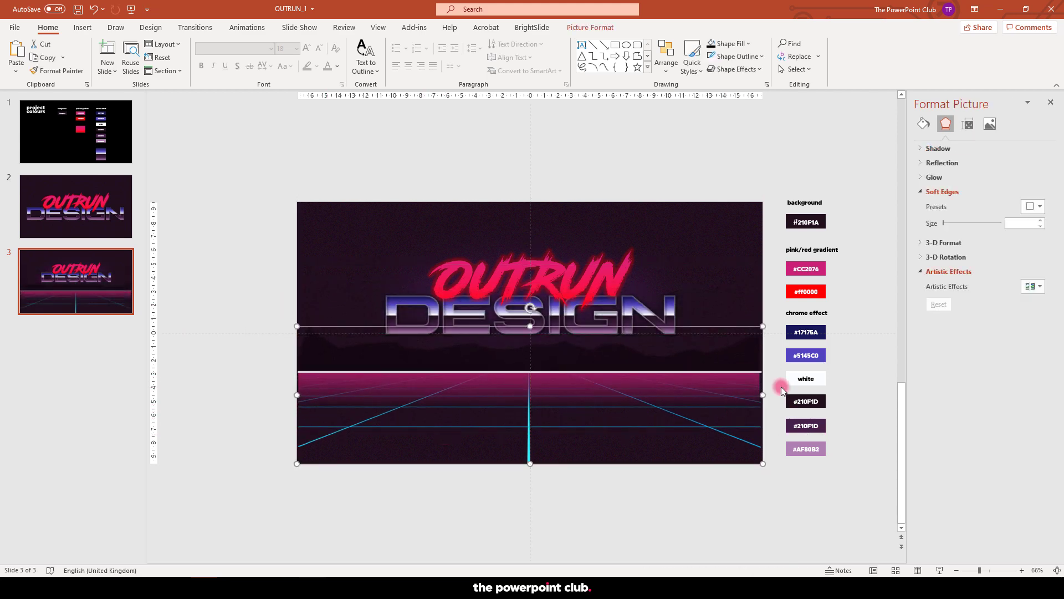
left_click_drag(763, 395, 770, 395)
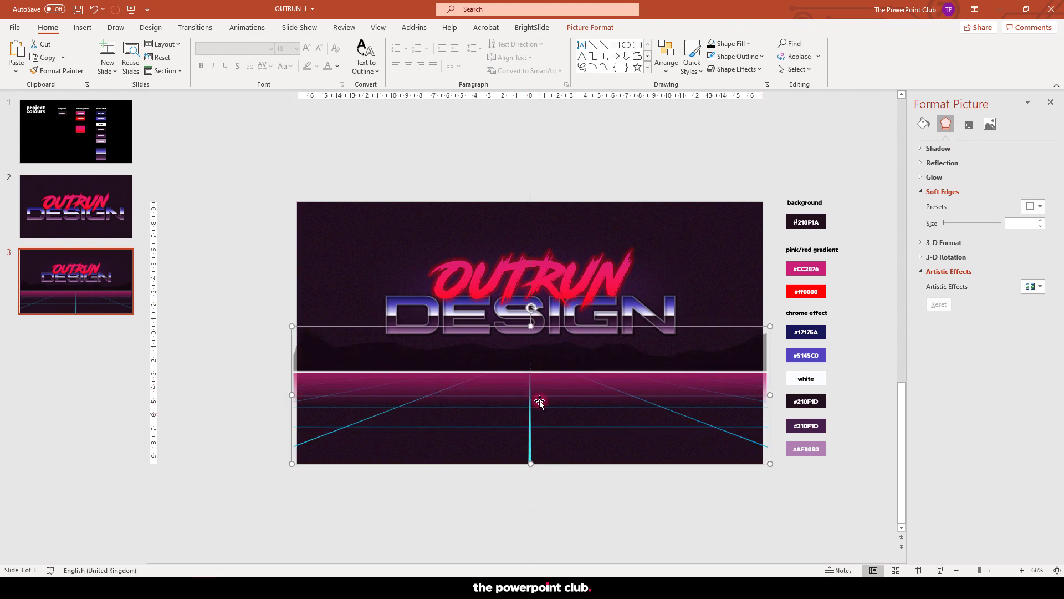
left_click(590, 27)
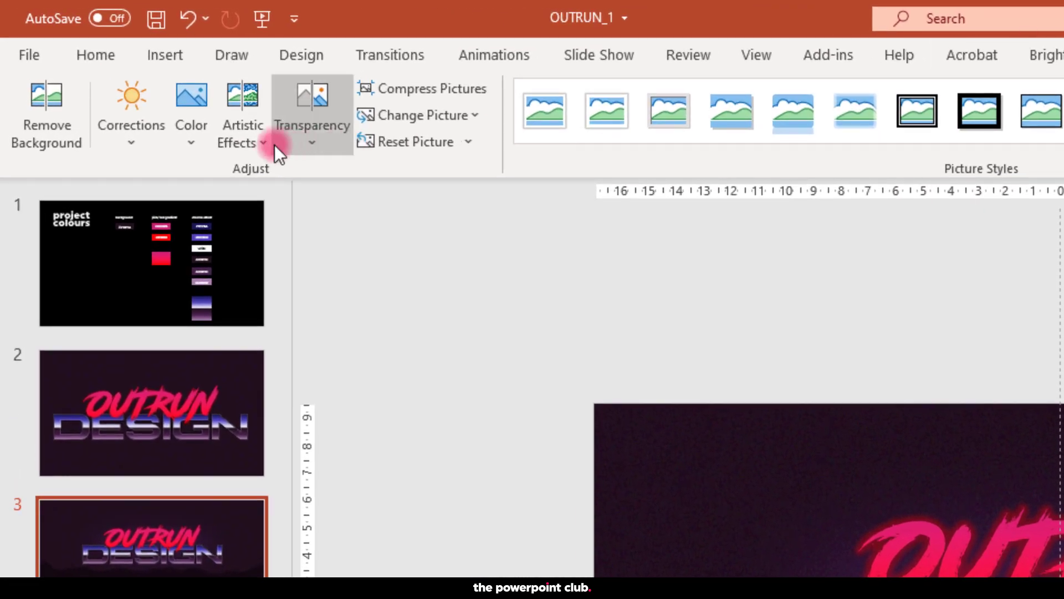
Step: Apply the Film Grain artistic effect to the scenery picture and adjust its grain size
left_click(240, 126)
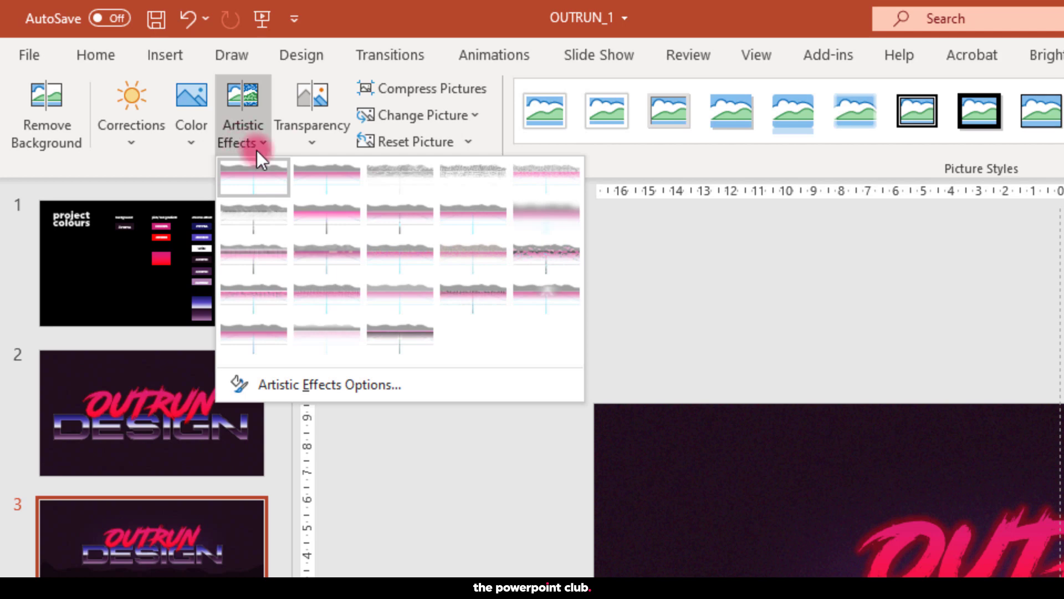
left_click(327, 384)
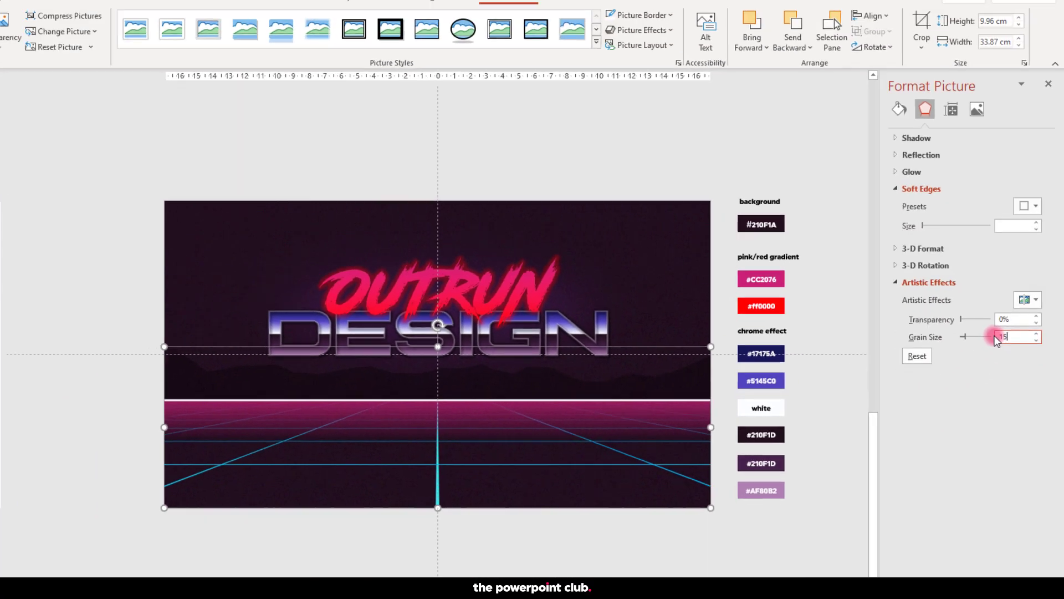
left_click(631, 403)
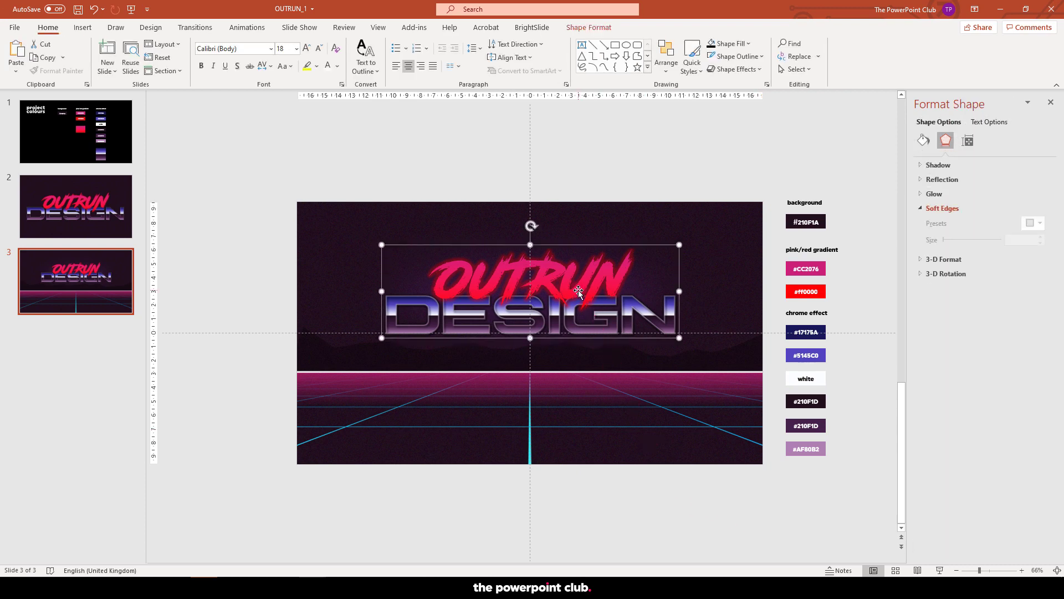
Step: Cut the OUTRUN DESIGN title group and paste it back as a picture in its original place
right_click(578, 294)
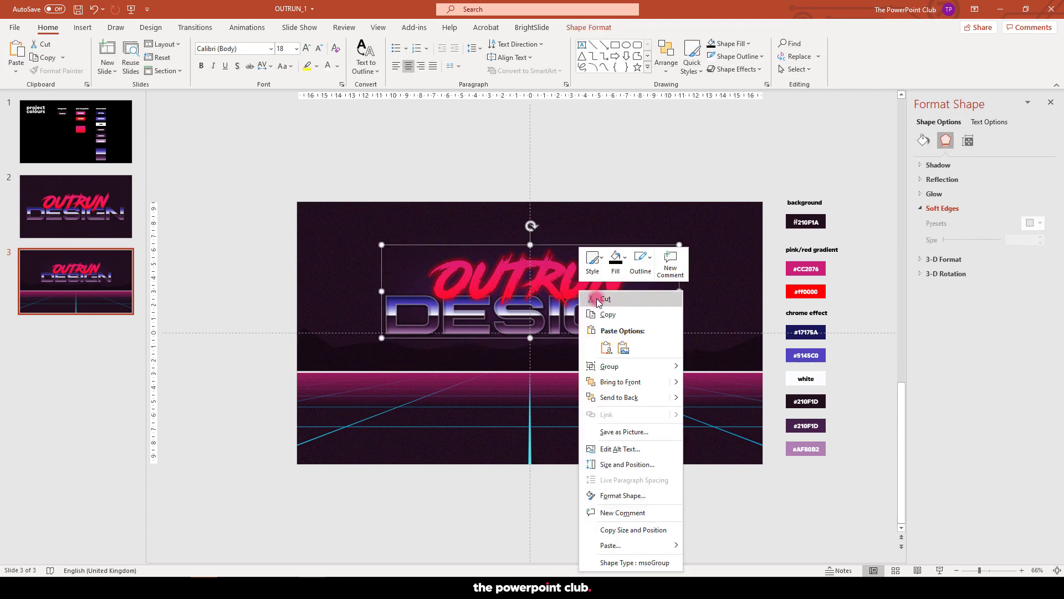
left_click(601, 298)
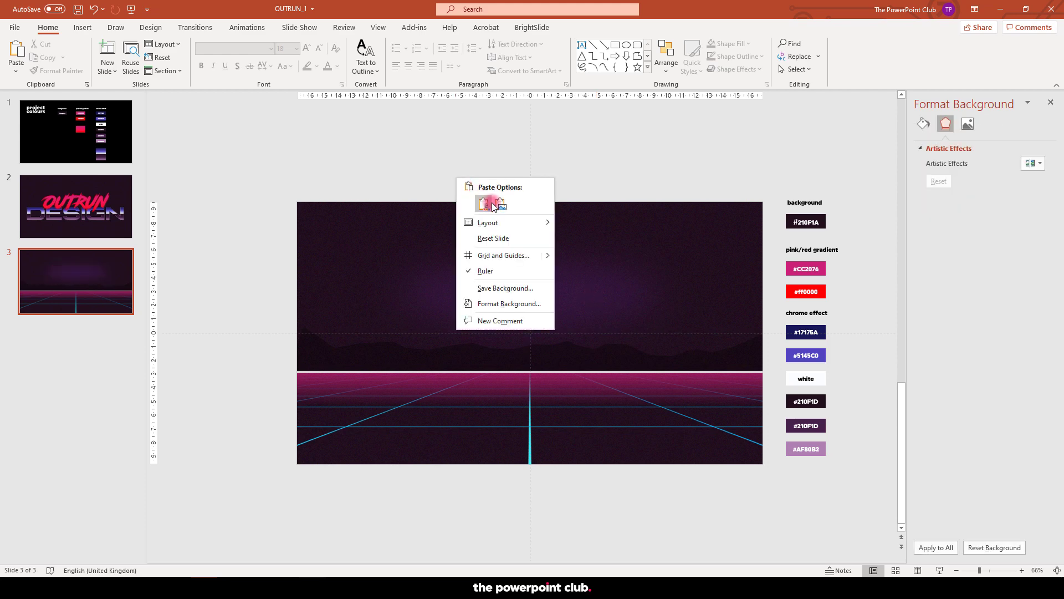
left_click(485, 204)
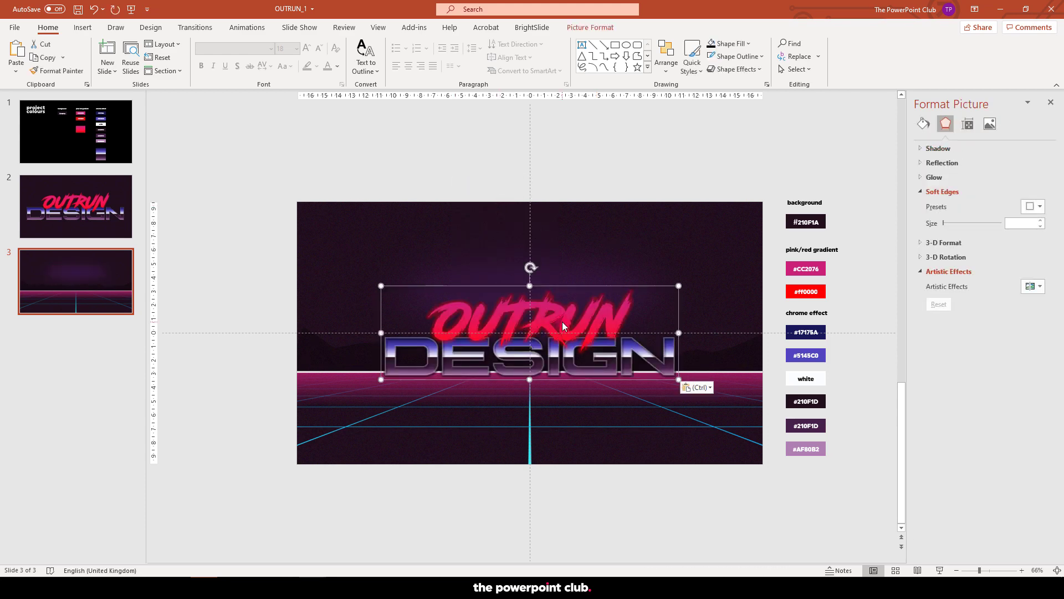
left_click_drag(530, 333, 559, 278)
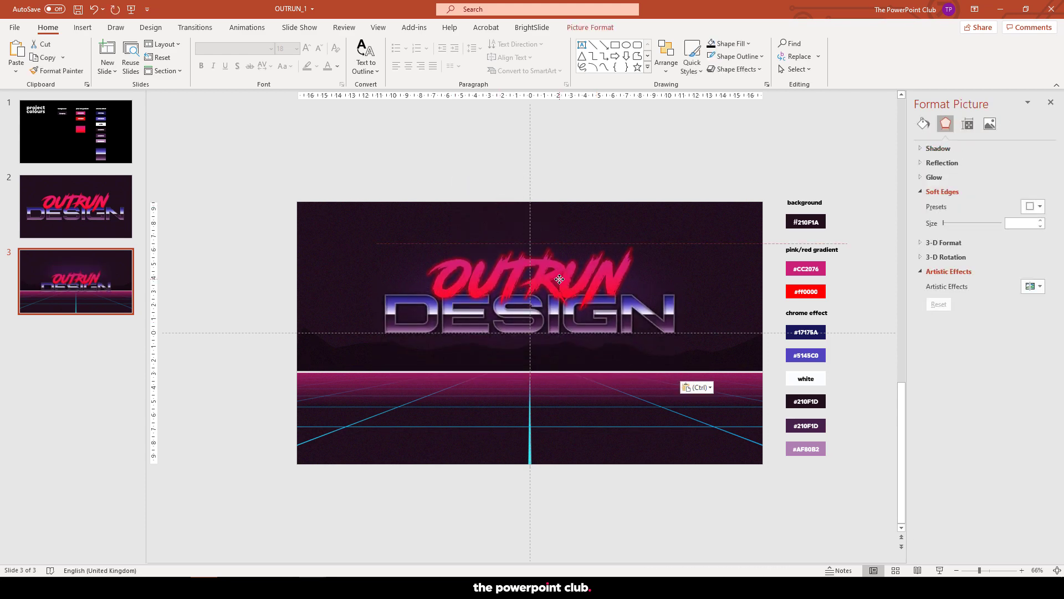
left_click(556, 303)
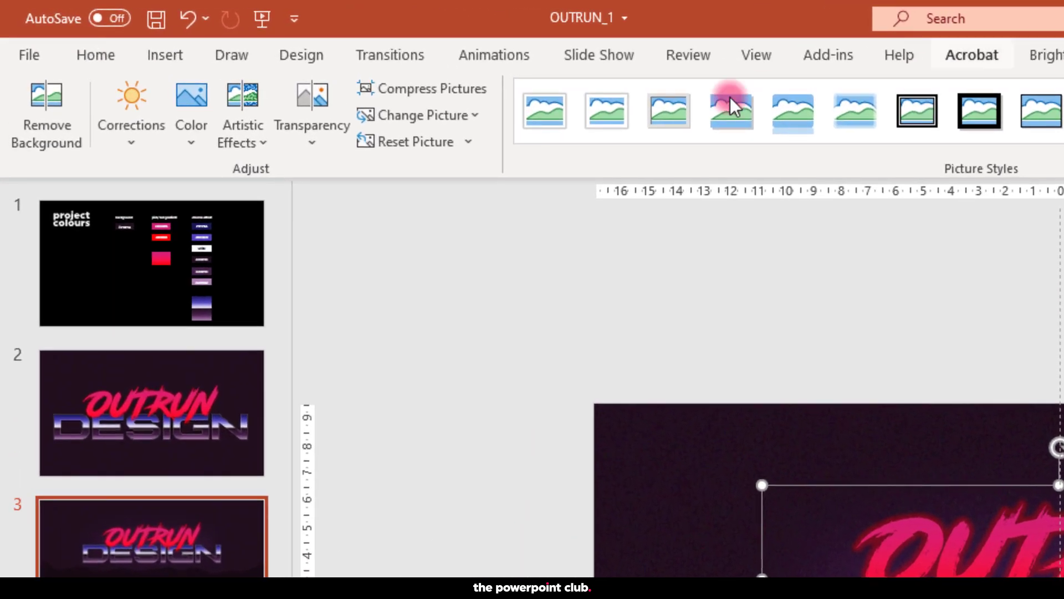
Step: Give the title picture a Glow Diffused effect with intensity 3 and 68% transparency
left_click(242, 114)
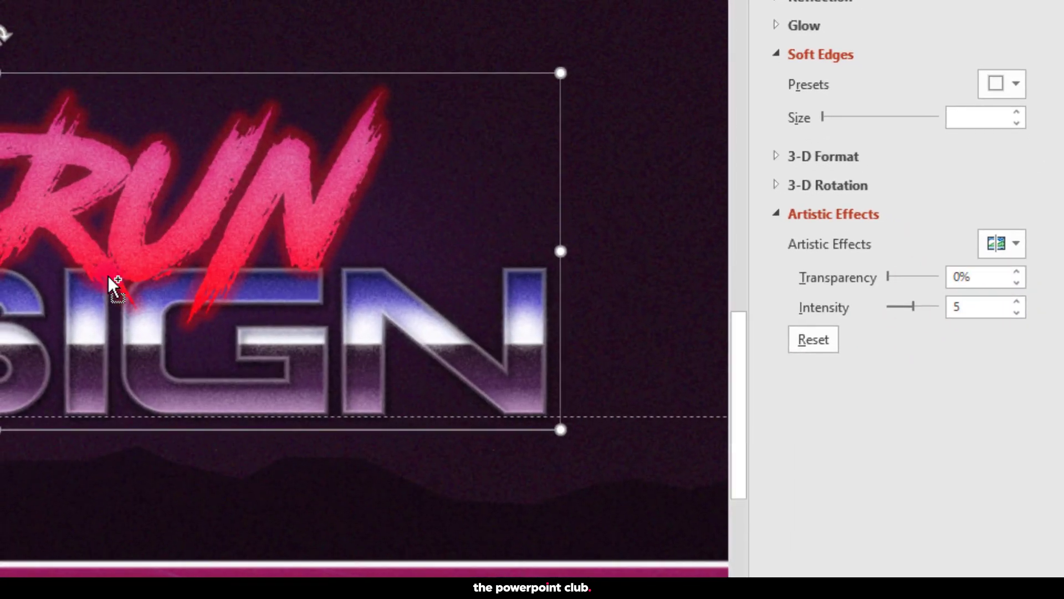
left_click(912, 307)
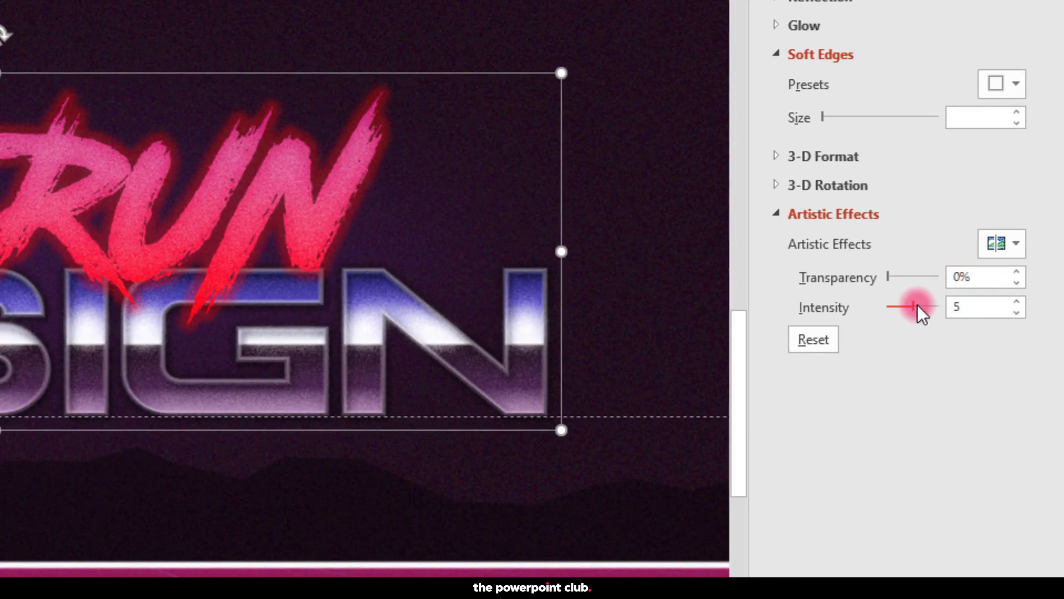
left_click_drag(924, 307, 903, 307)
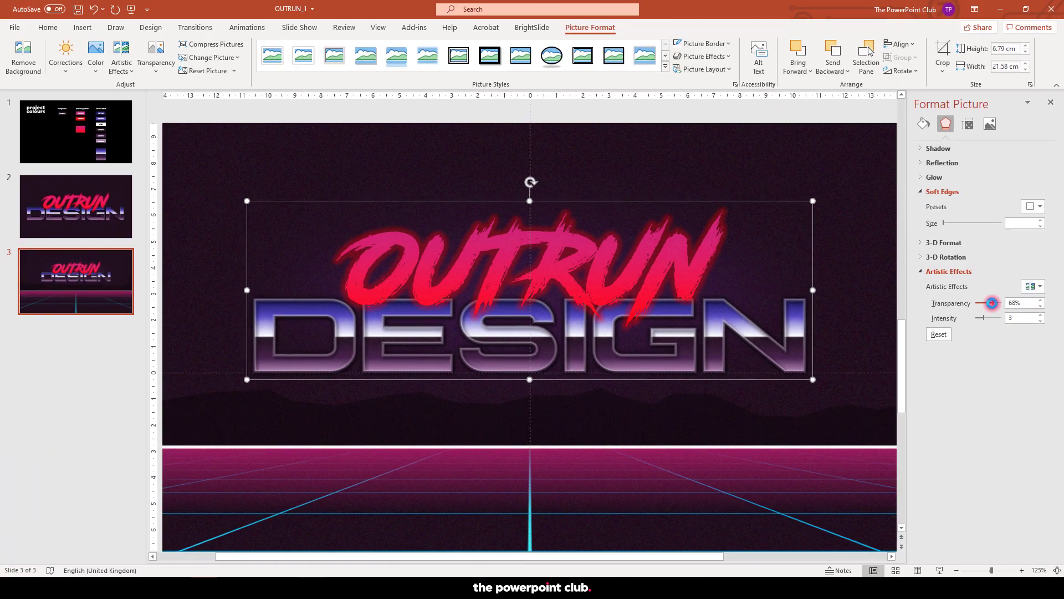
left_click_drag(992, 303, 988, 302)
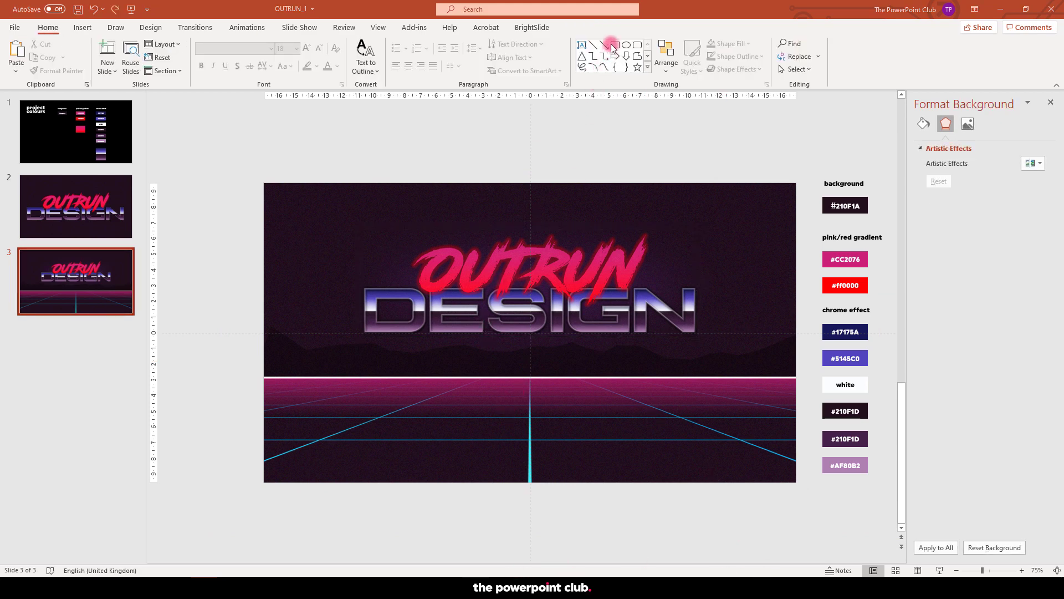
Step: Draw a wide rectangle with a vertical black-to-transparent gradient fill as a vignette
left_click_drag(361, 128, 649, 168)
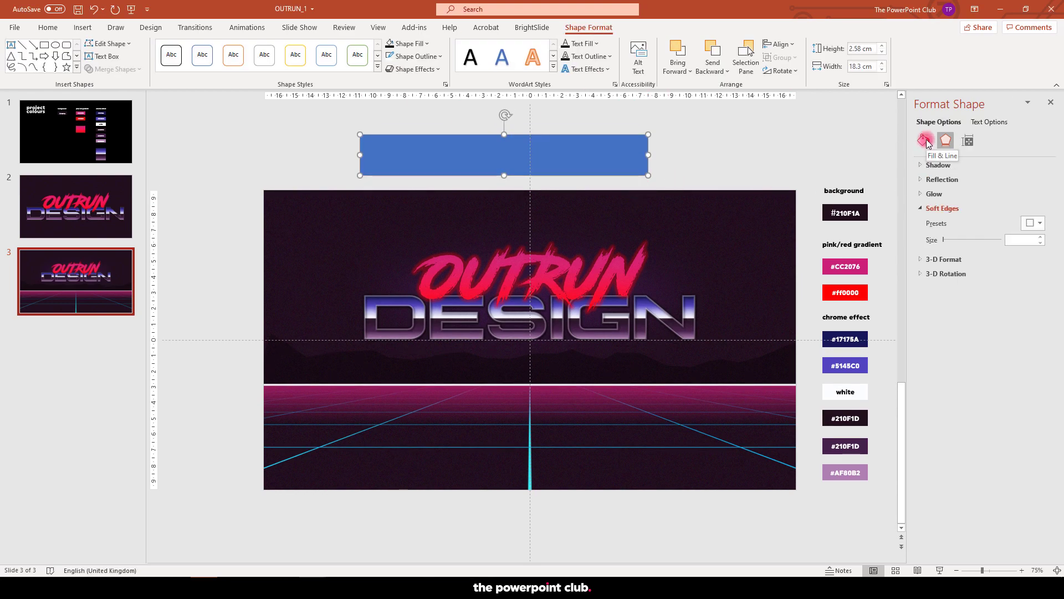
left_click(931, 205)
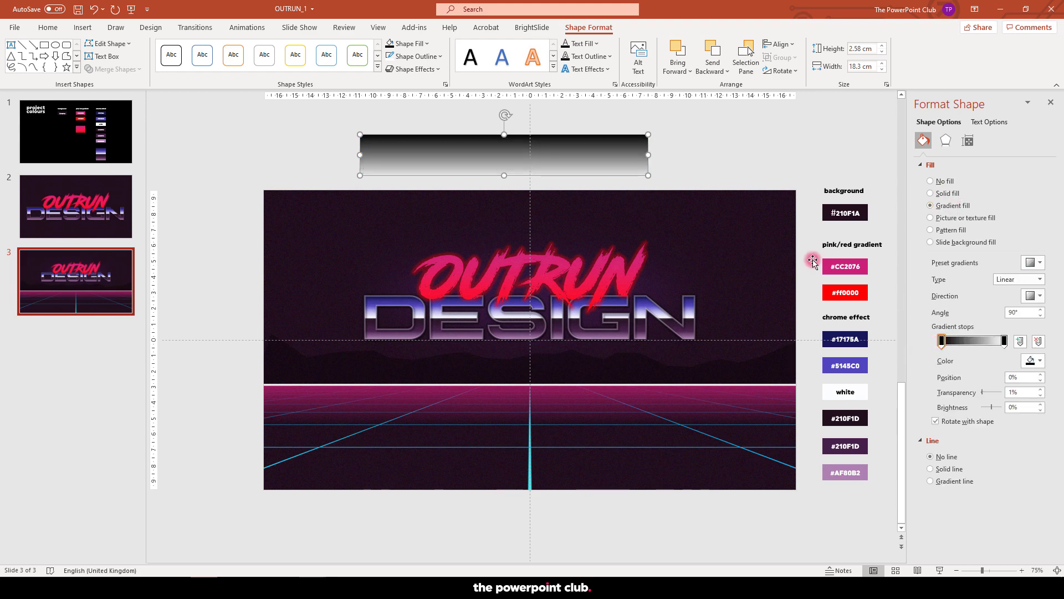
left_click(1034, 295)
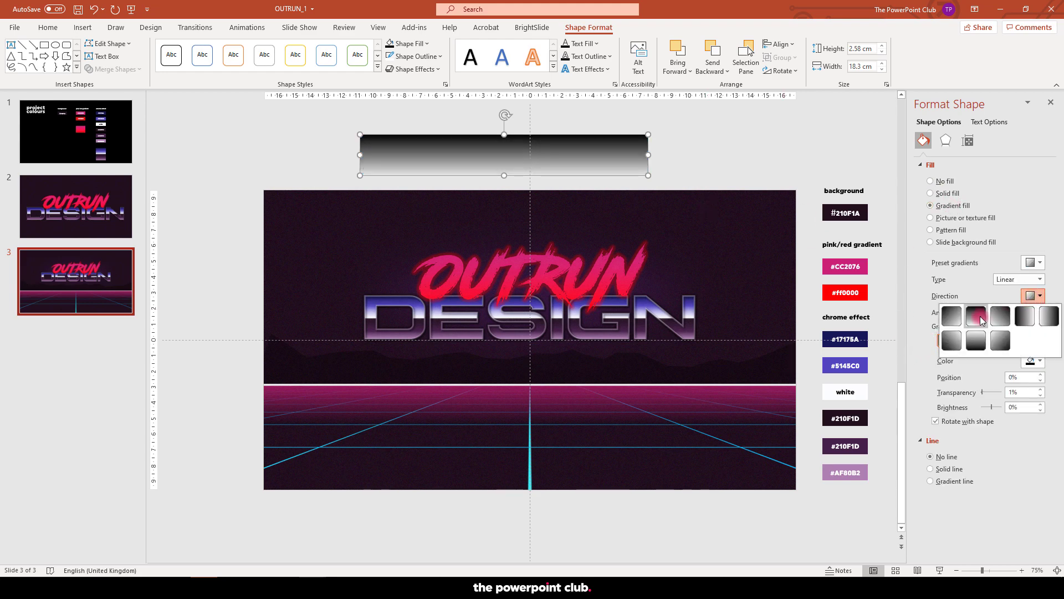
left_click(982, 315)
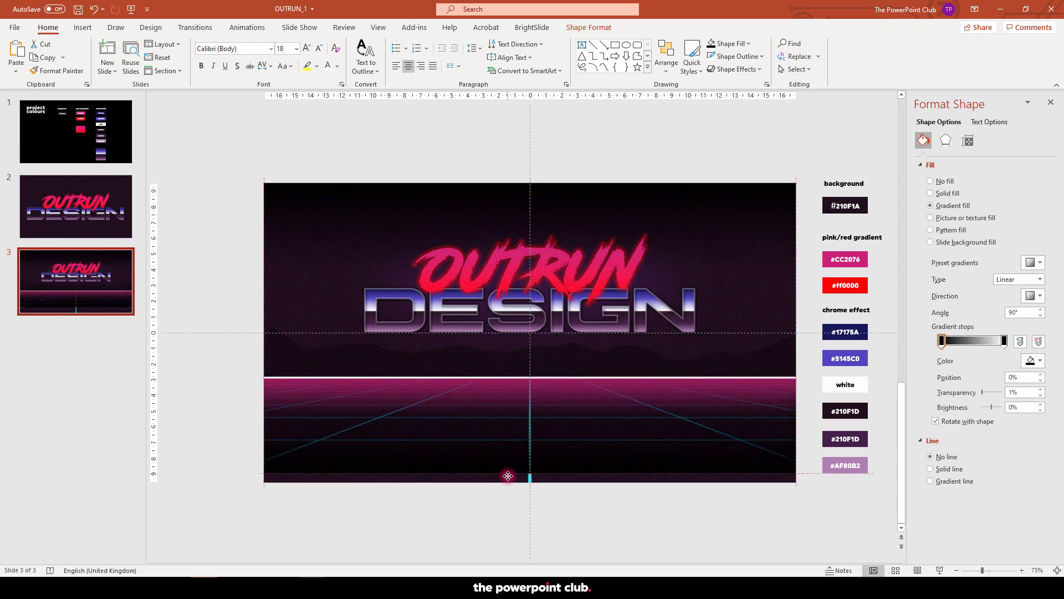
Step: Tune the top and bottom vignettes' gradient stop transparency, then play the slide full screen
left_click(509, 476)
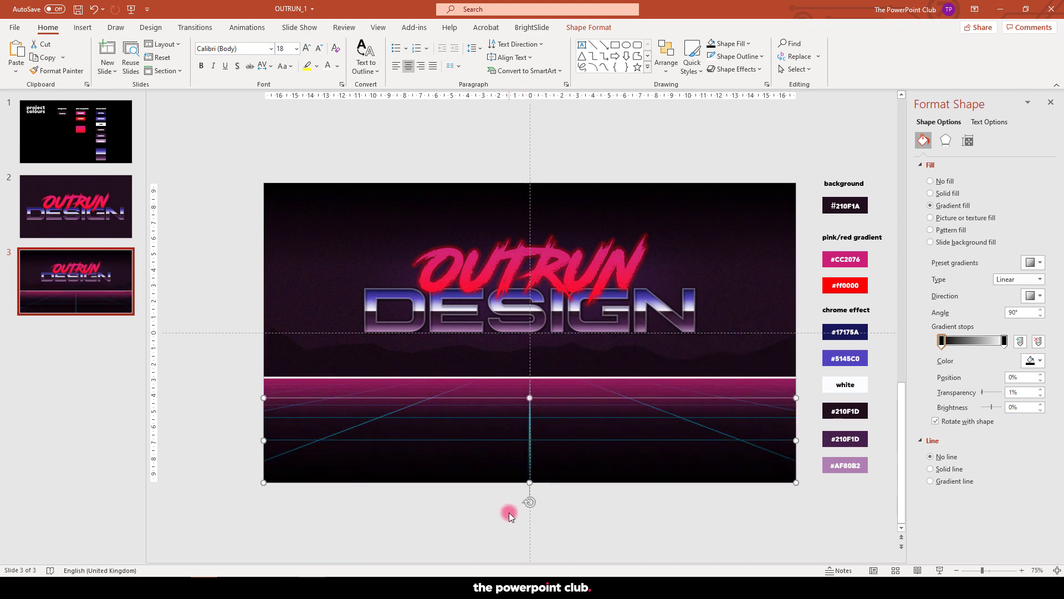
left_click(945, 141)
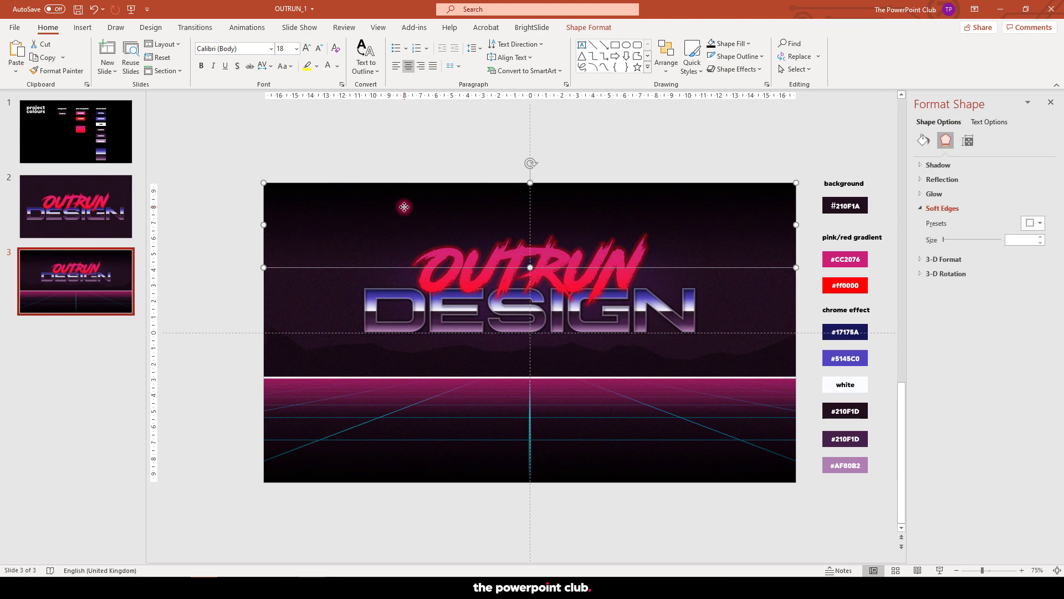
left_click(923, 141)
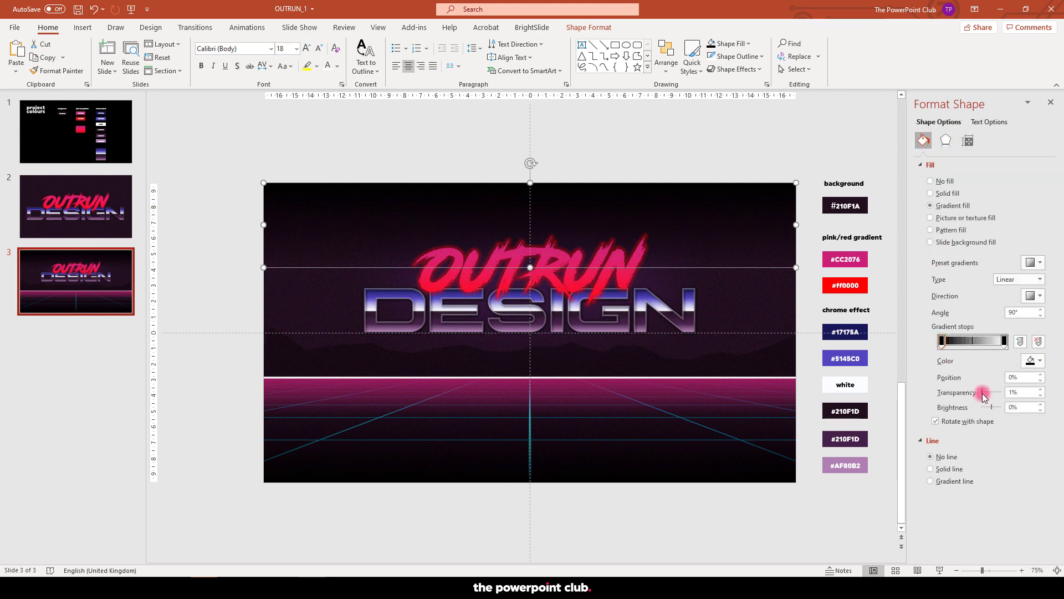
left_click_drag(972, 392, 988, 392)
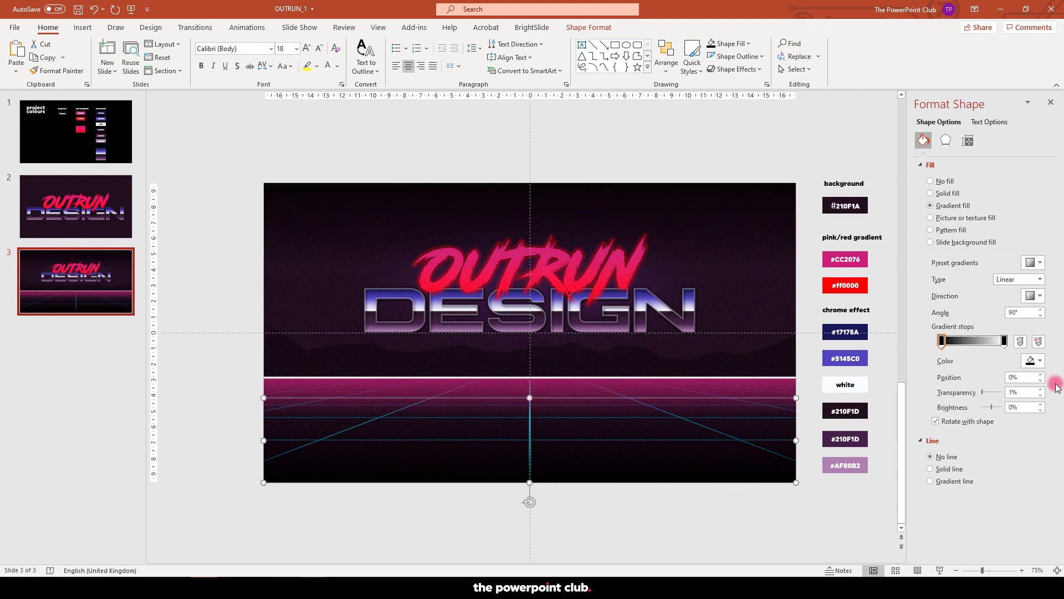
left_click_drag(989, 391, 1011, 392)
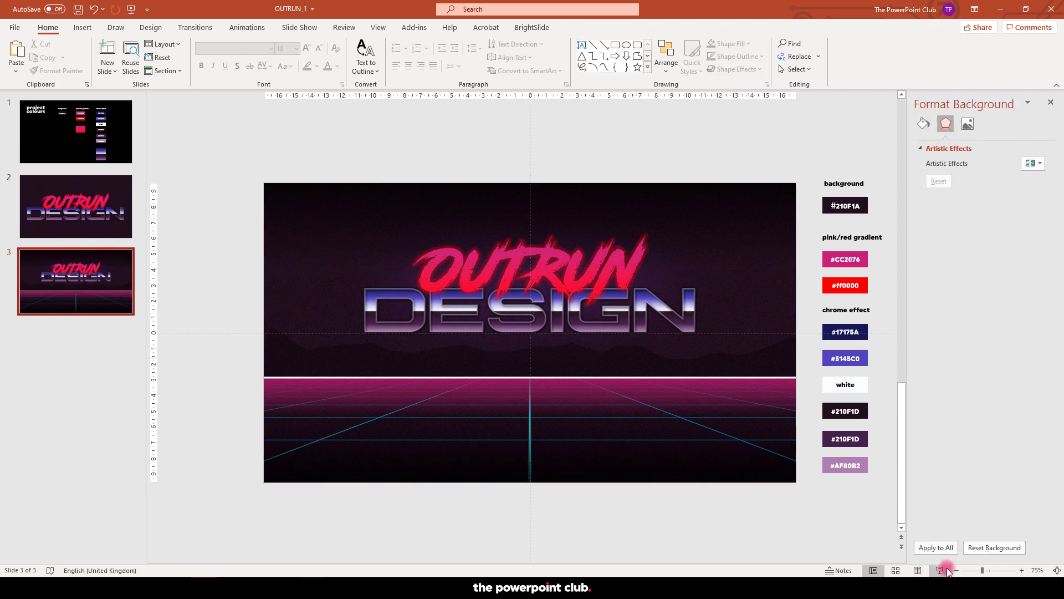
left_click(946, 569)
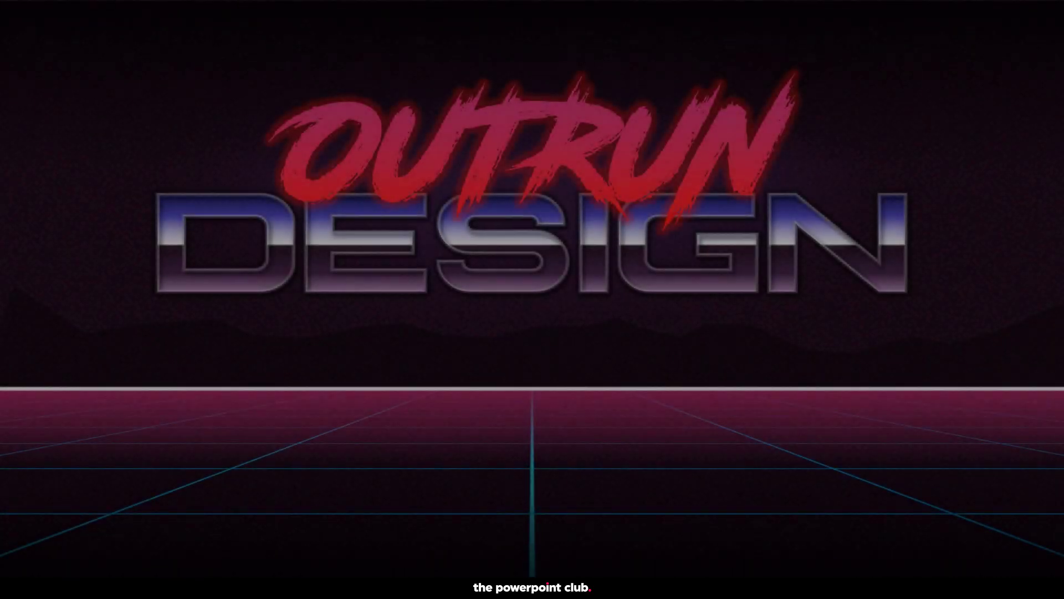